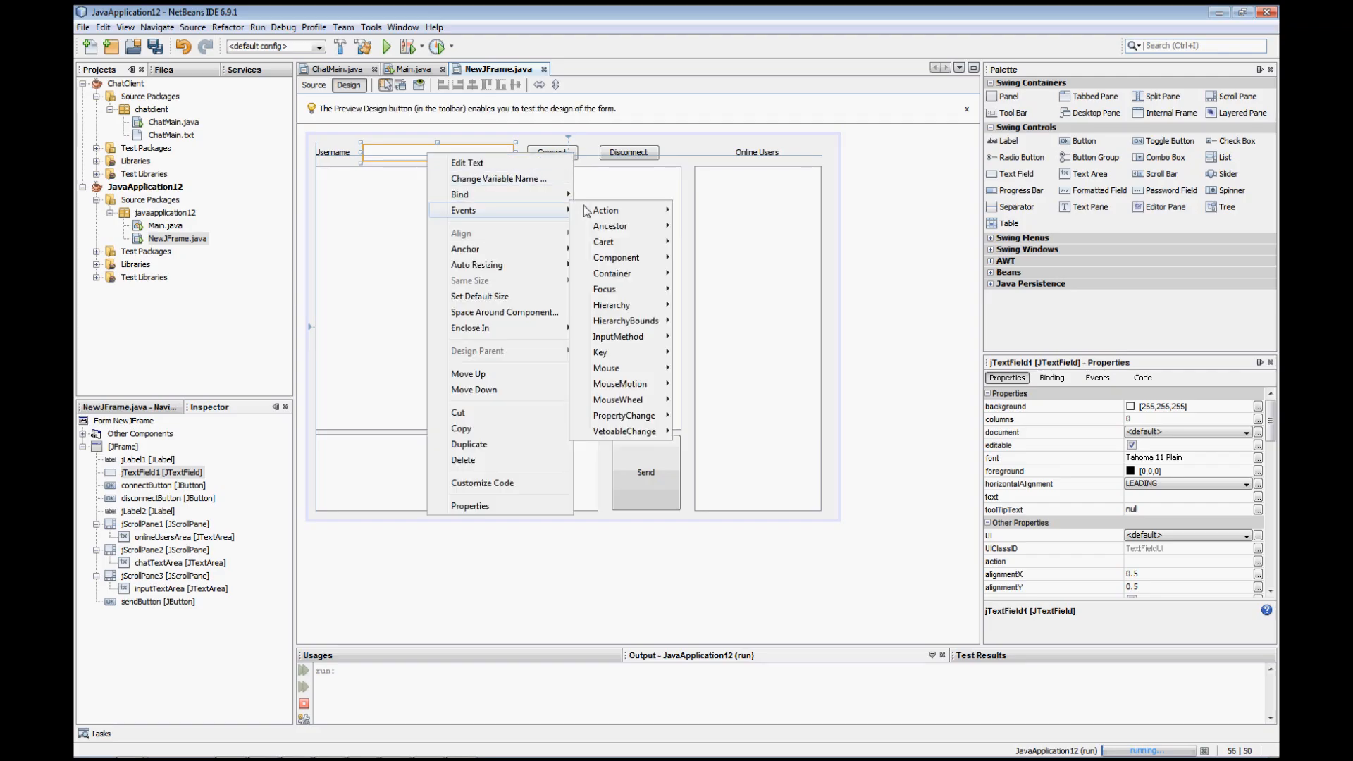
Step: Rename the Username text field variable jTextField1 to usernameField
{"action": "left_click", "coordinate": [499, 179]}
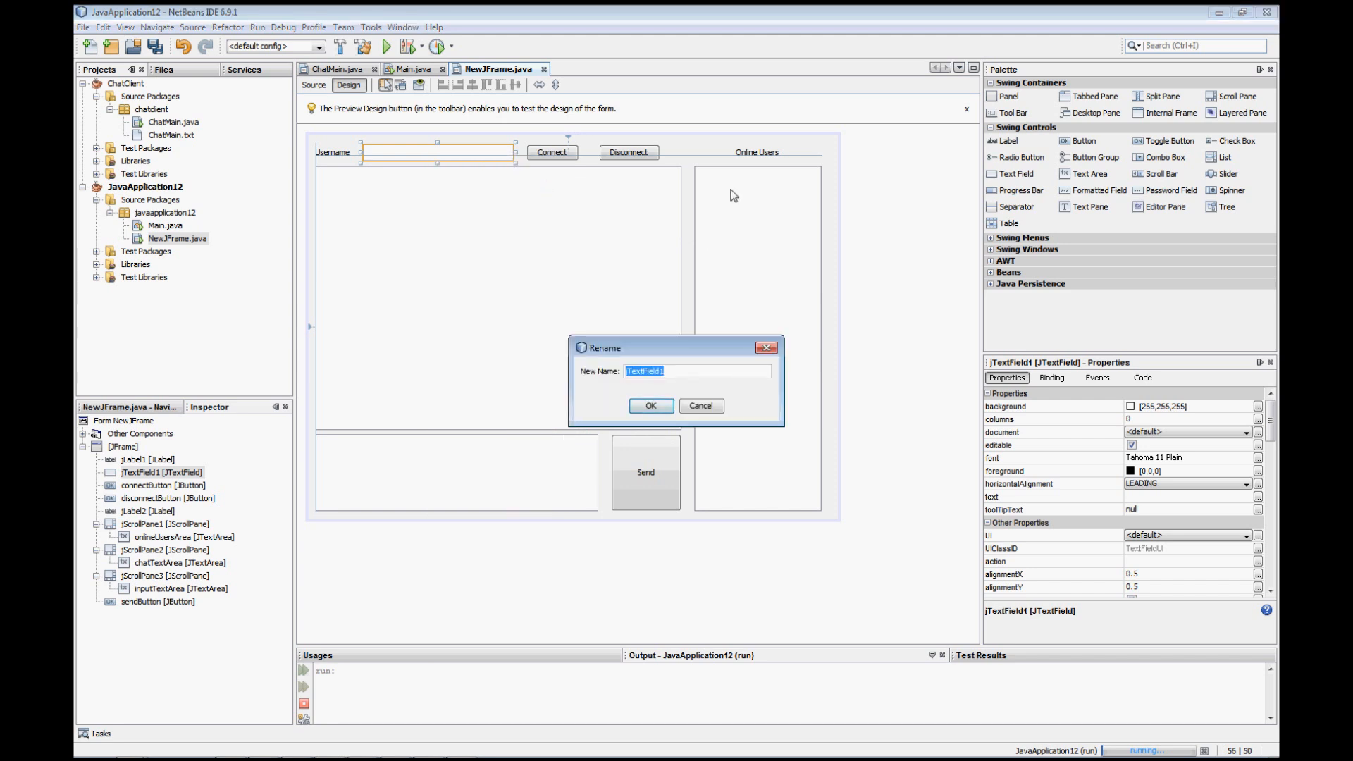
{"action": "type", "text": "usernameFi"}
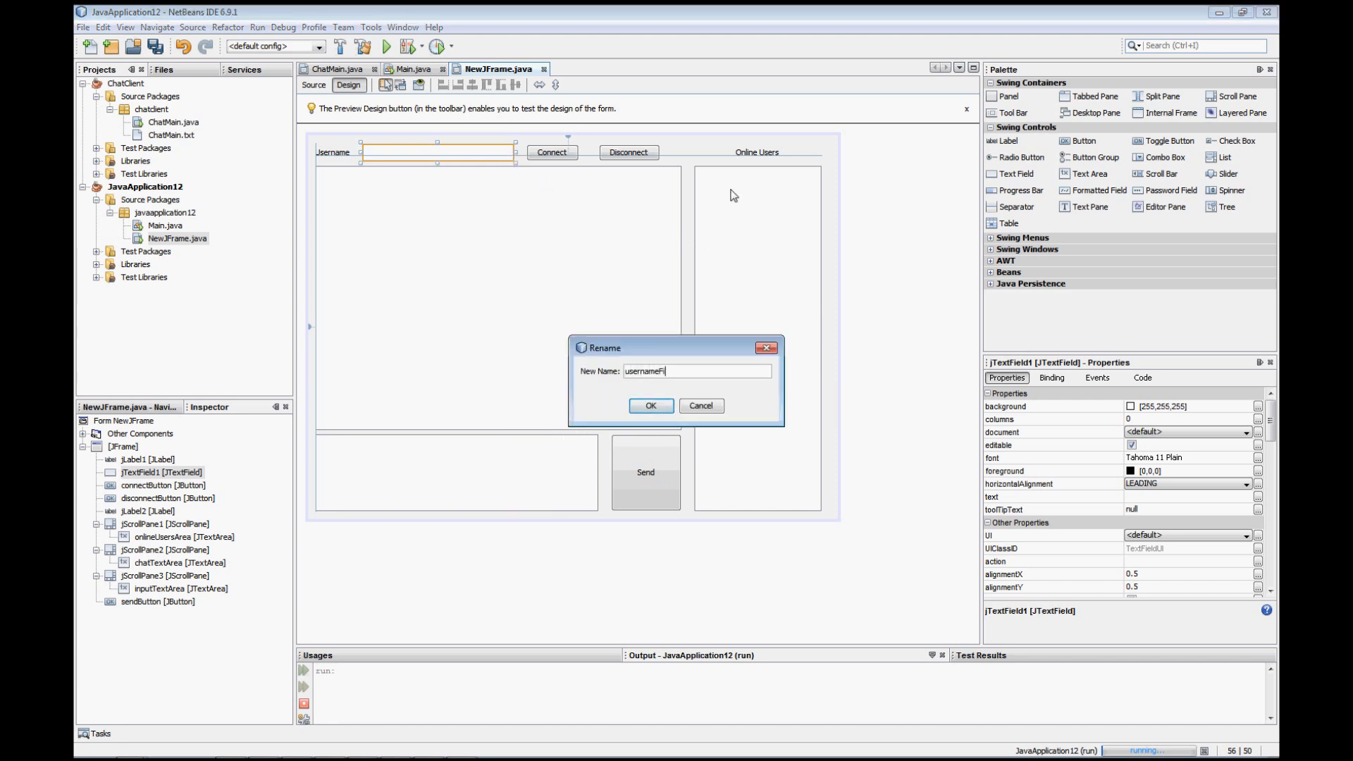
{"action": "left_click", "coordinate": [651, 405]}
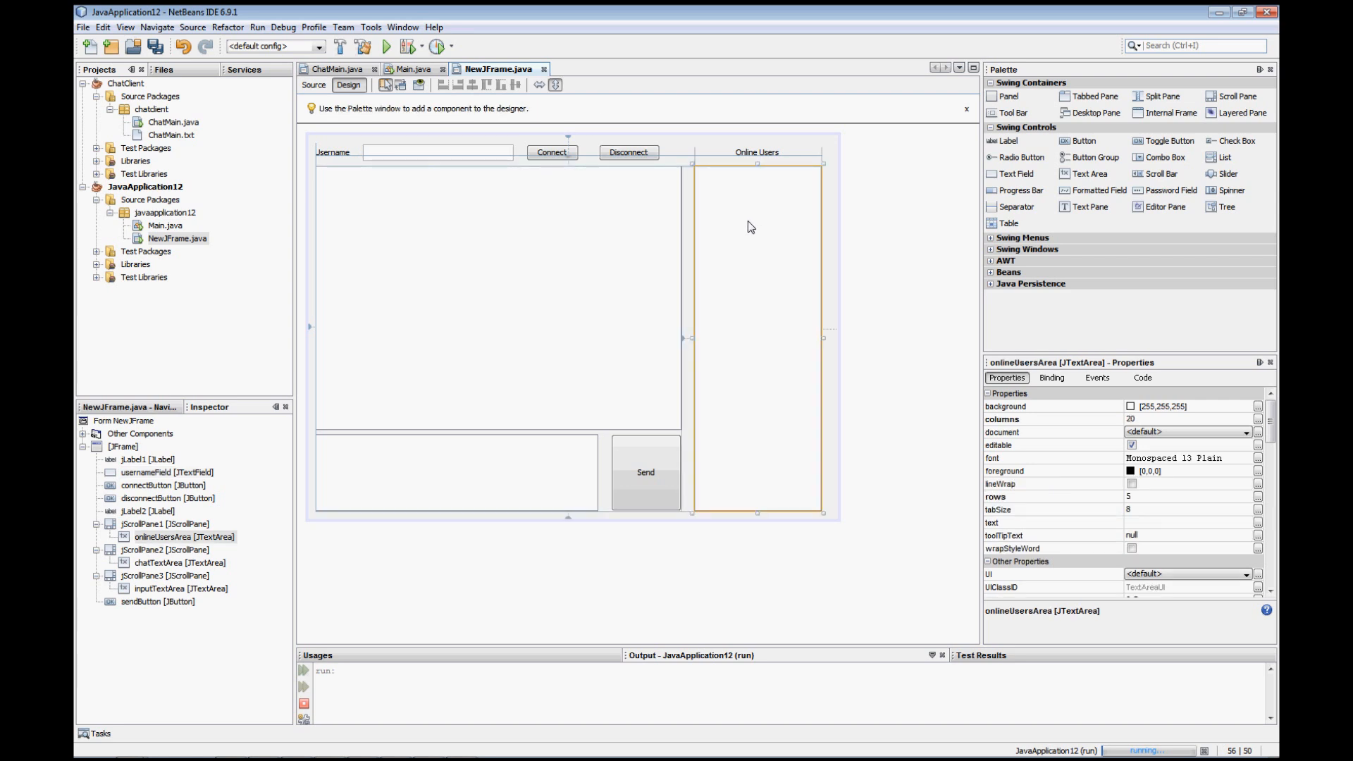
Step: Make chatTextArea non-editable and enable its lineWrap property
{"action": "left_click", "coordinate": [456, 474]}
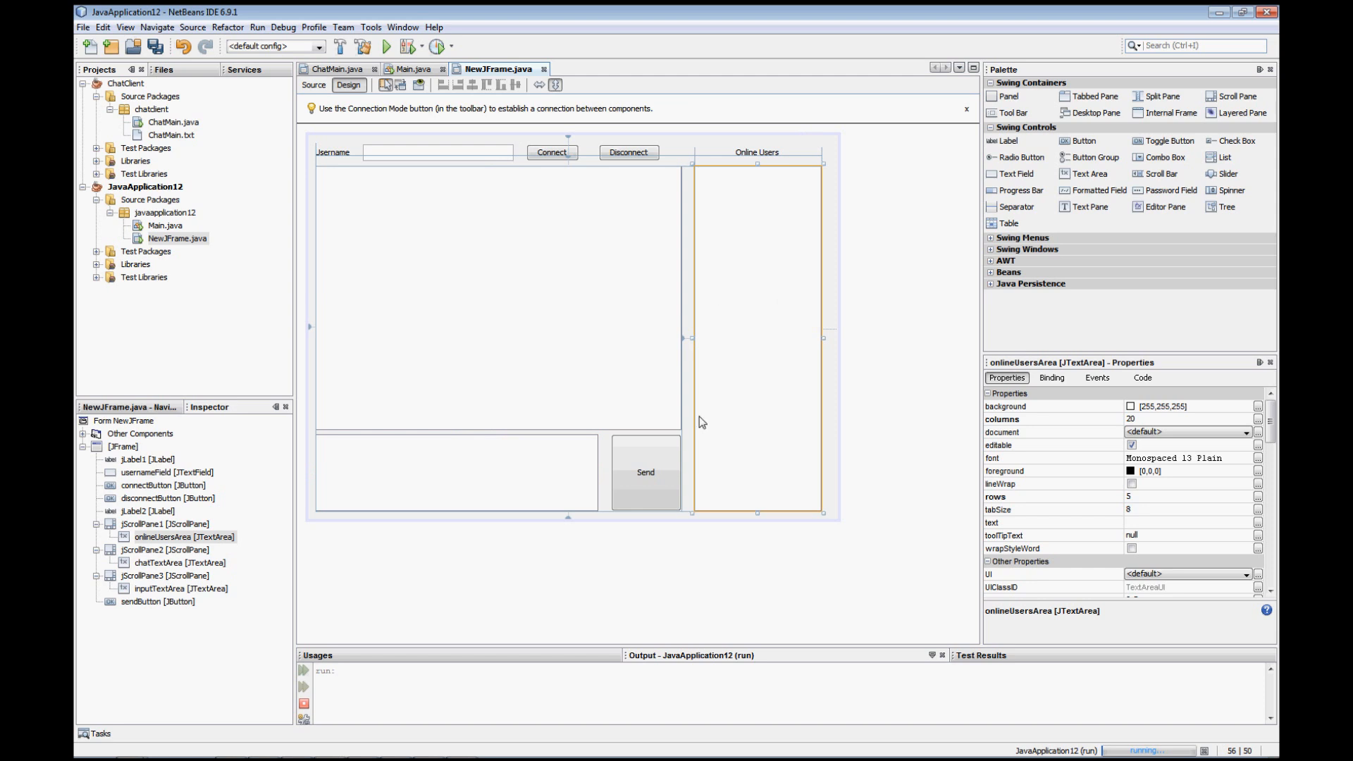
{"action": "mouse_move", "coordinate": [702, 421]}
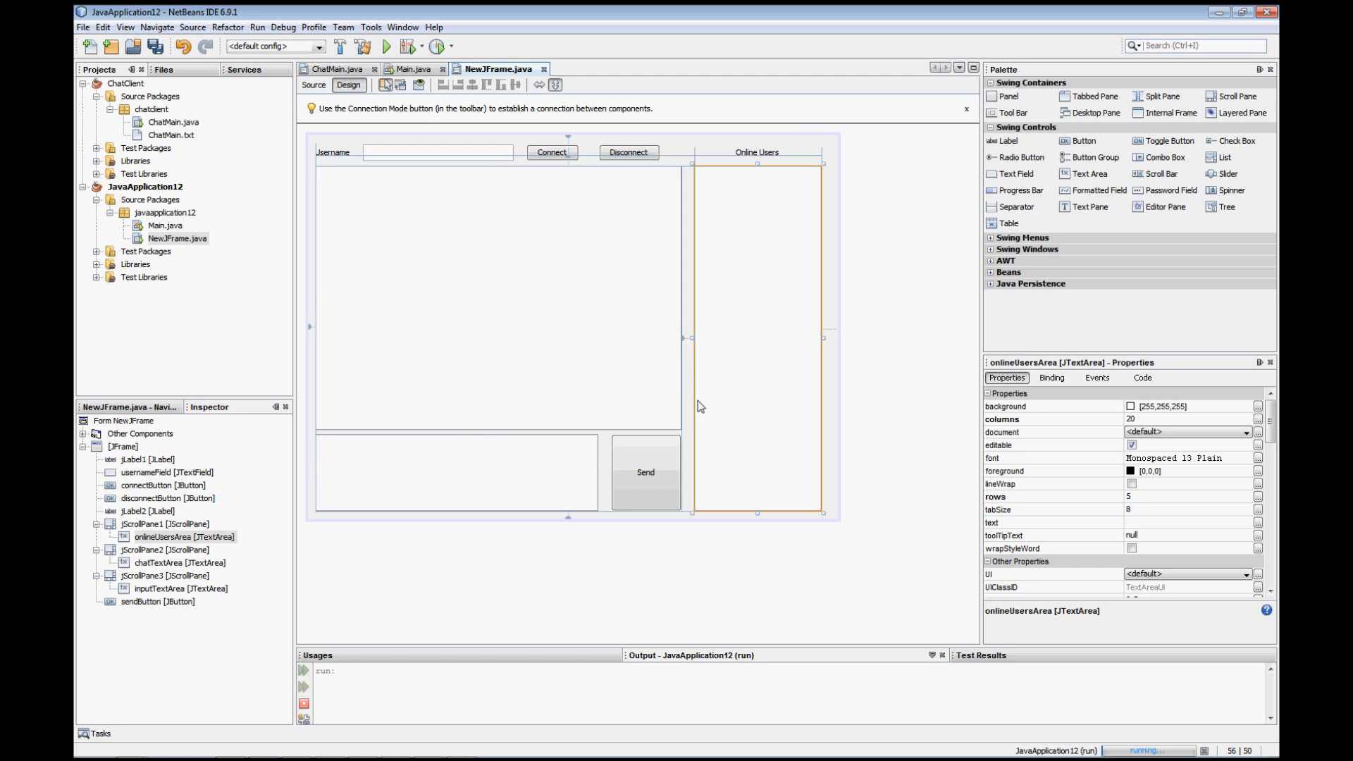
{"action": "left_click", "coordinate": [535, 293]}
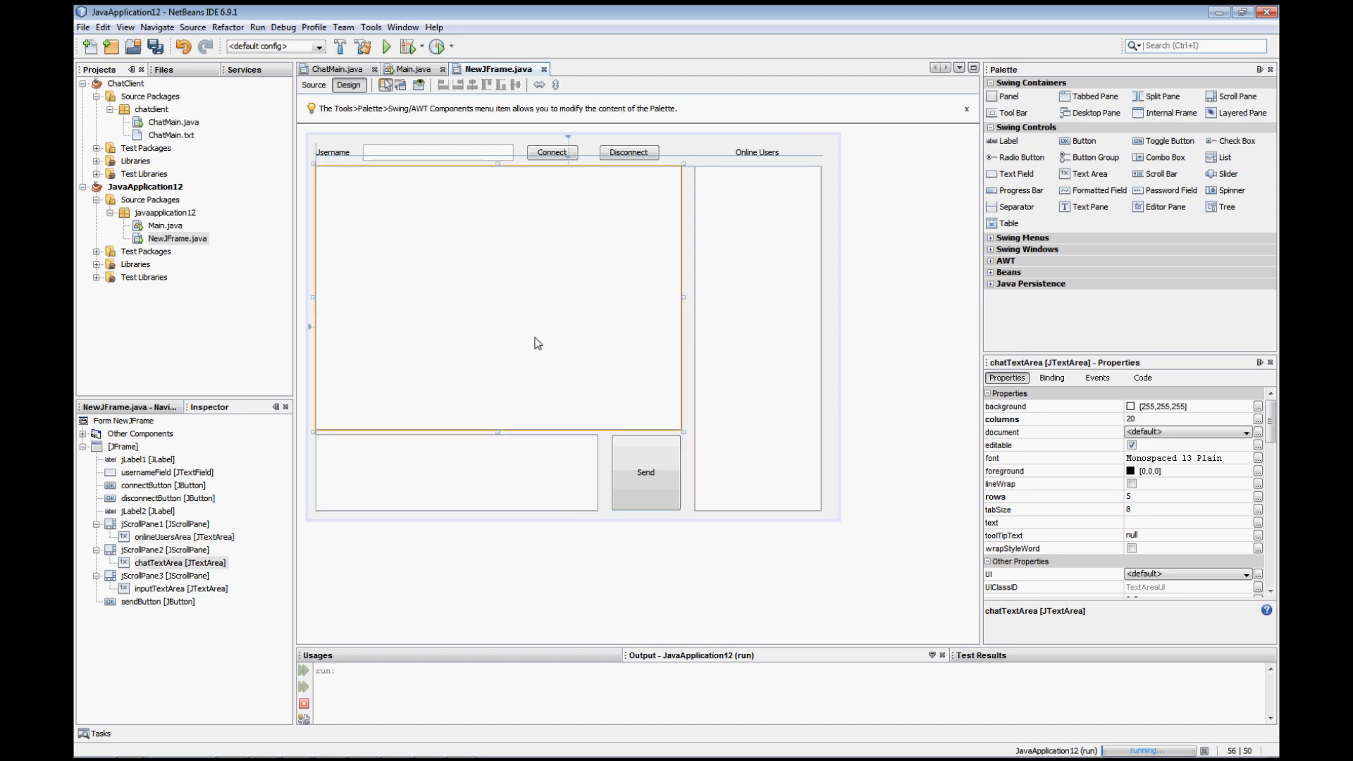
{"action": "left_click", "coordinate": [760, 272]}
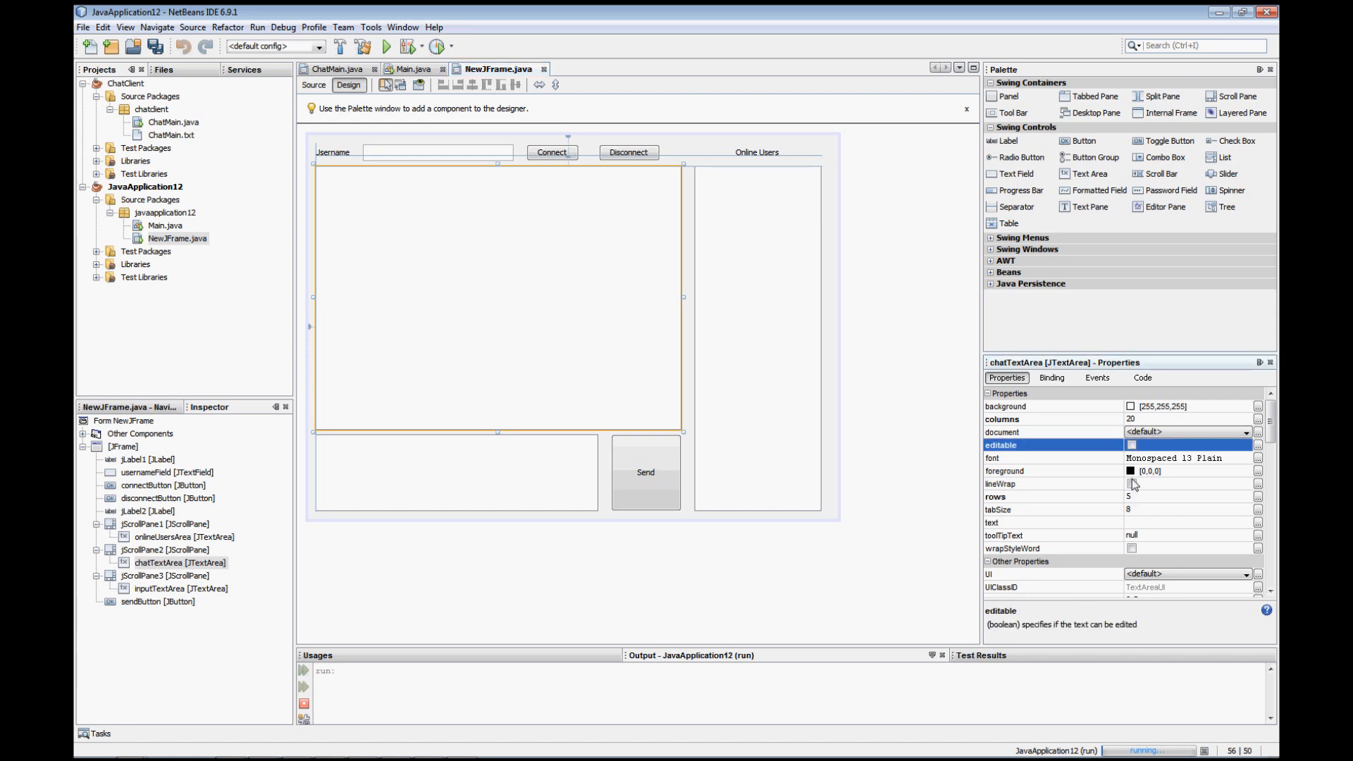
{"action": "left_click", "coordinate": [1131, 484]}
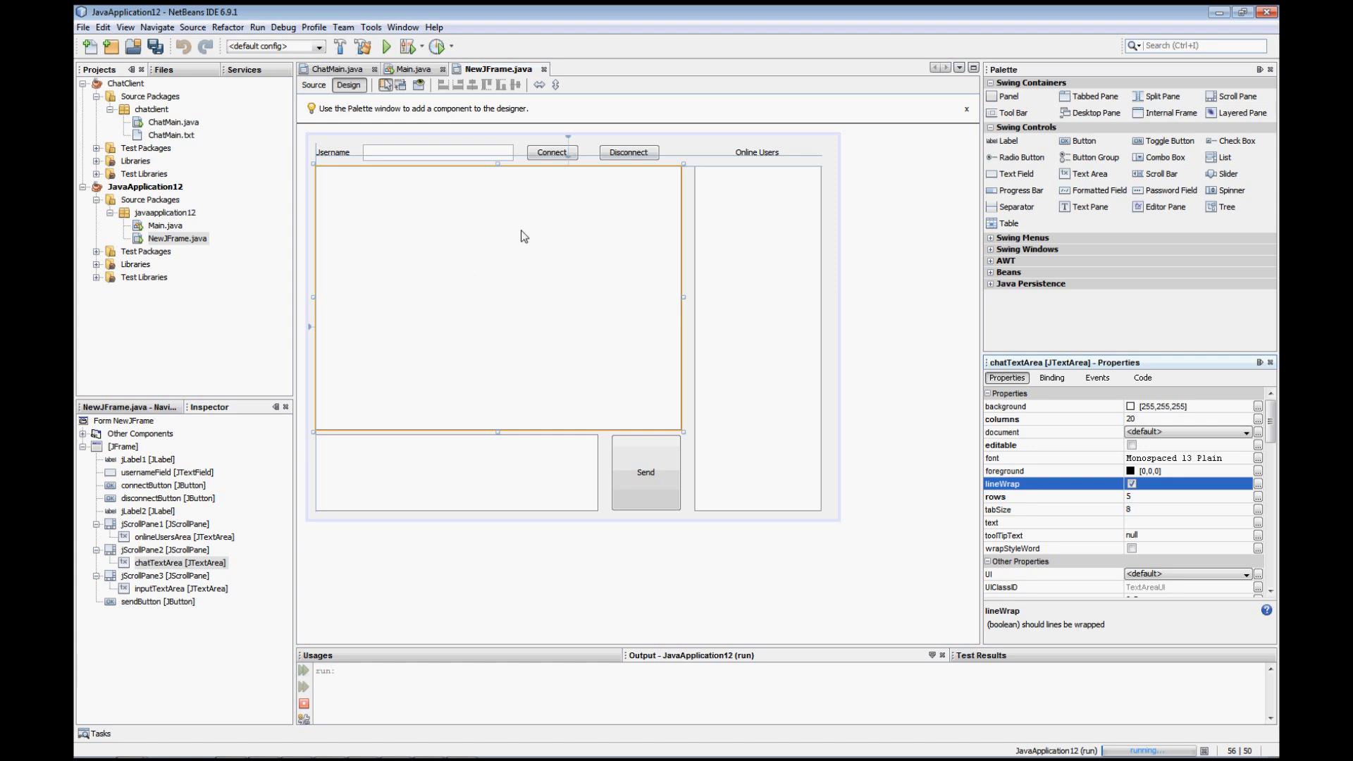
{"action": "mouse_move", "coordinate": [672, 429]}
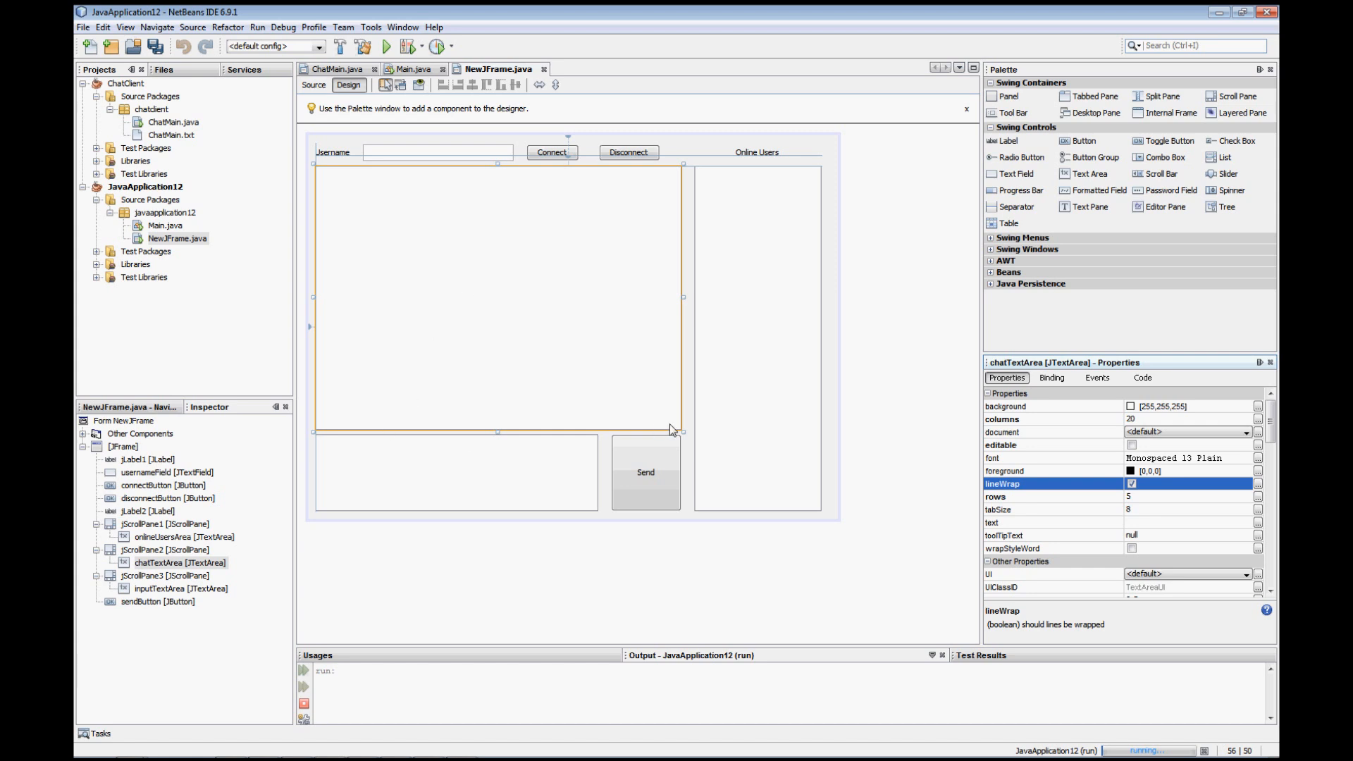
{"action": "mouse_move", "coordinate": [661, 228]}
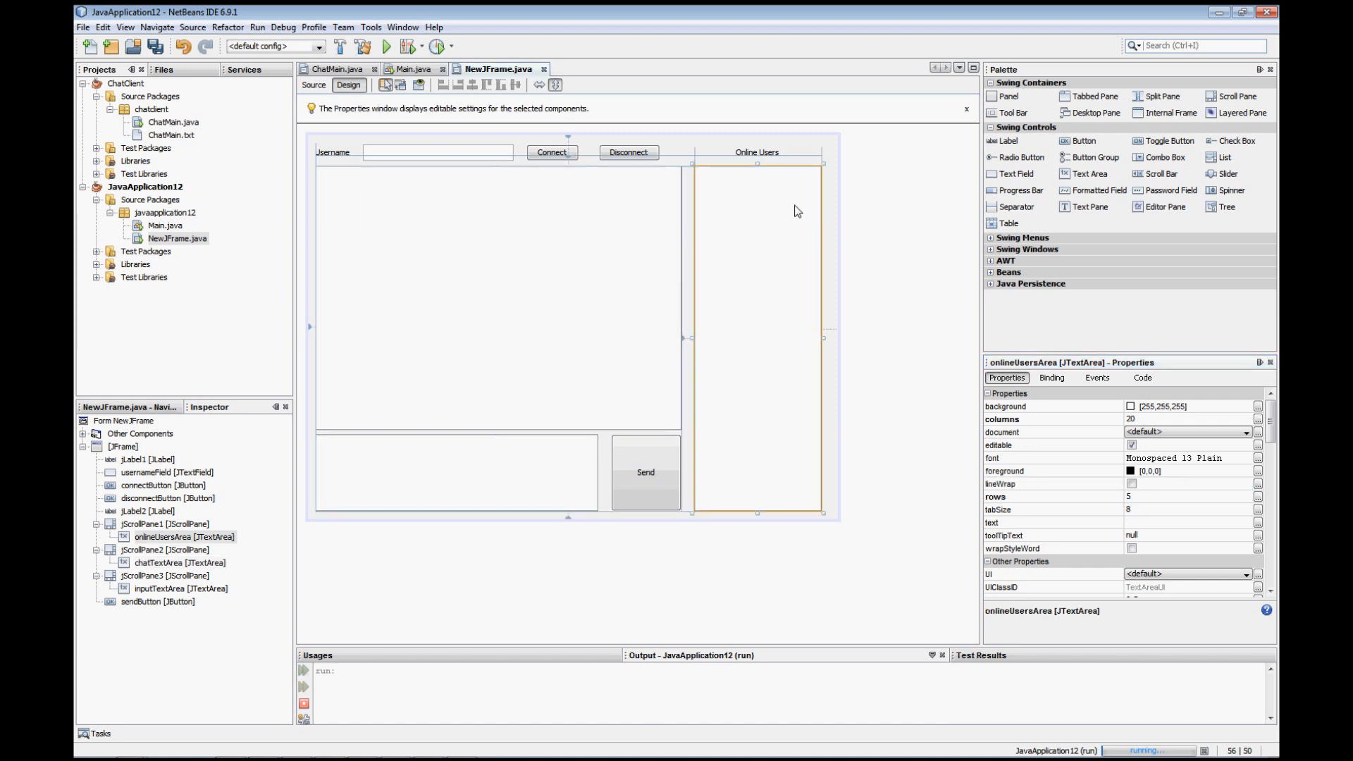
{"action": "mouse_move", "coordinate": [1146, 456]}
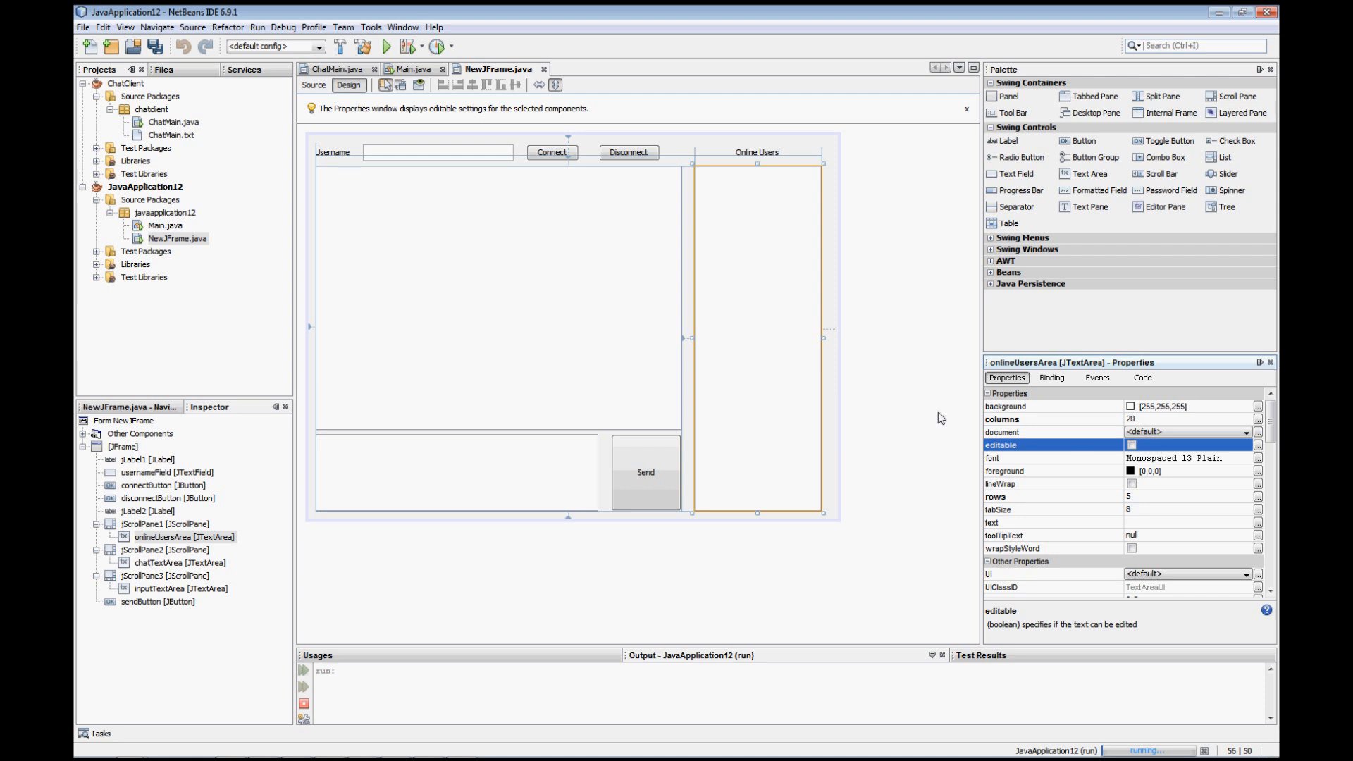
{"action": "mouse_move", "coordinate": [773, 251]}
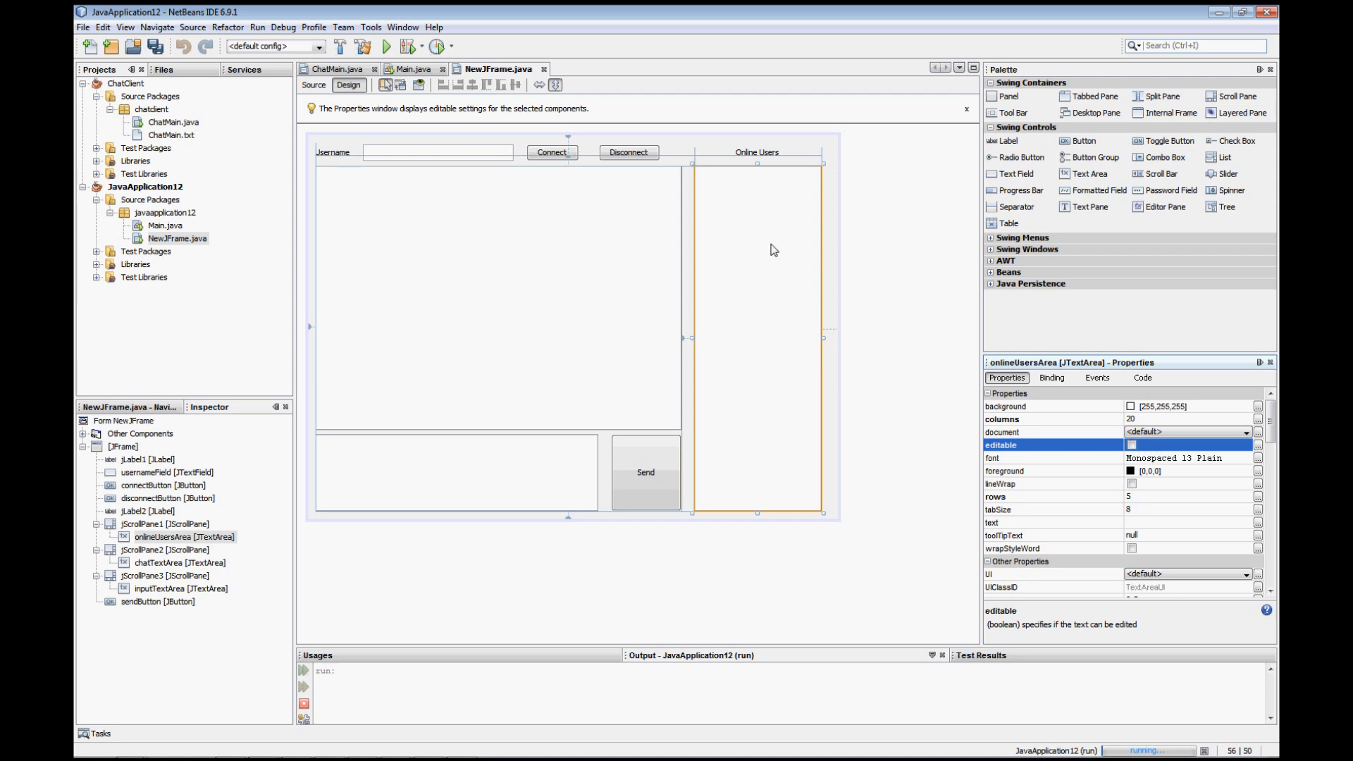
{"action": "mouse_move", "coordinate": [1082, 493]}
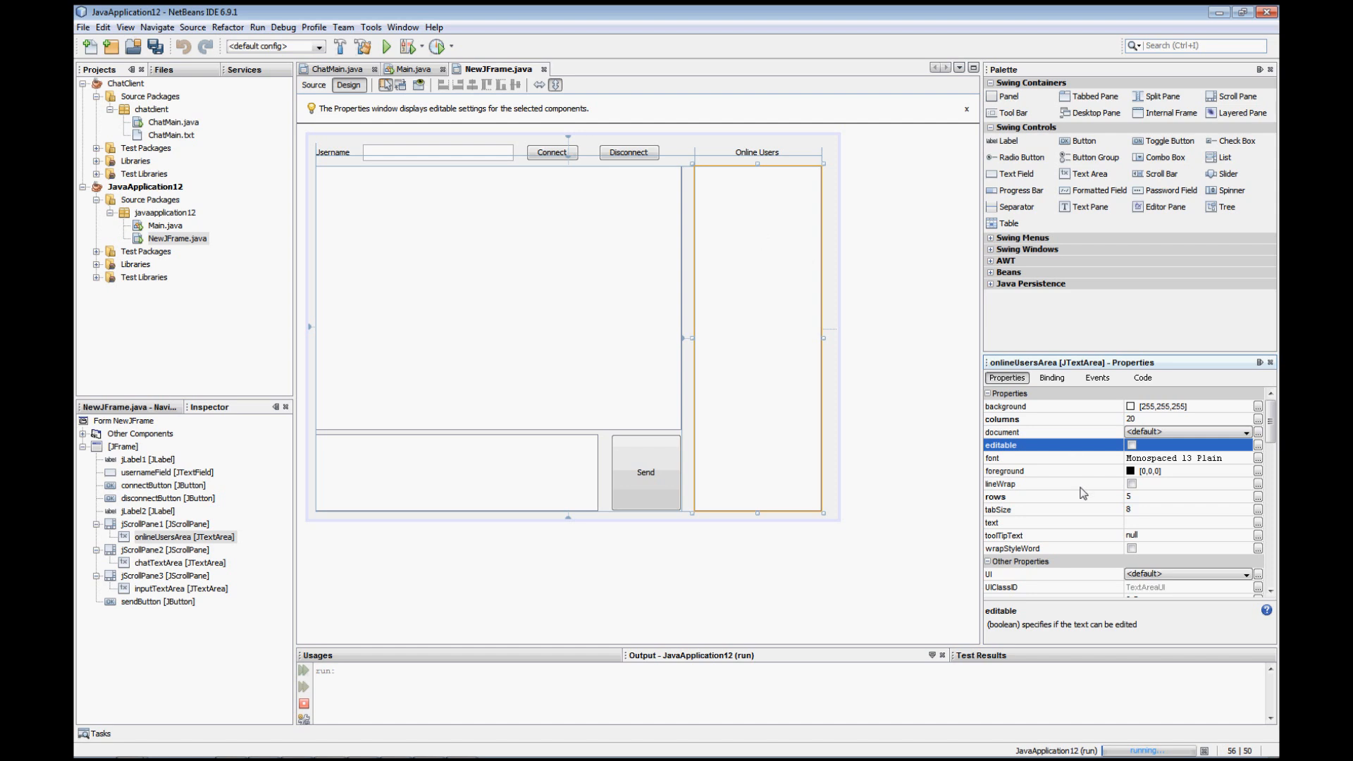
{"action": "mouse_move", "coordinate": [828, 310]}
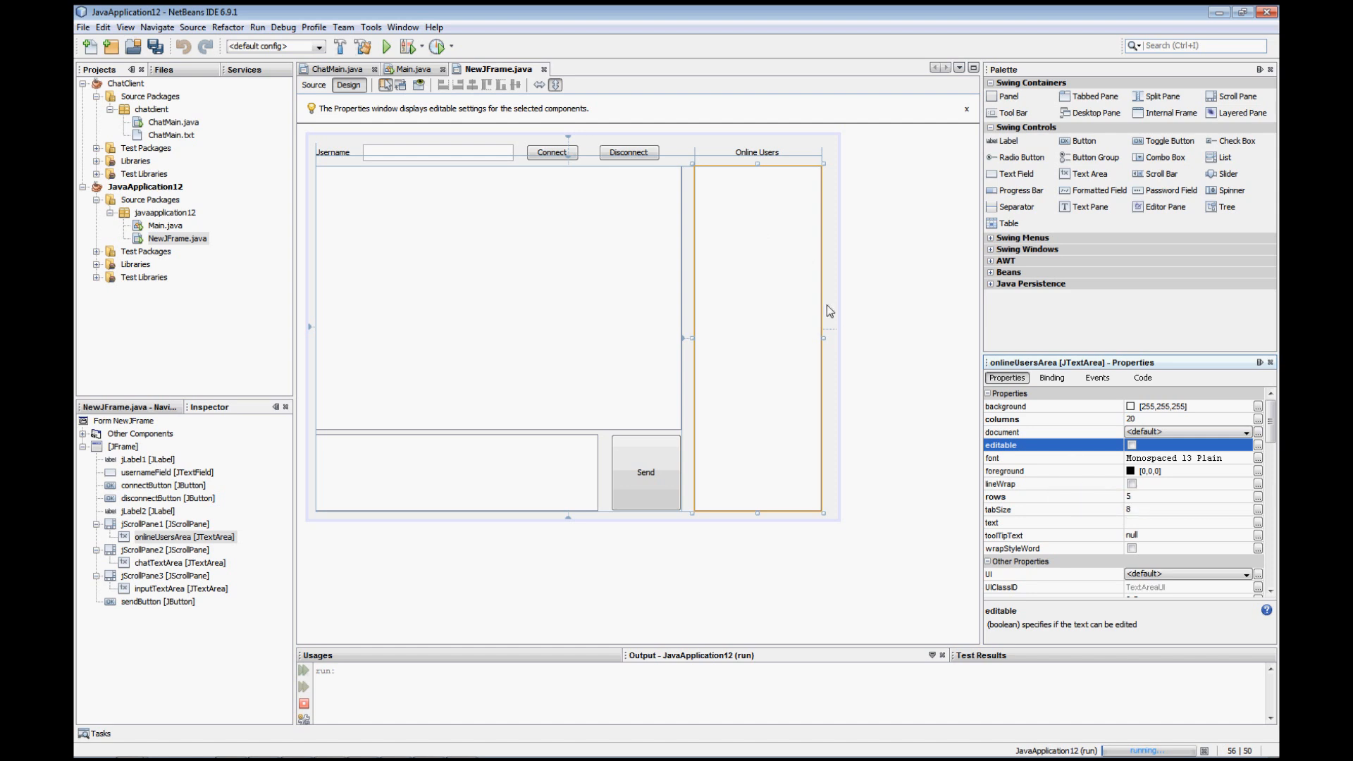
{"action": "mouse_move", "coordinate": [766, 195]}
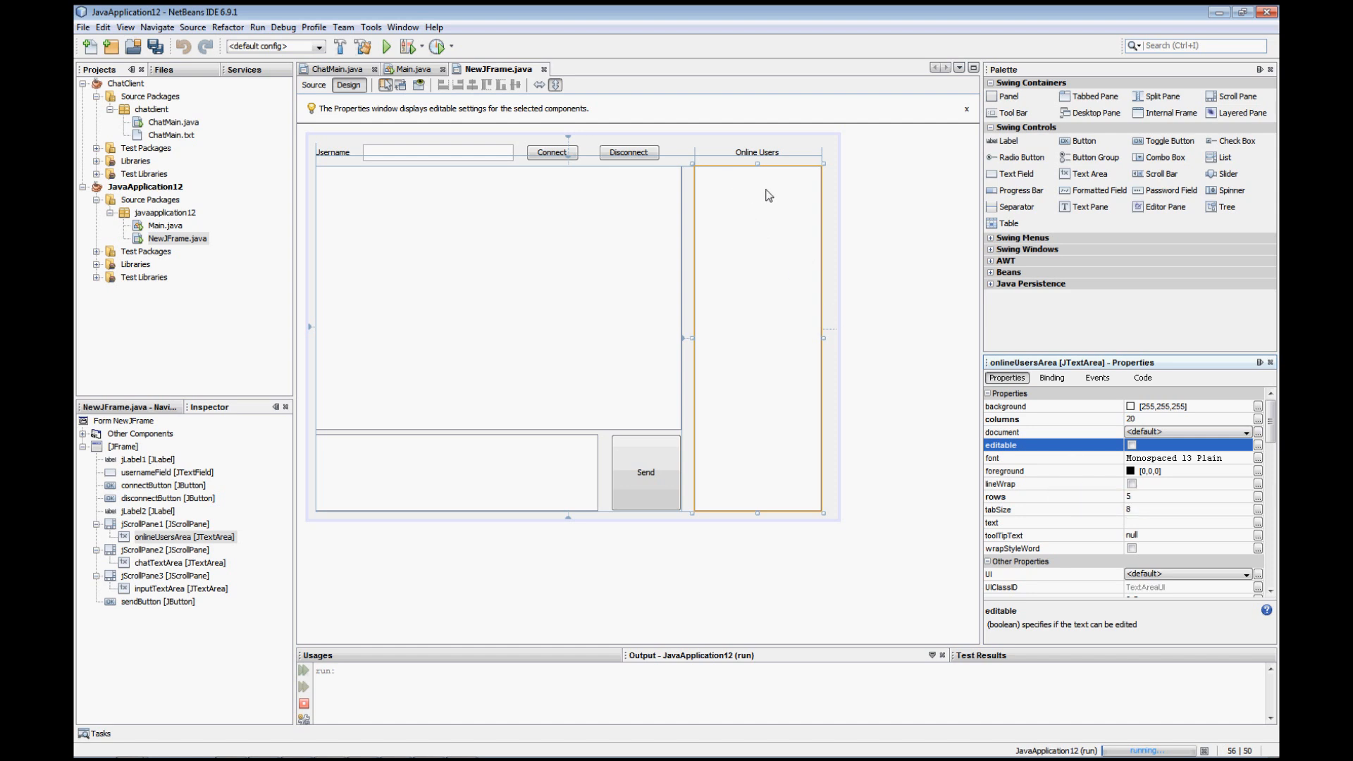
{"action": "mouse_move", "coordinate": [774, 228]}
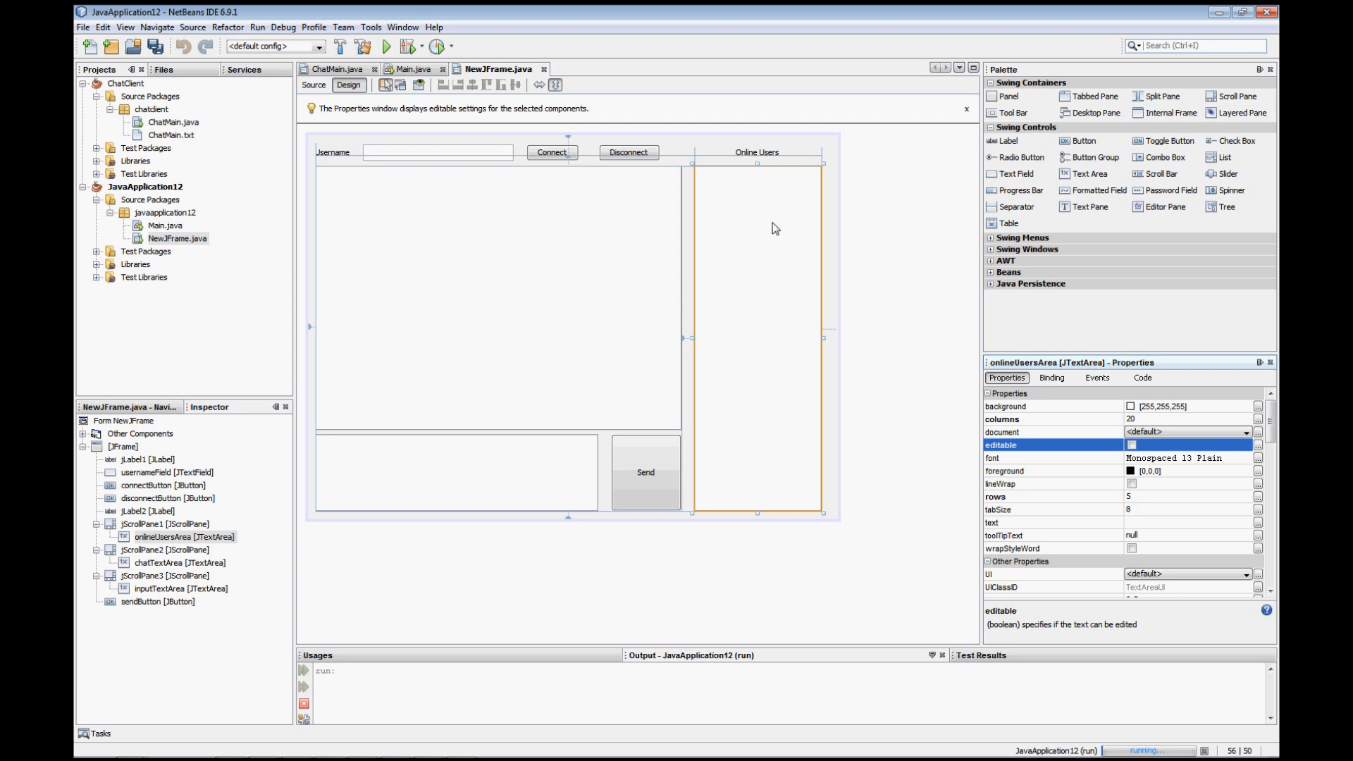
{"action": "mouse_move", "coordinate": [734, 243]}
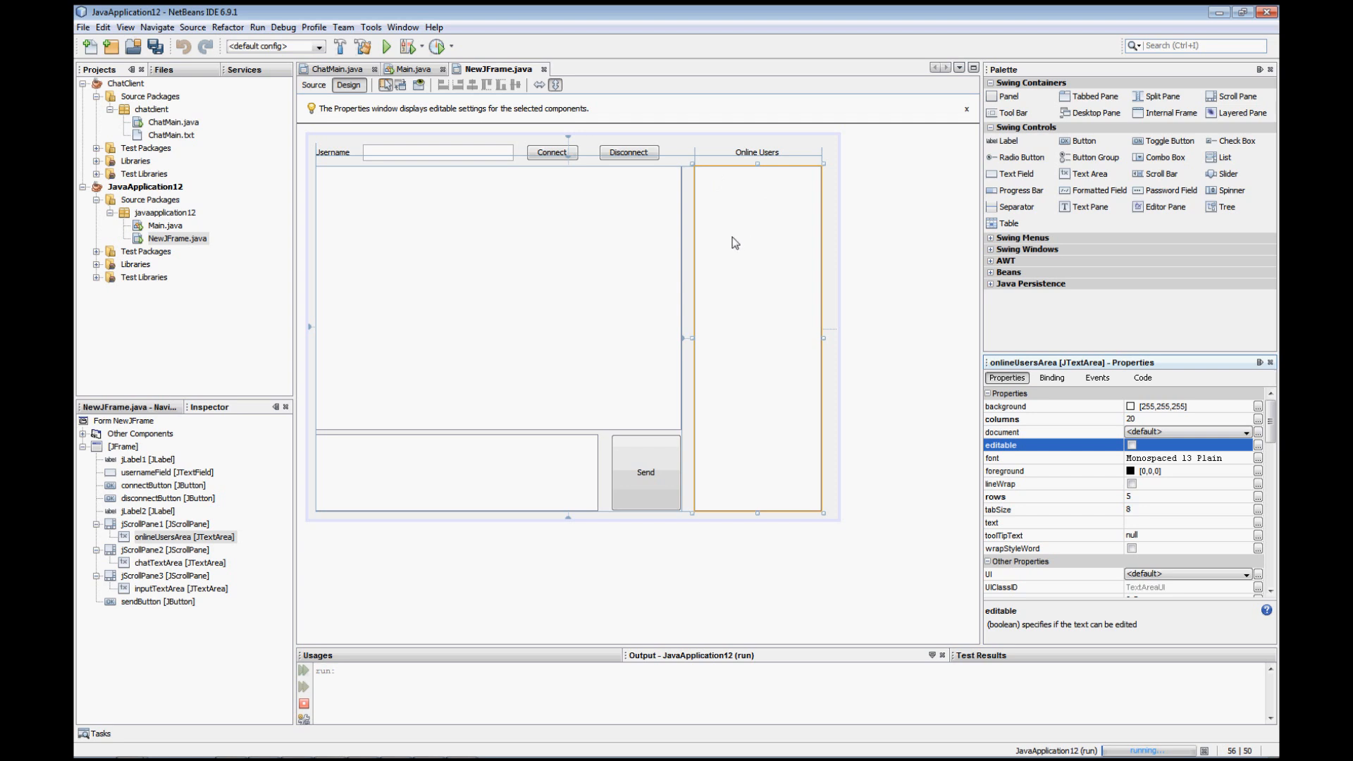
{"action": "mouse_move", "coordinate": [763, 413]}
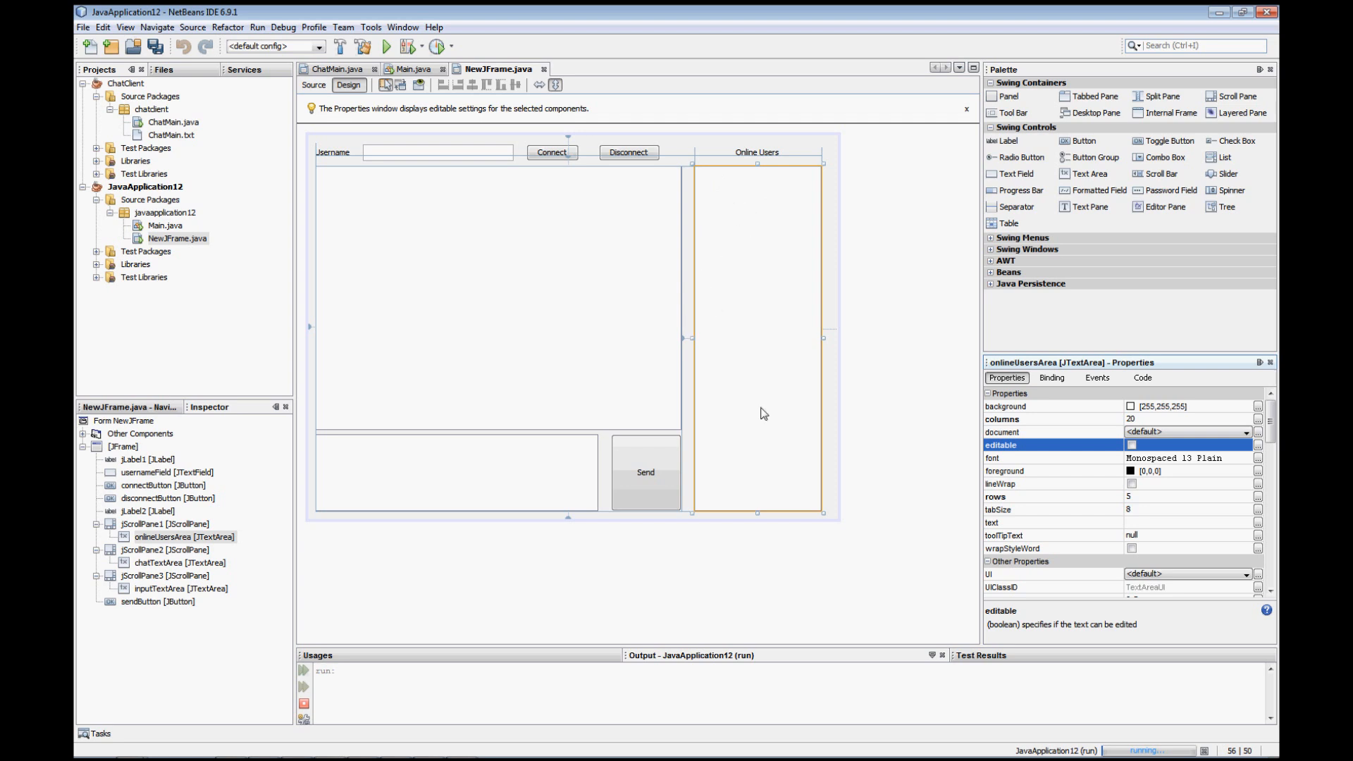
{"action": "mouse_move", "coordinate": [779, 506]}
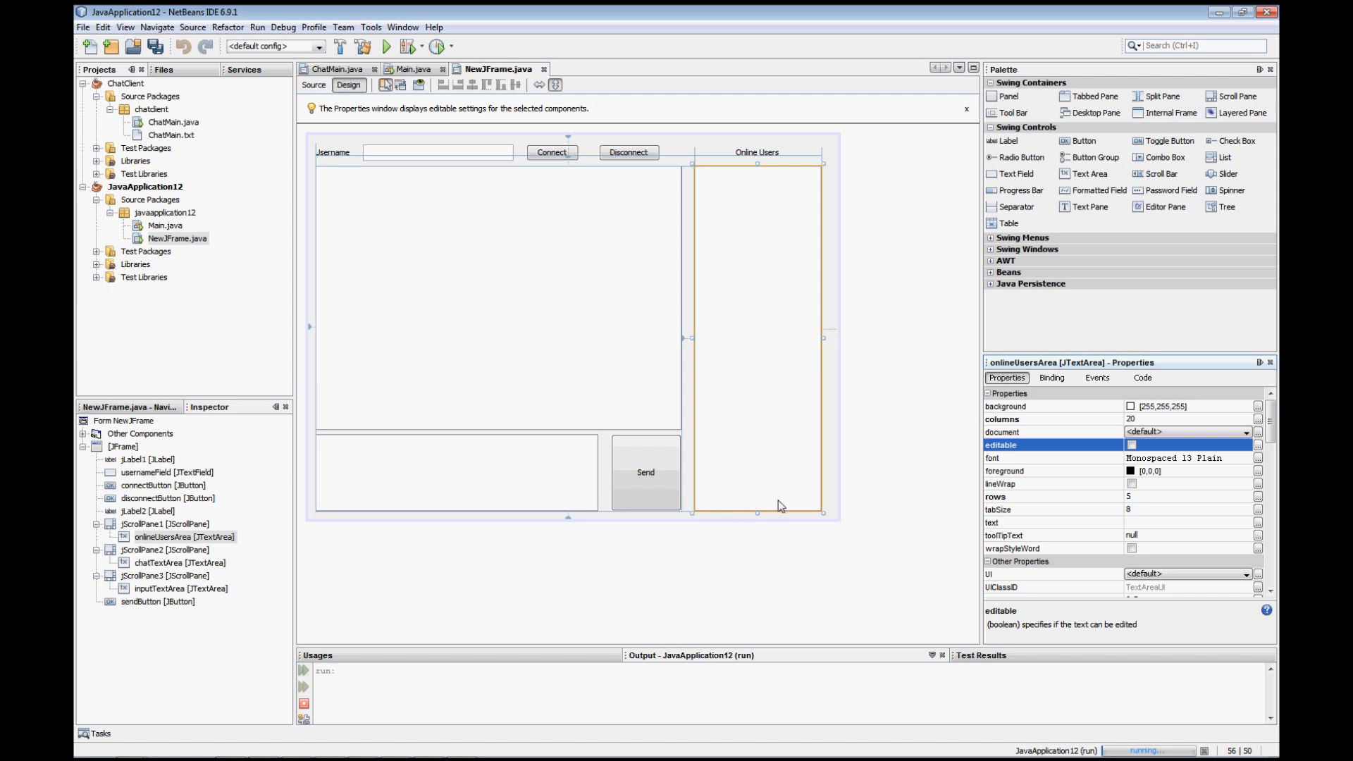
{"action": "mouse_move", "coordinate": [495, 161]}
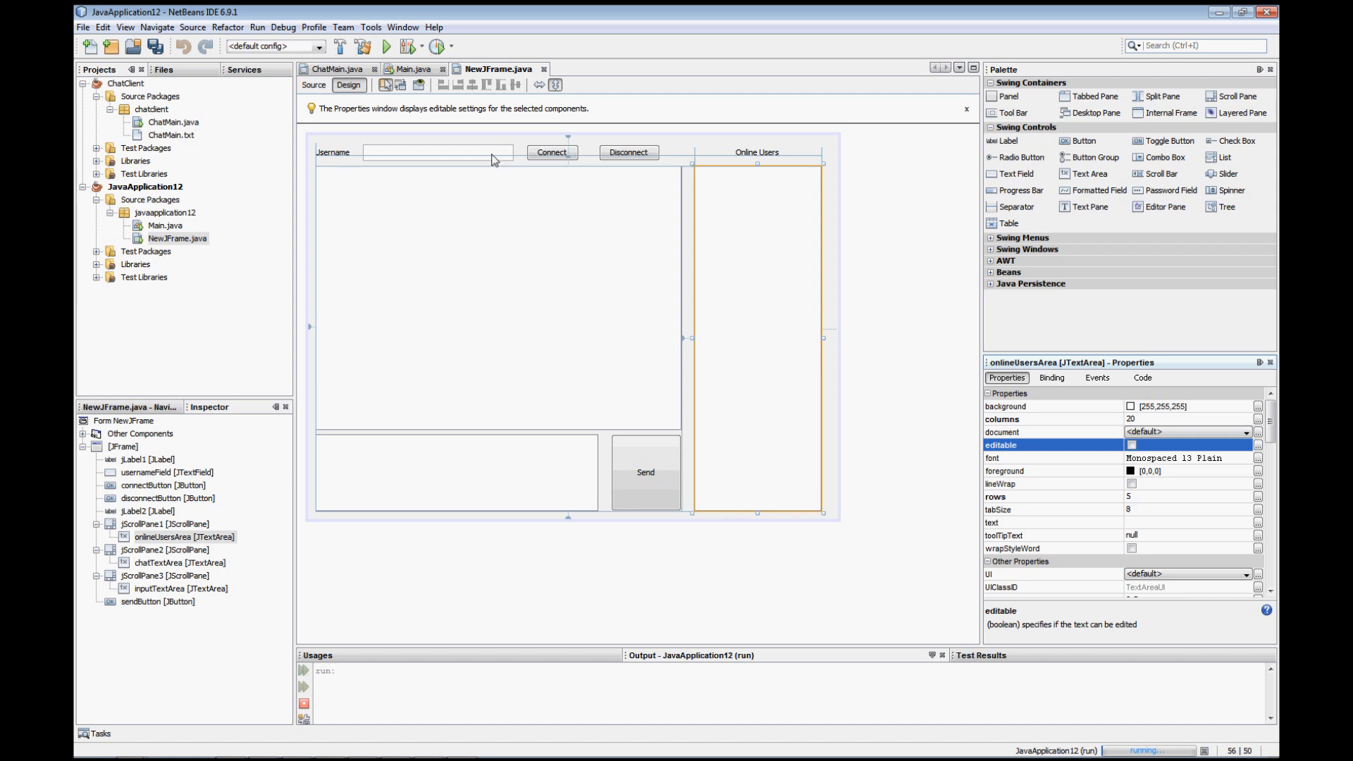
{"action": "mouse_move", "coordinate": [684, 274]}
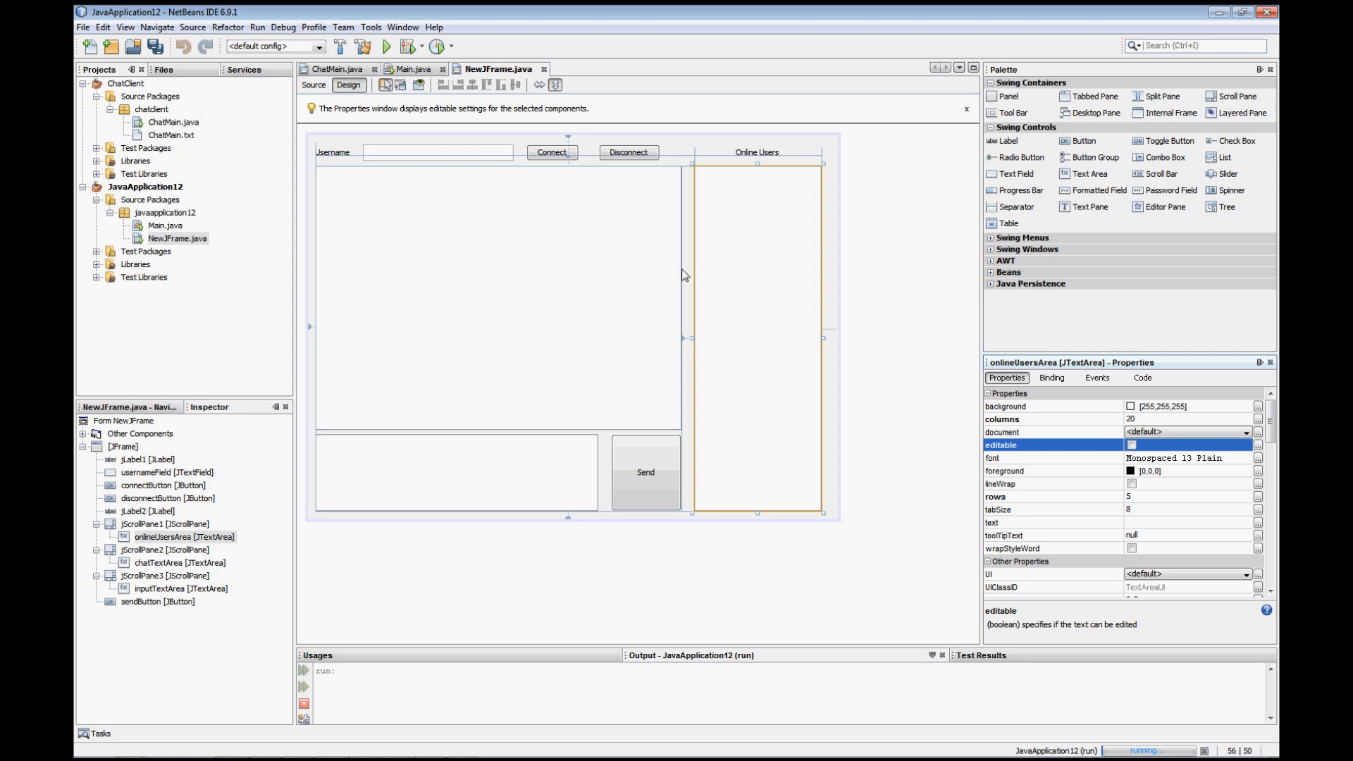
{"action": "mouse_move", "coordinate": [575, 238]}
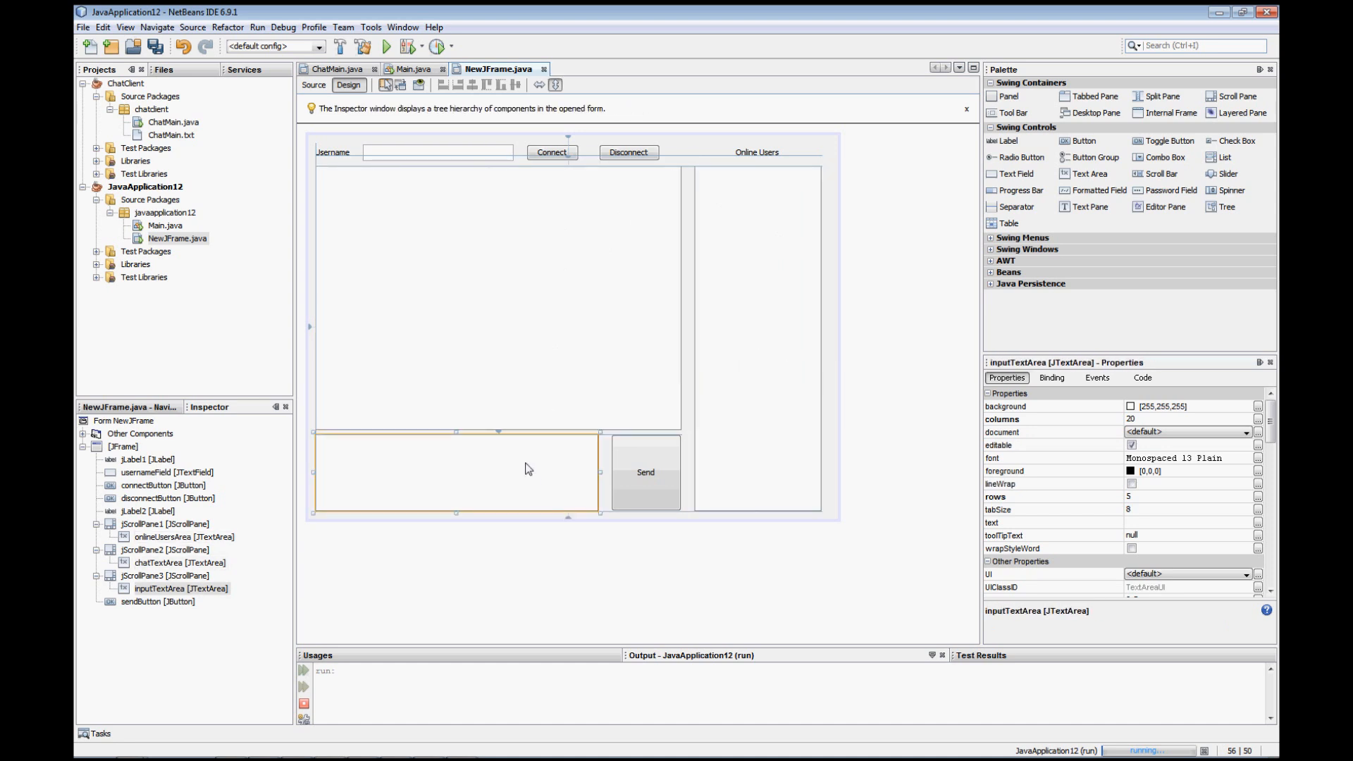
{"action": "mouse_move", "coordinate": [414, 240]}
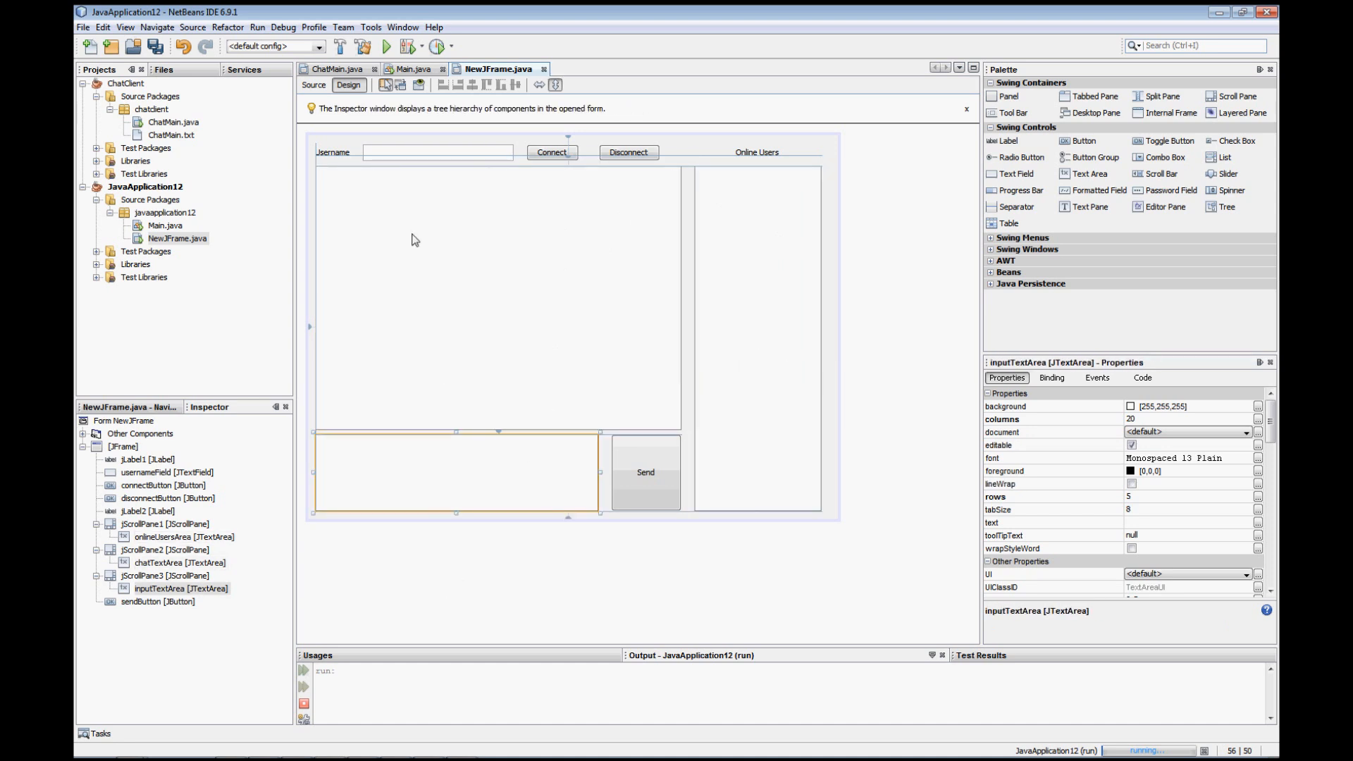
{"action": "left_click", "coordinate": [172, 122]}
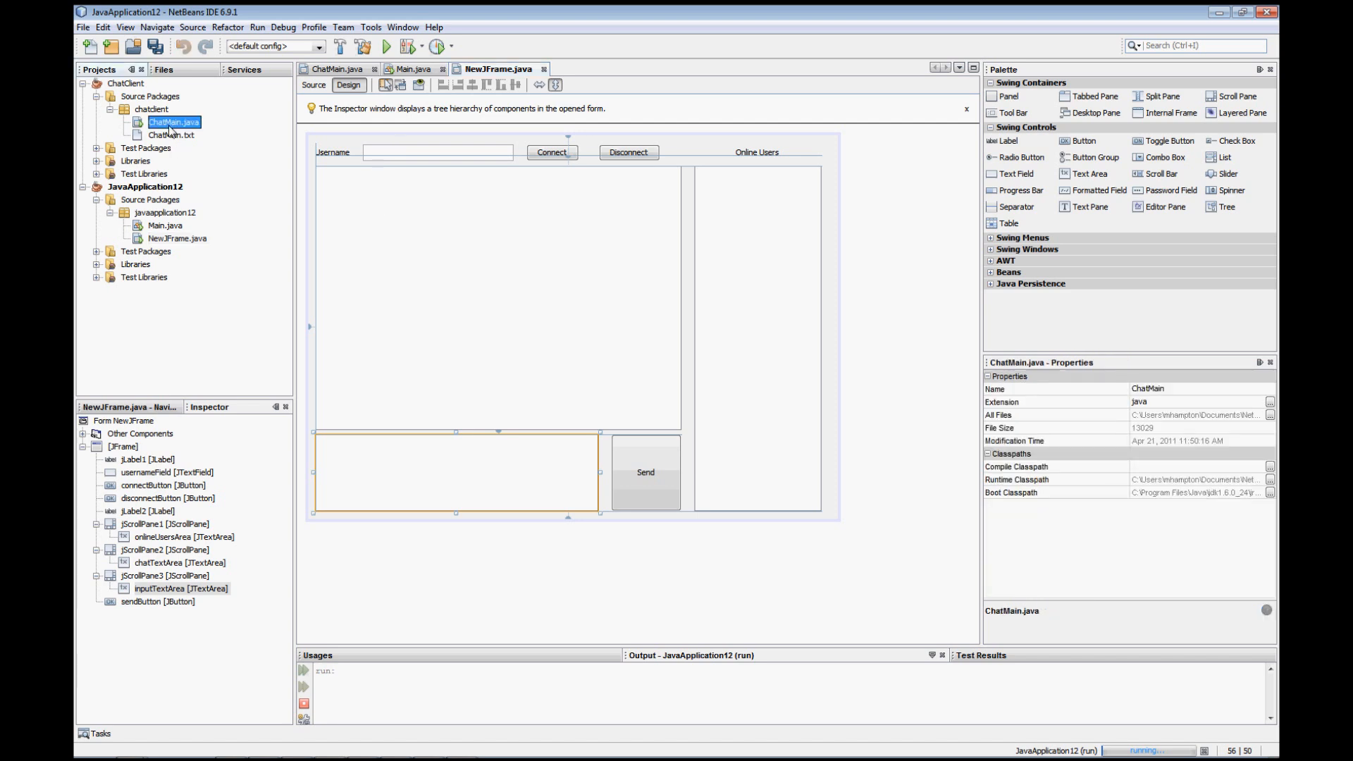
{"action": "left_click", "coordinate": [173, 121]}
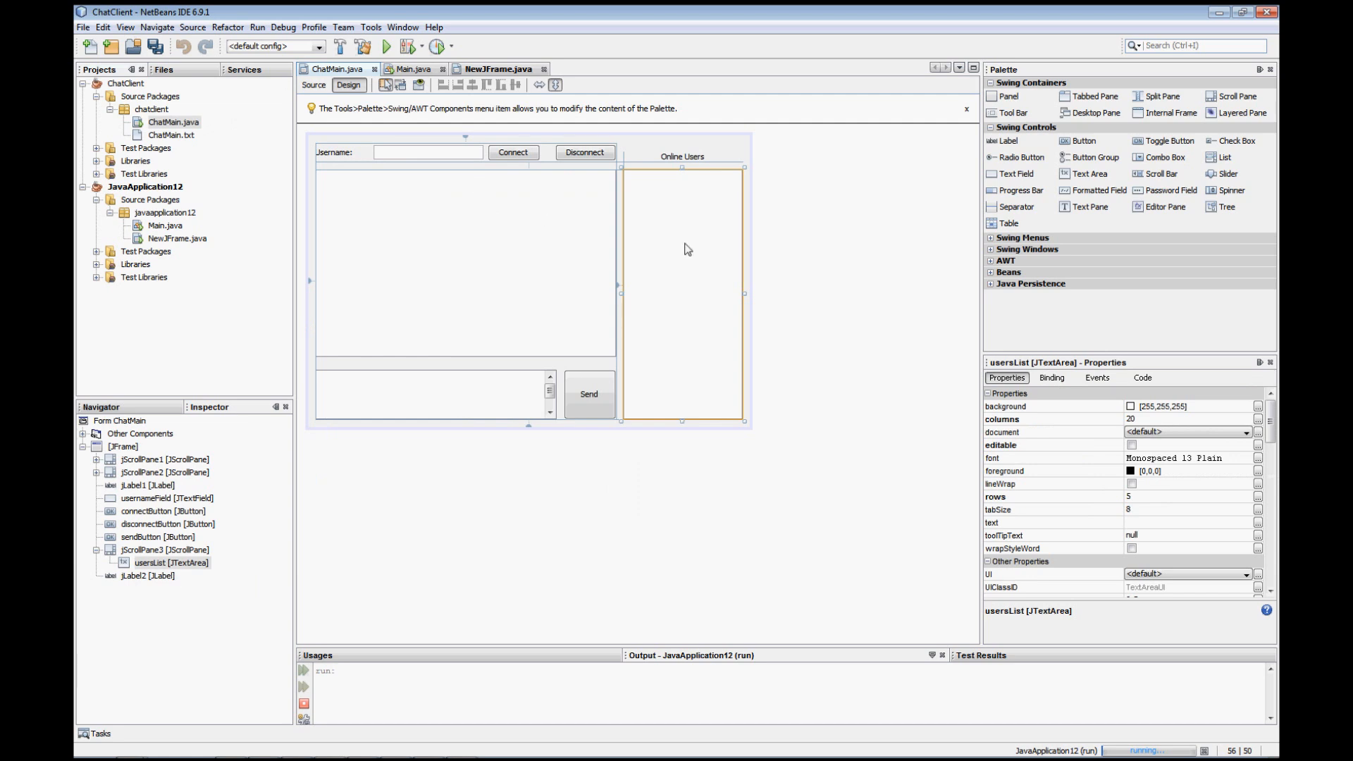
{"action": "mouse_move", "coordinate": [577, 287]}
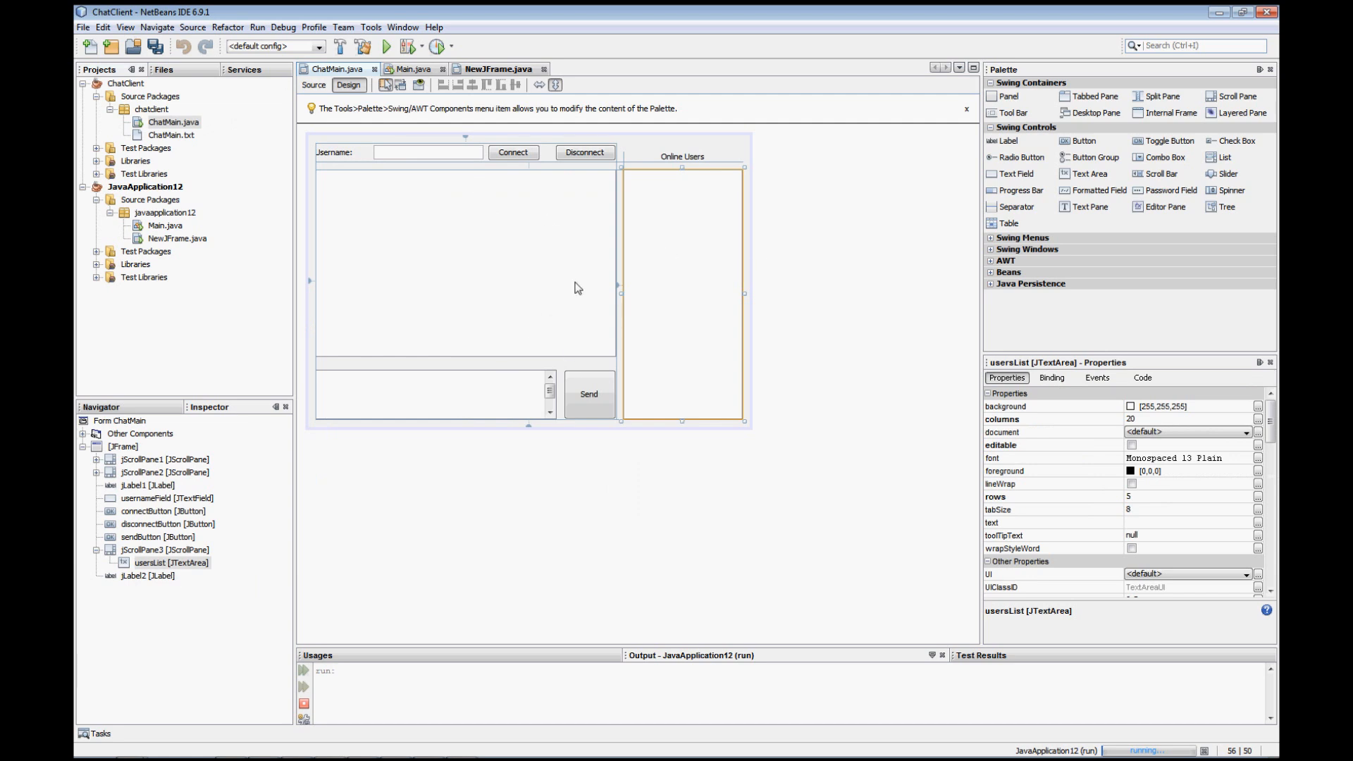
{"action": "mouse_move", "coordinate": [608, 326]}
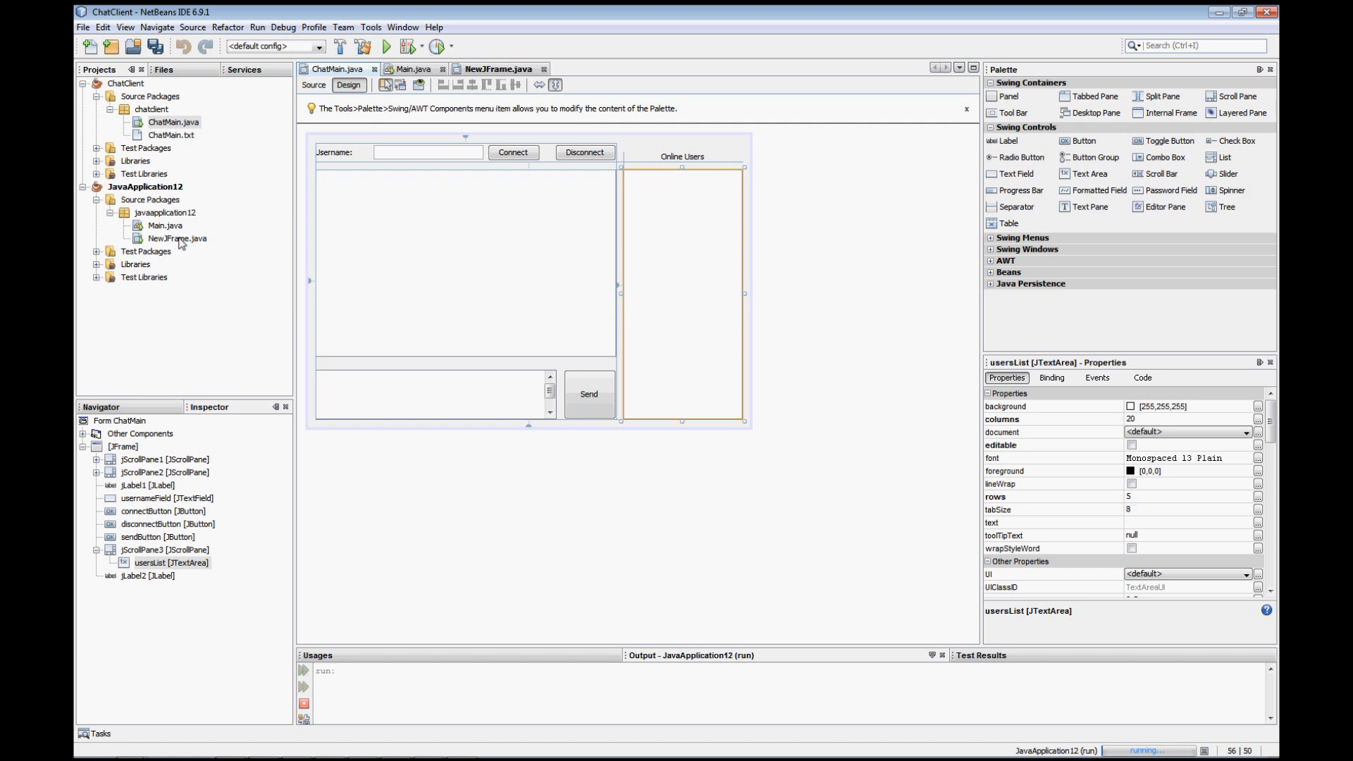
Step: Run Main.java, see the chat window appear, then close it
{"action": "right_click", "coordinate": [163, 225]}
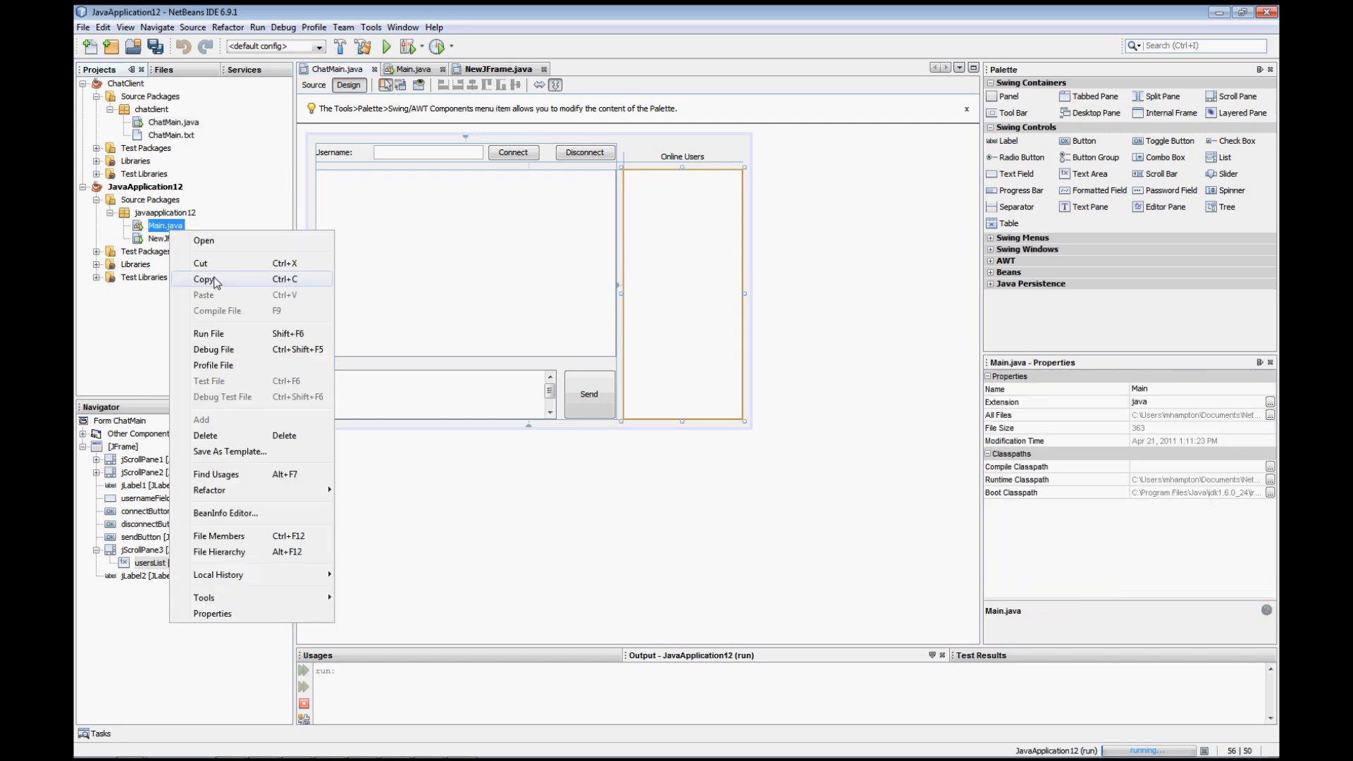
{"action": "left_click", "coordinate": [209, 334]}
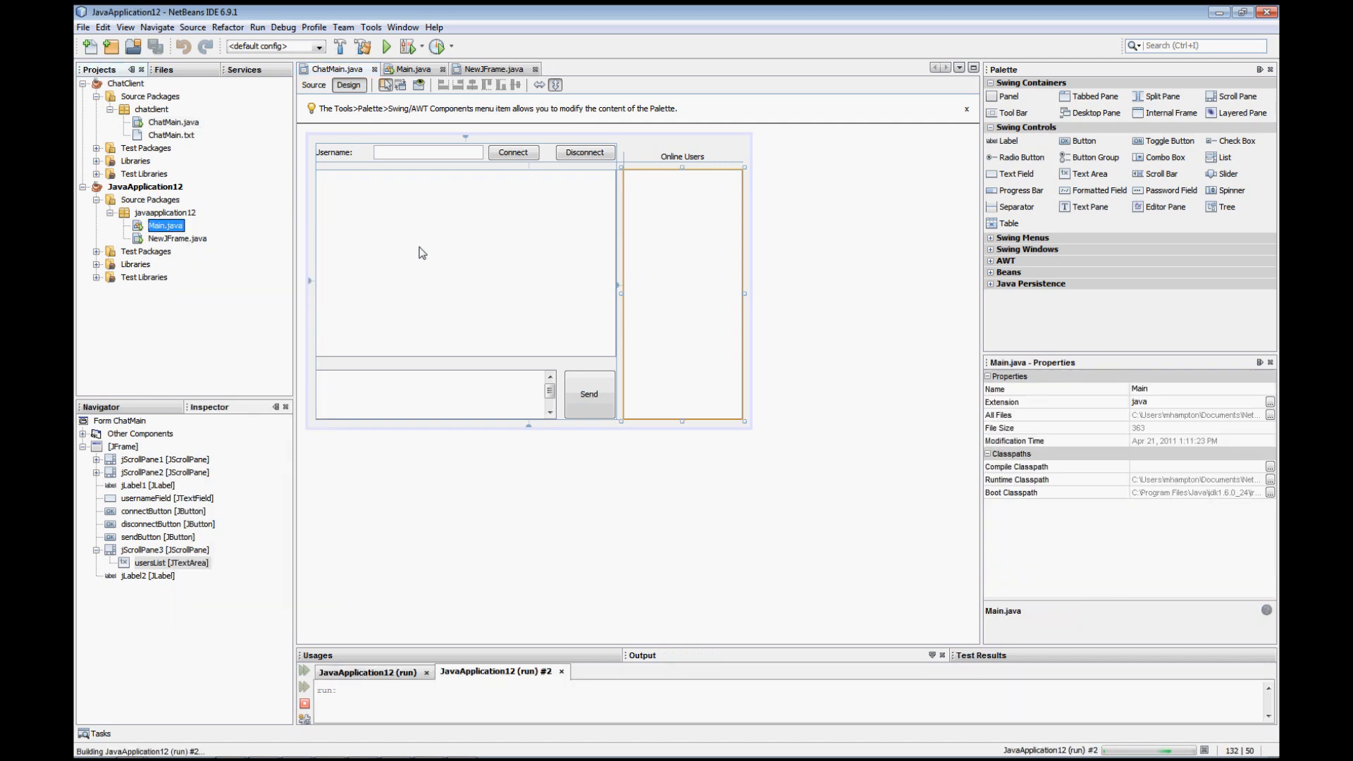
{"action": "left_click", "coordinate": [383, 46]}
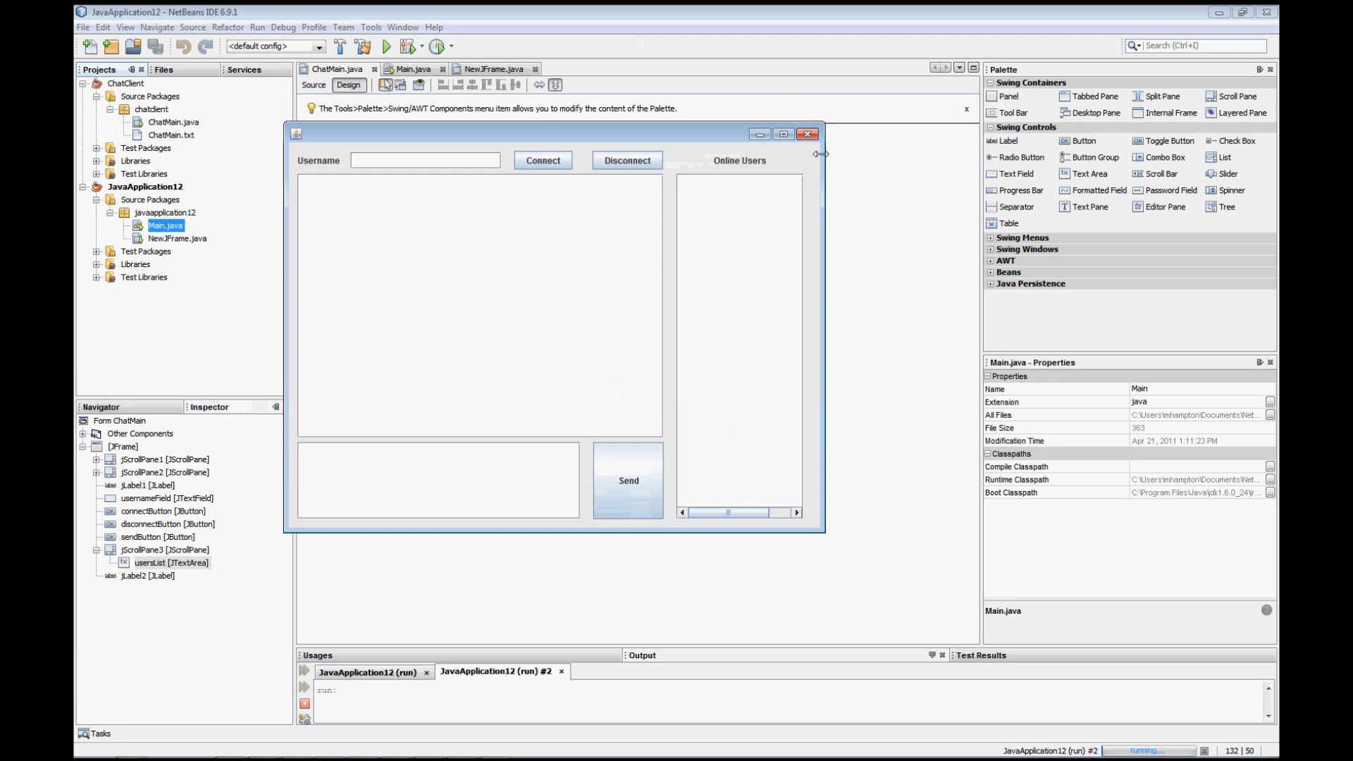
{"action": "left_click", "coordinate": [806, 134]}
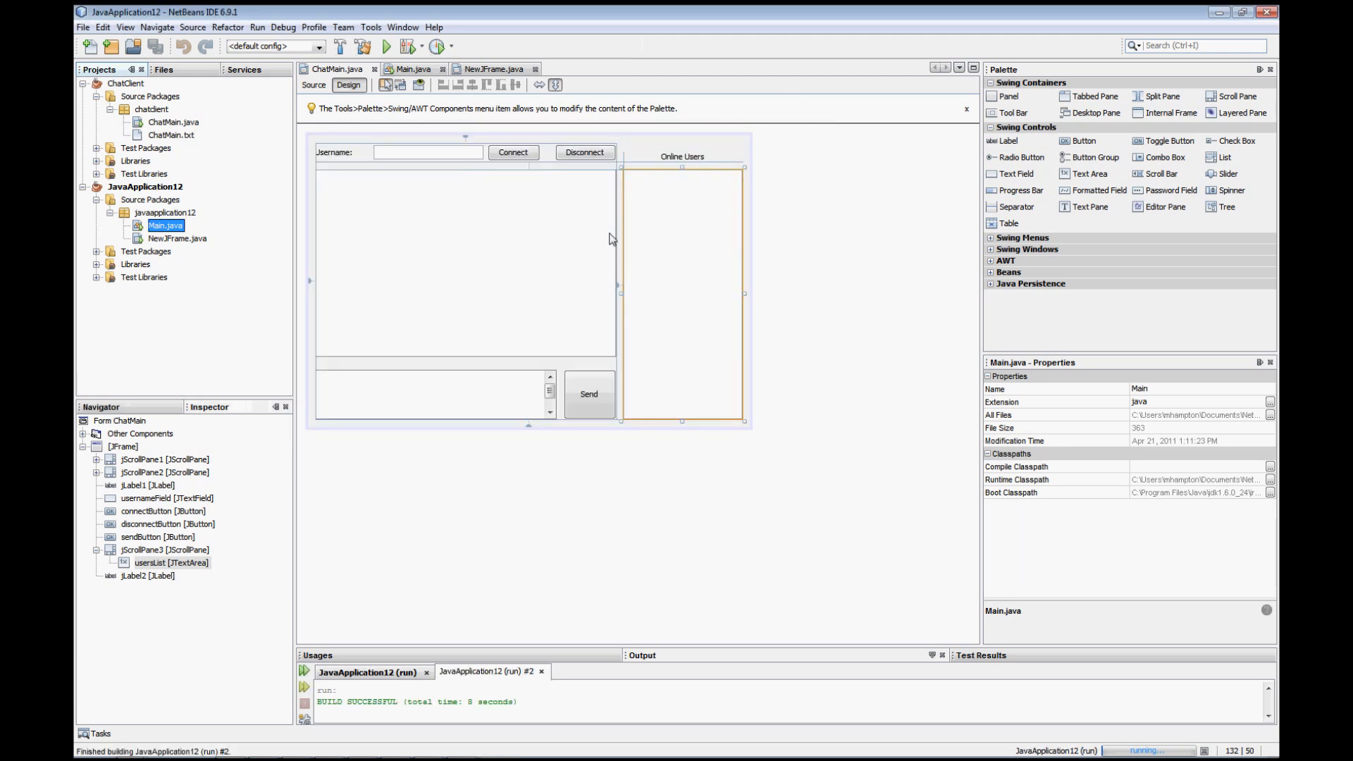
{"action": "mouse_move", "coordinate": [579, 213]}
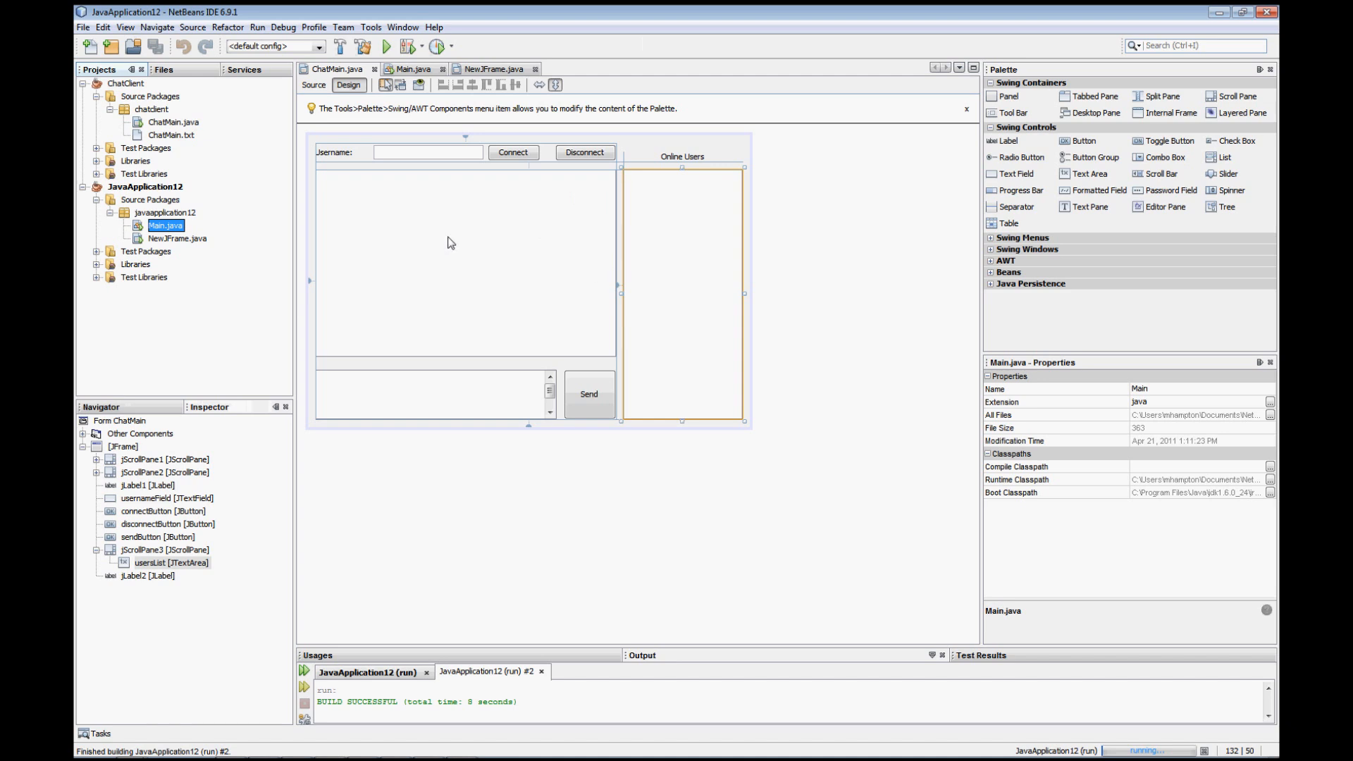
{"action": "mouse_move", "coordinate": [382, 151]}
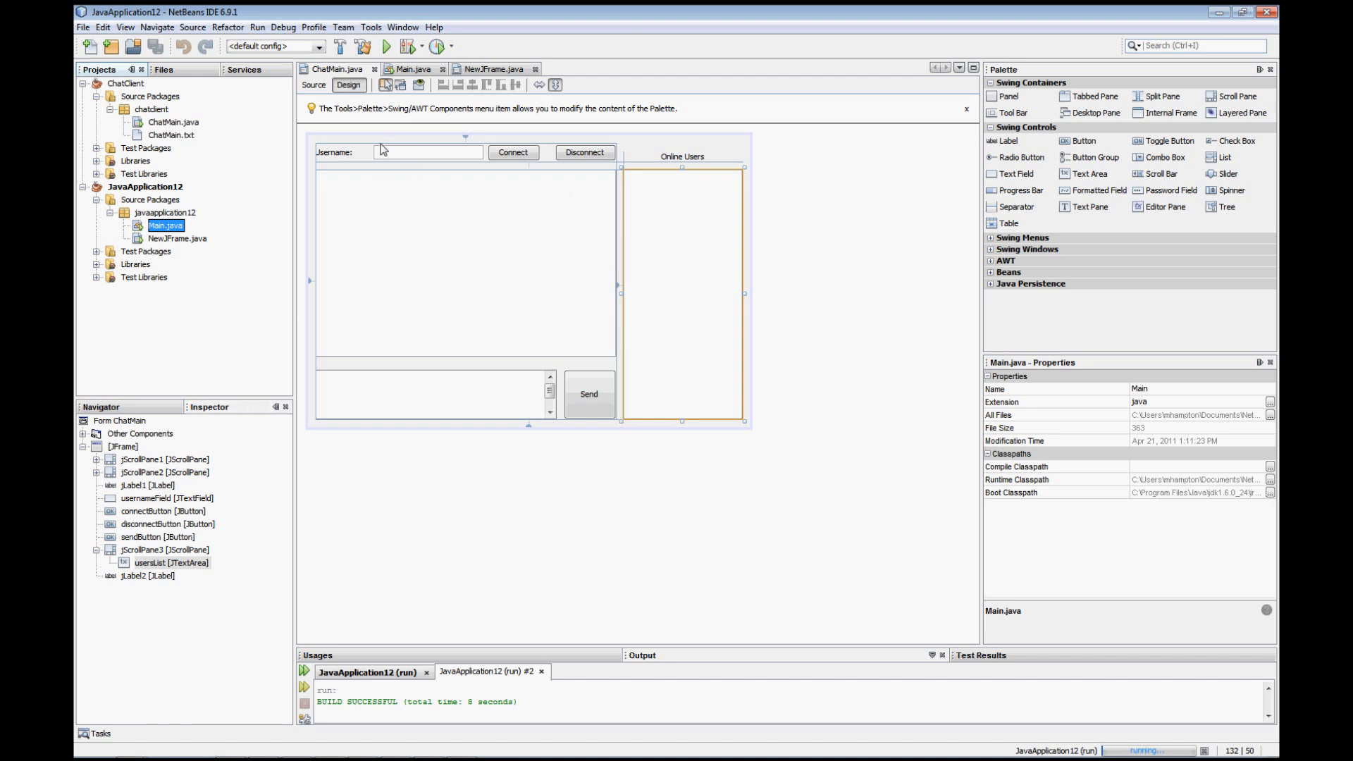
{"action": "mouse_move", "coordinate": [313, 85]}
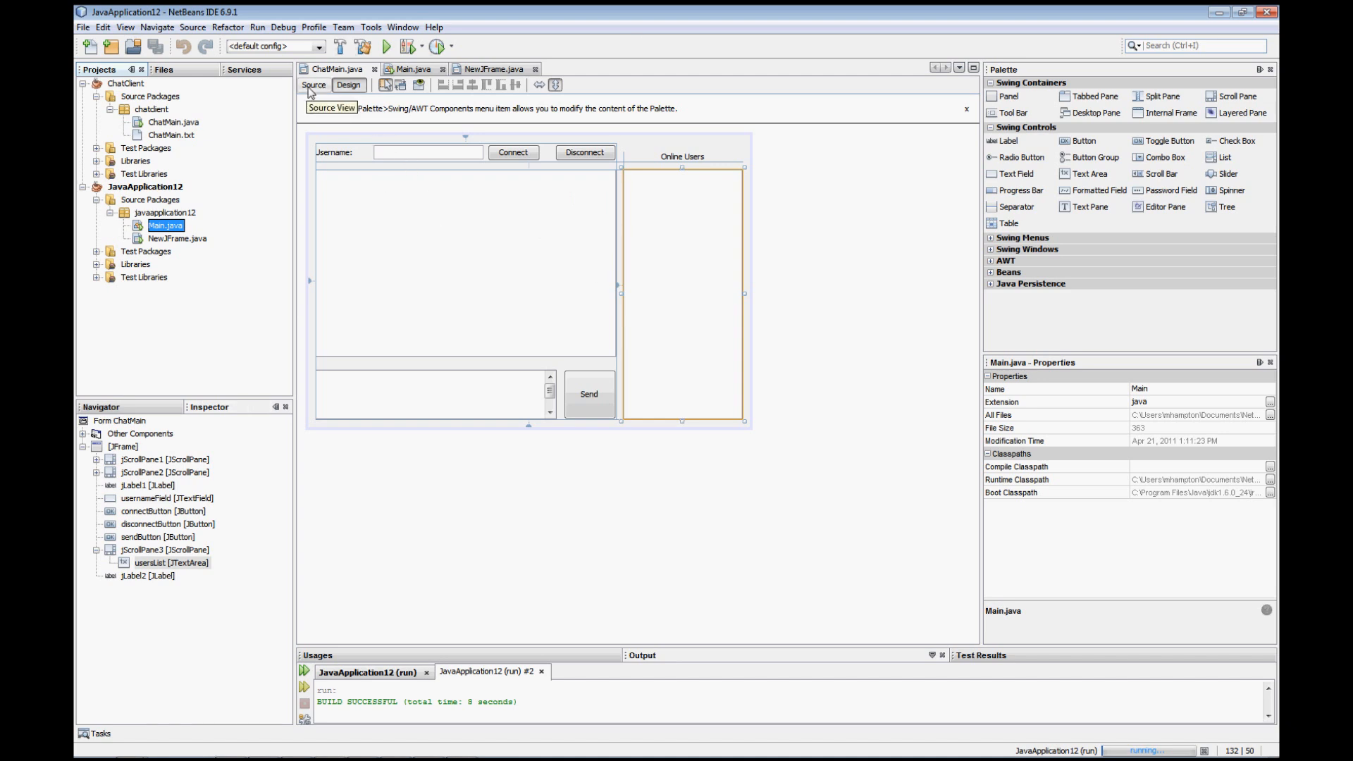
Step: Show the ChatMain.java source code with its networking imports
{"action": "left_click", "coordinate": [313, 84]}
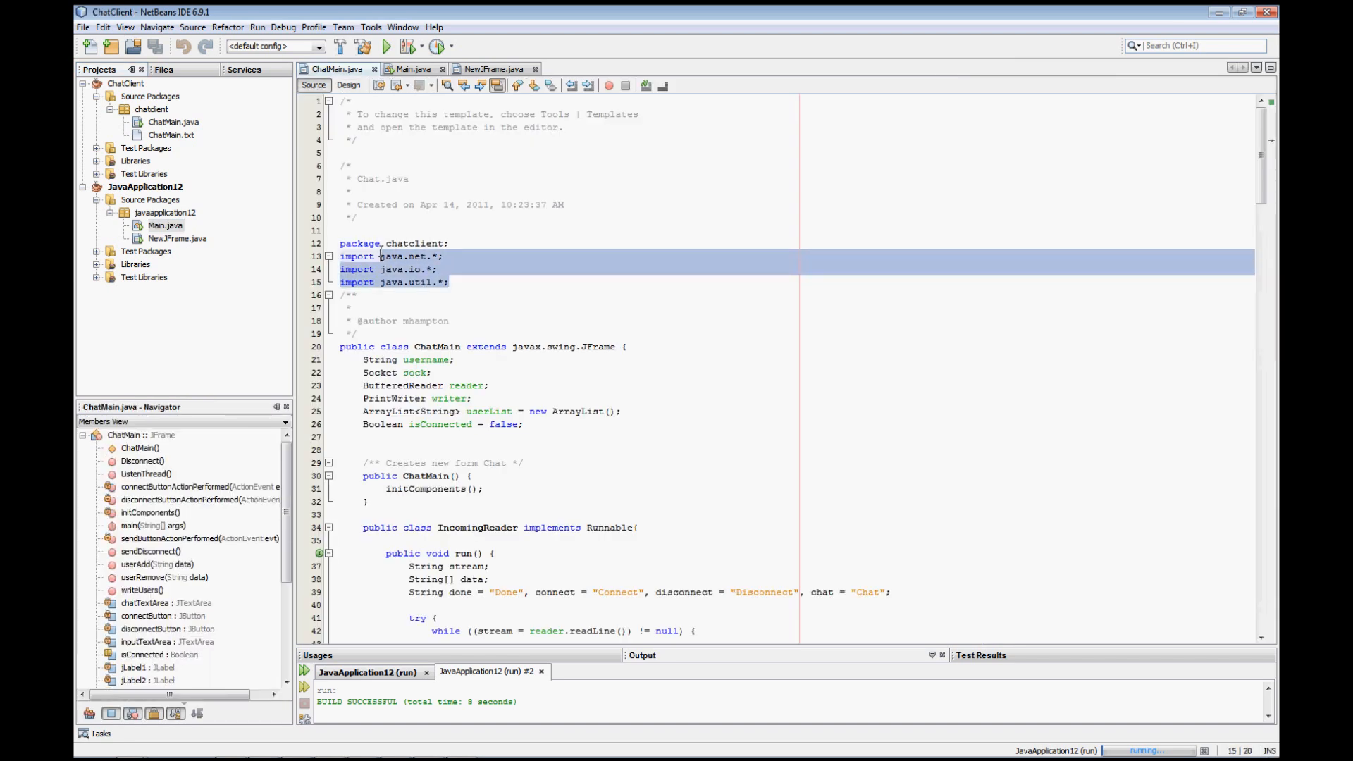
{"action": "left_click", "coordinate": [417, 269]}
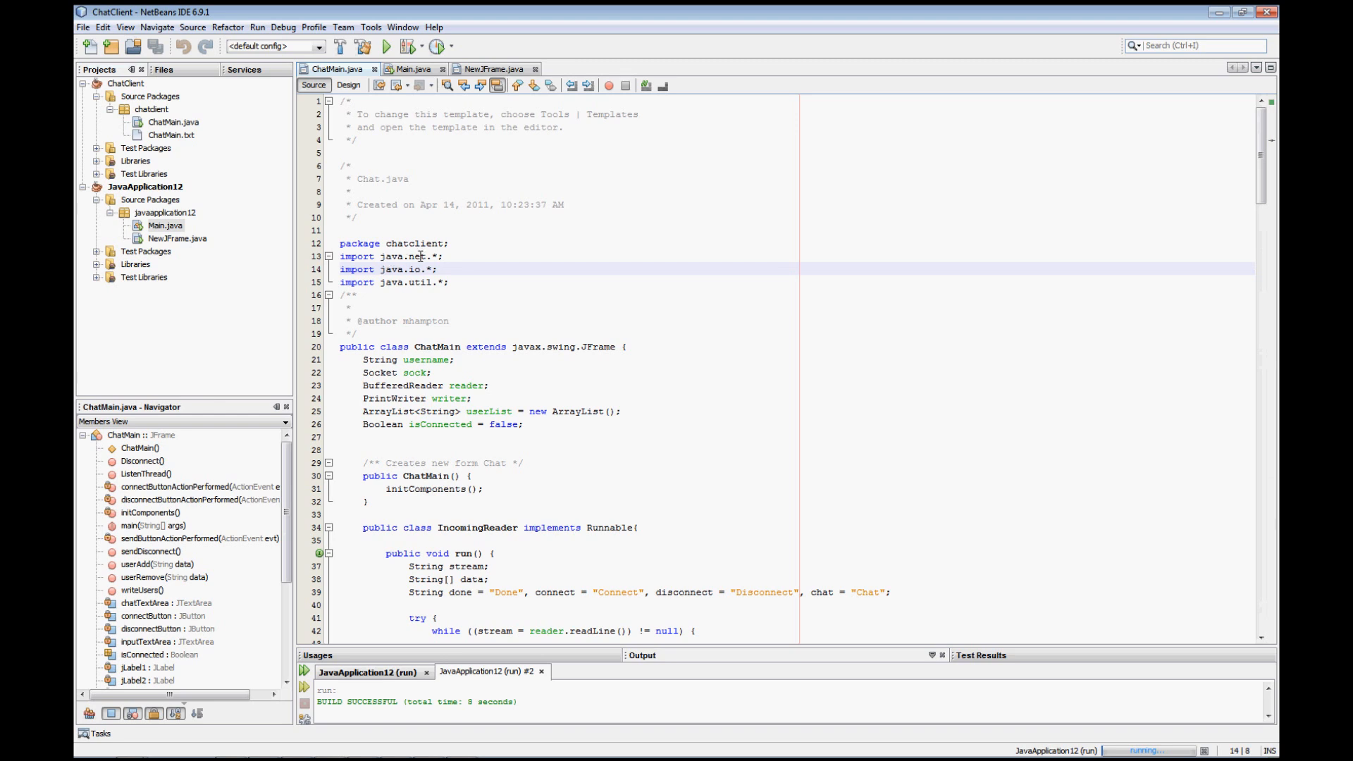
{"action": "left_click", "coordinate": [423, 256]}
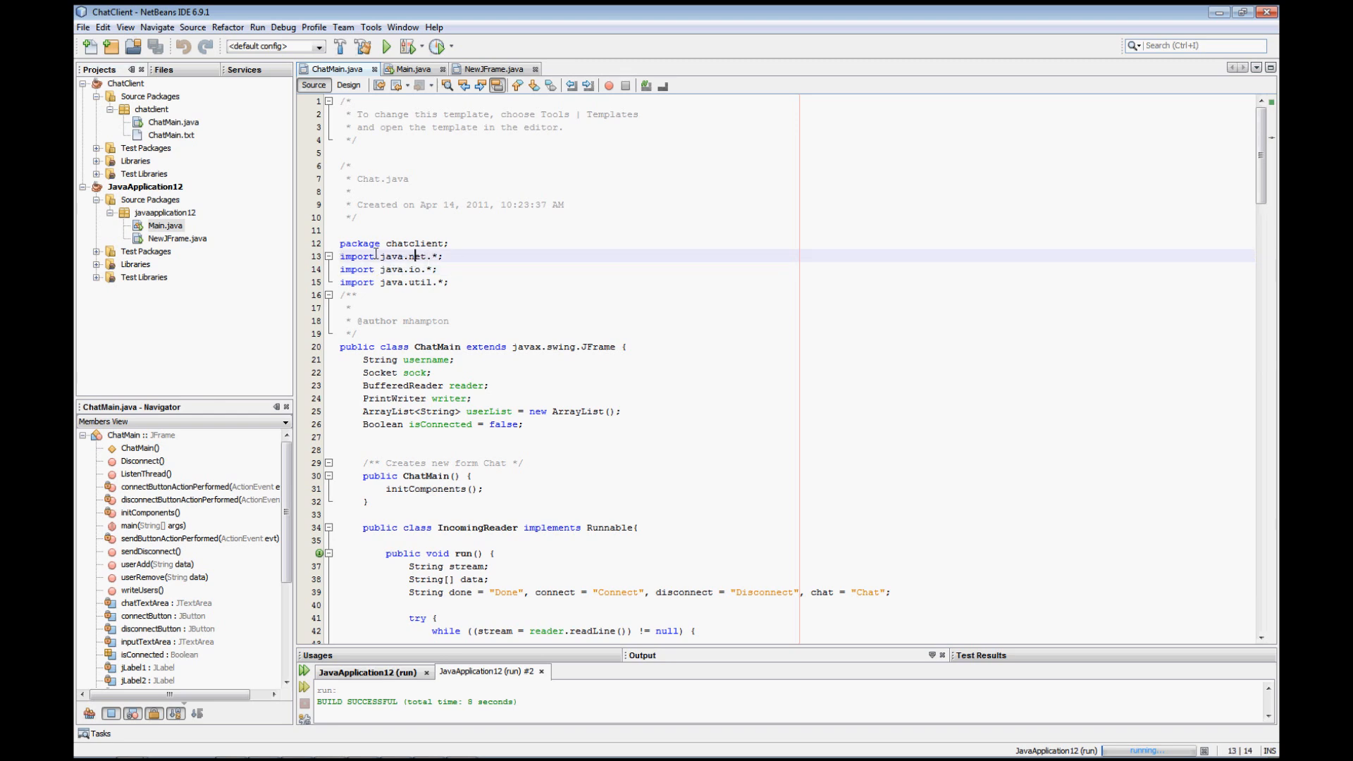
{"action": "left_click", "coordinate": [441, 270]}
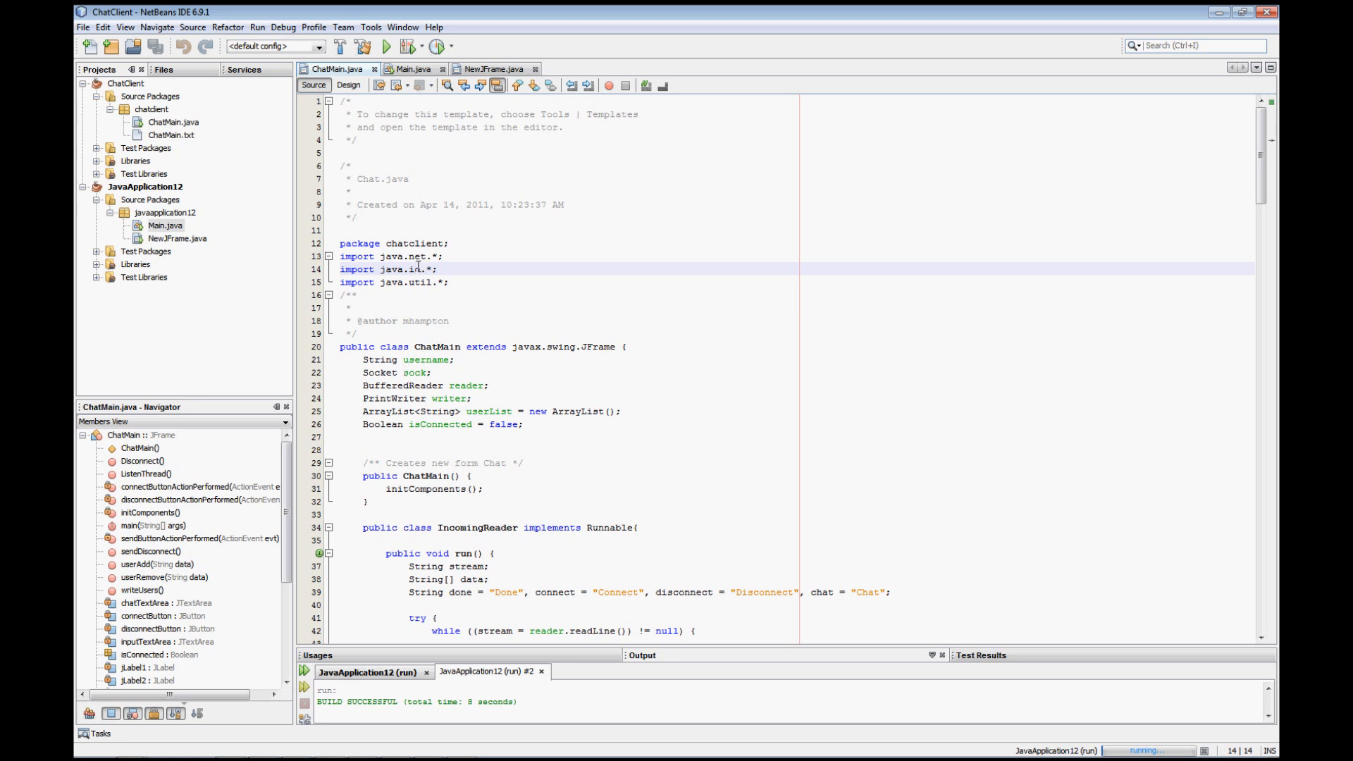
{"action": "left_click", "coordinate": [432, 294]}
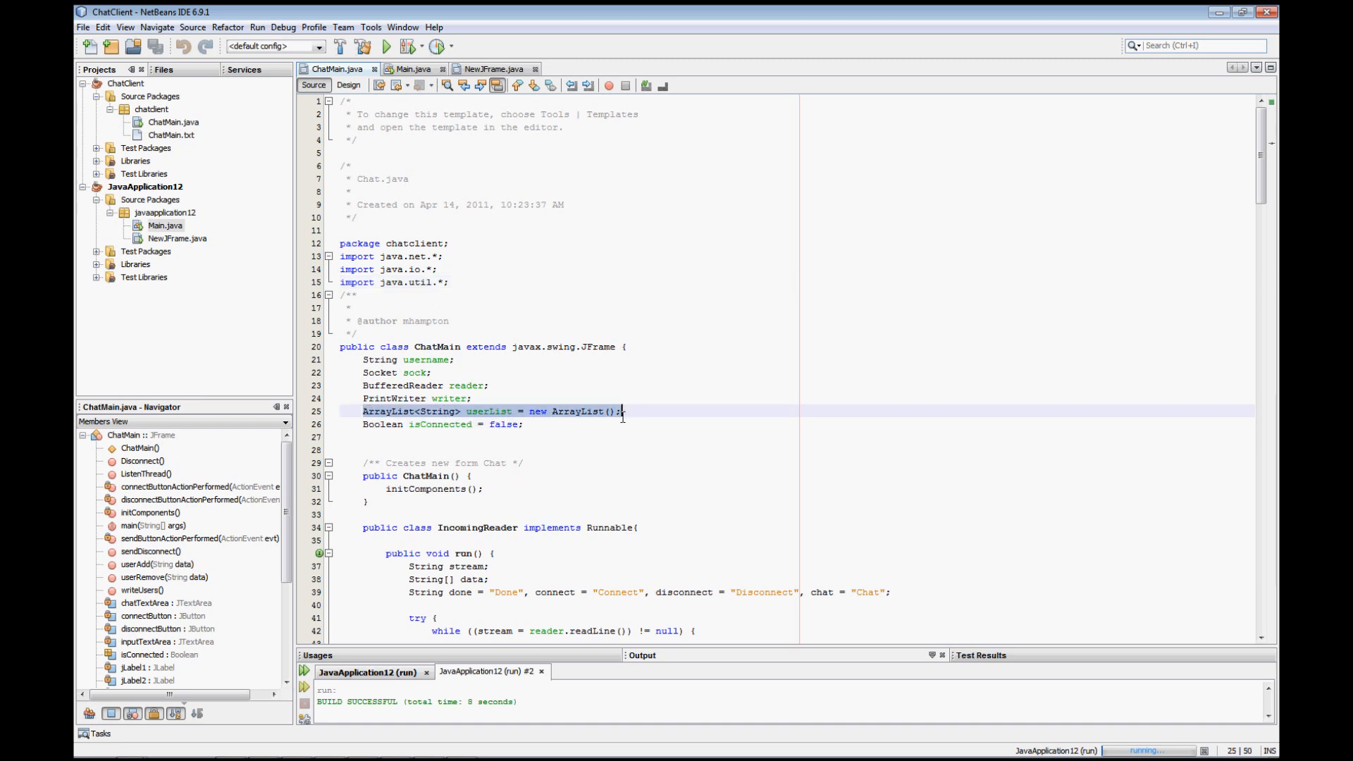
{"action": "left_click", "coordinate": [489, 410]}
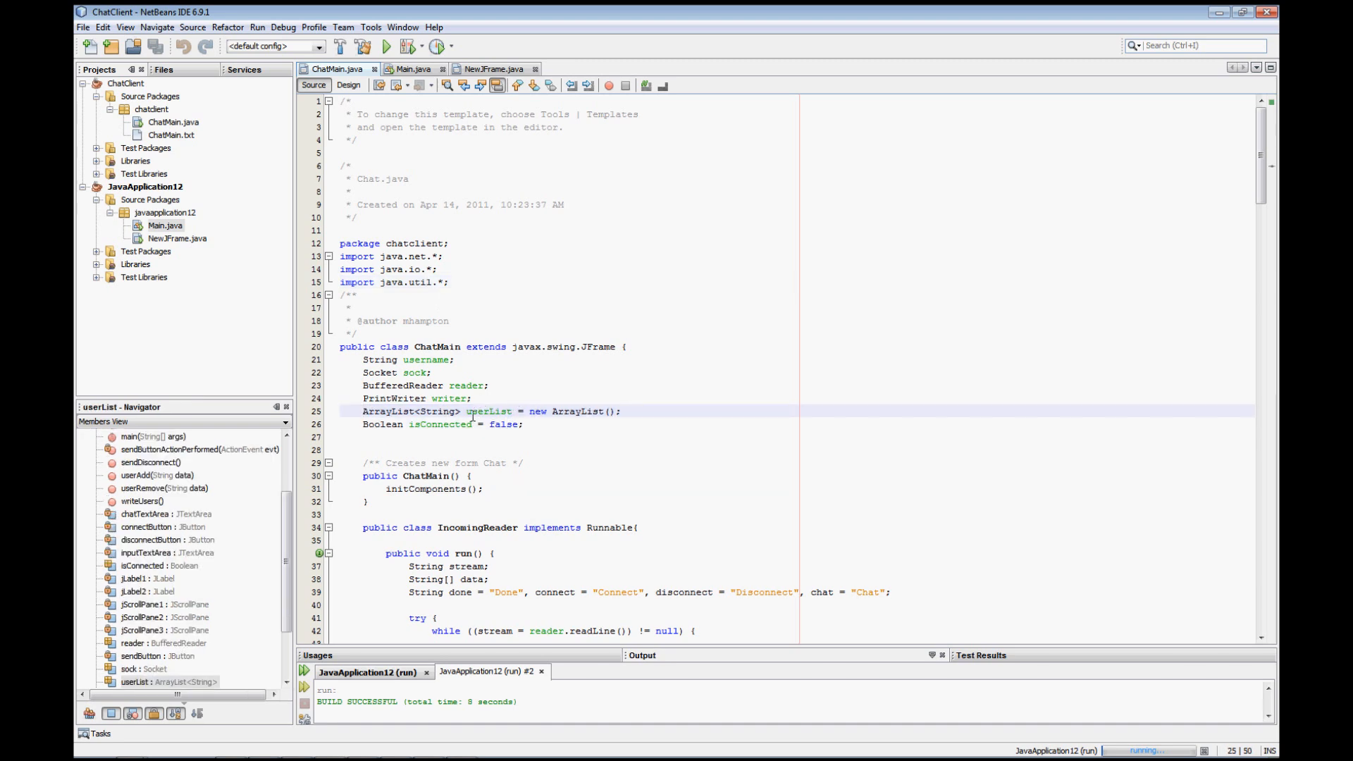
{"action": "double_click", "coordinate": [488, 410]}
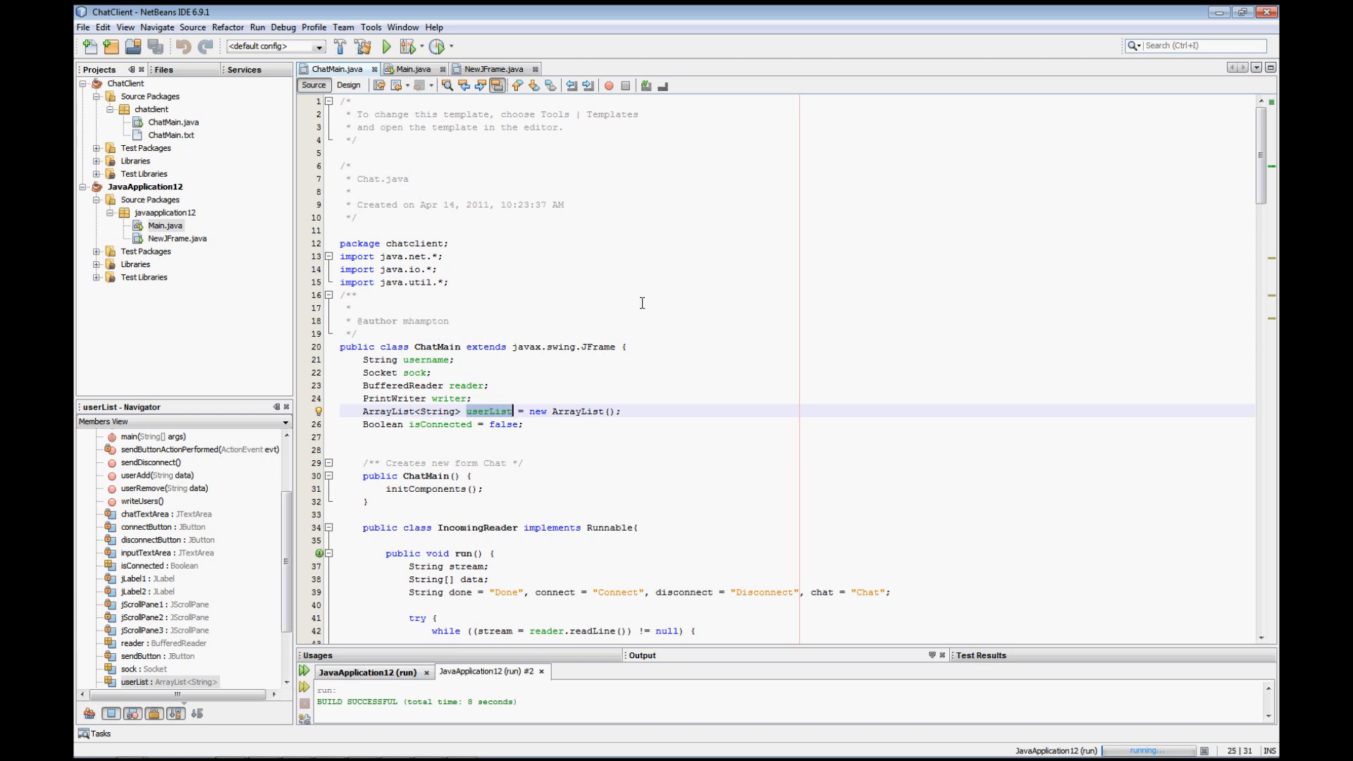
{"action": "mouse_move", "coordinate": [498, 303]}
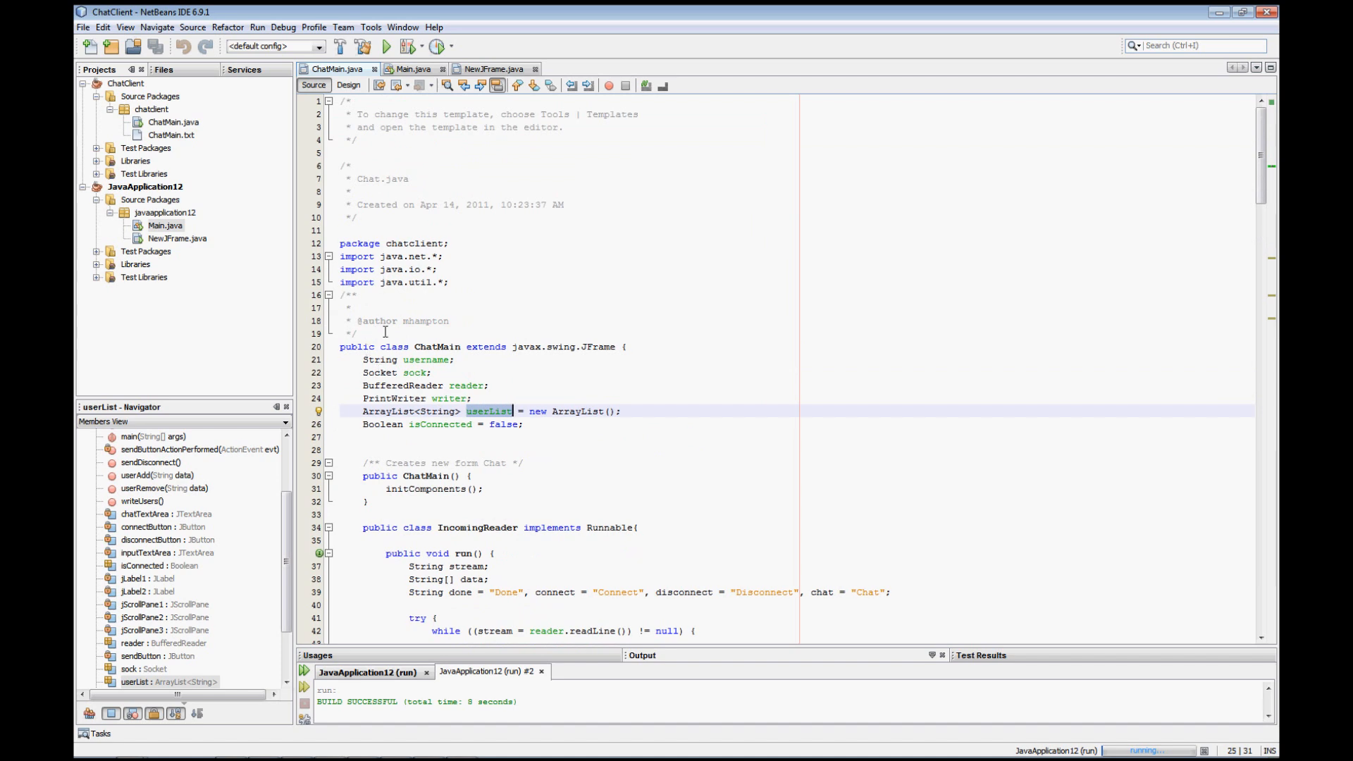
{"action": "mouse_move", "coordinate": [341, 351]}
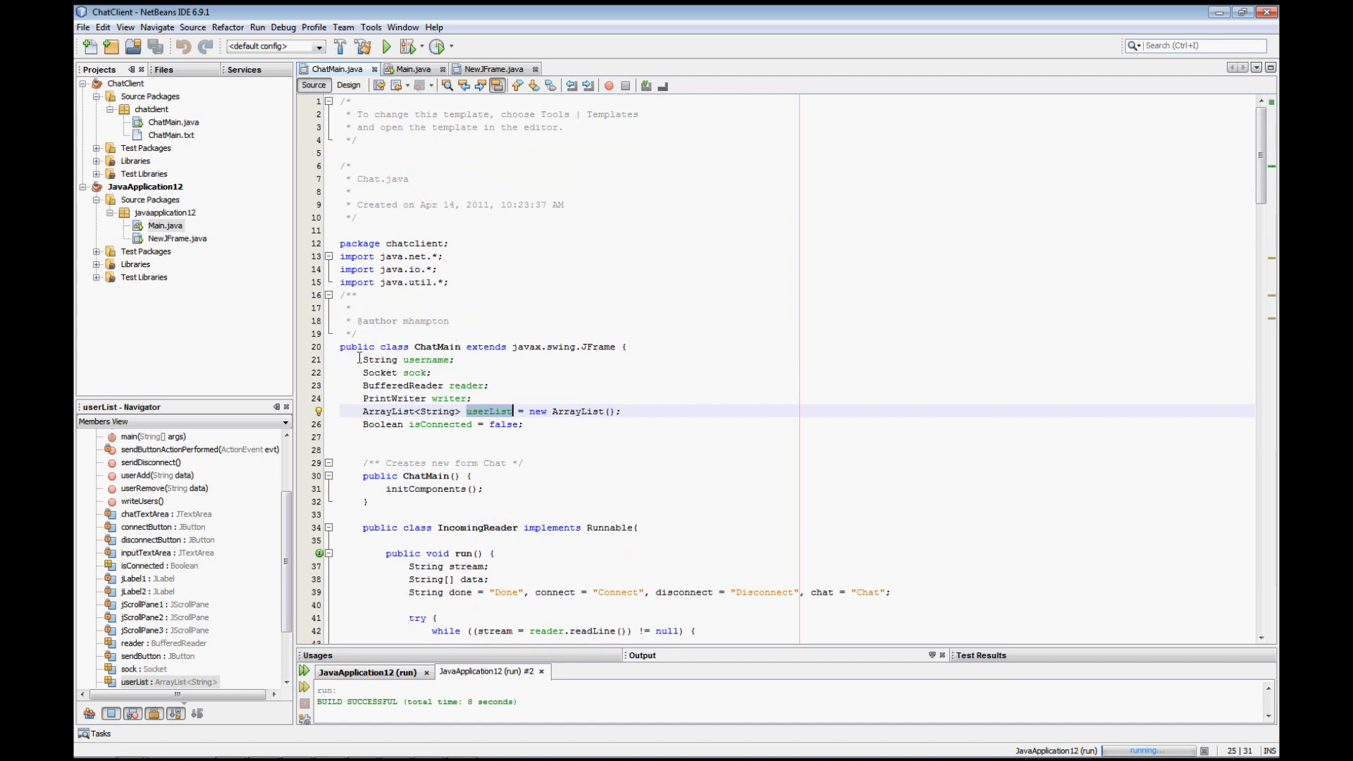
{"action": "left_click", "coordinate": [358, 360]}
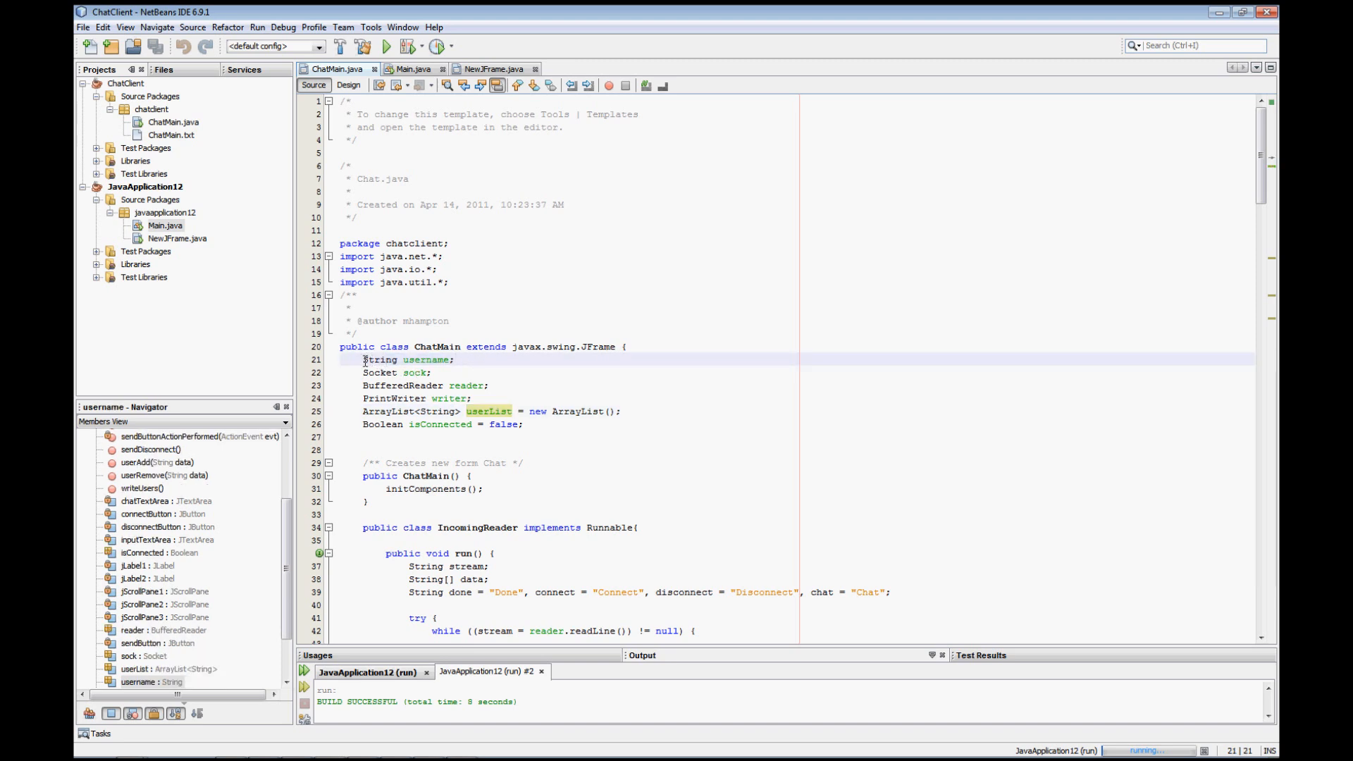
{"action": "left_click", "coordinate": [456, 359]}
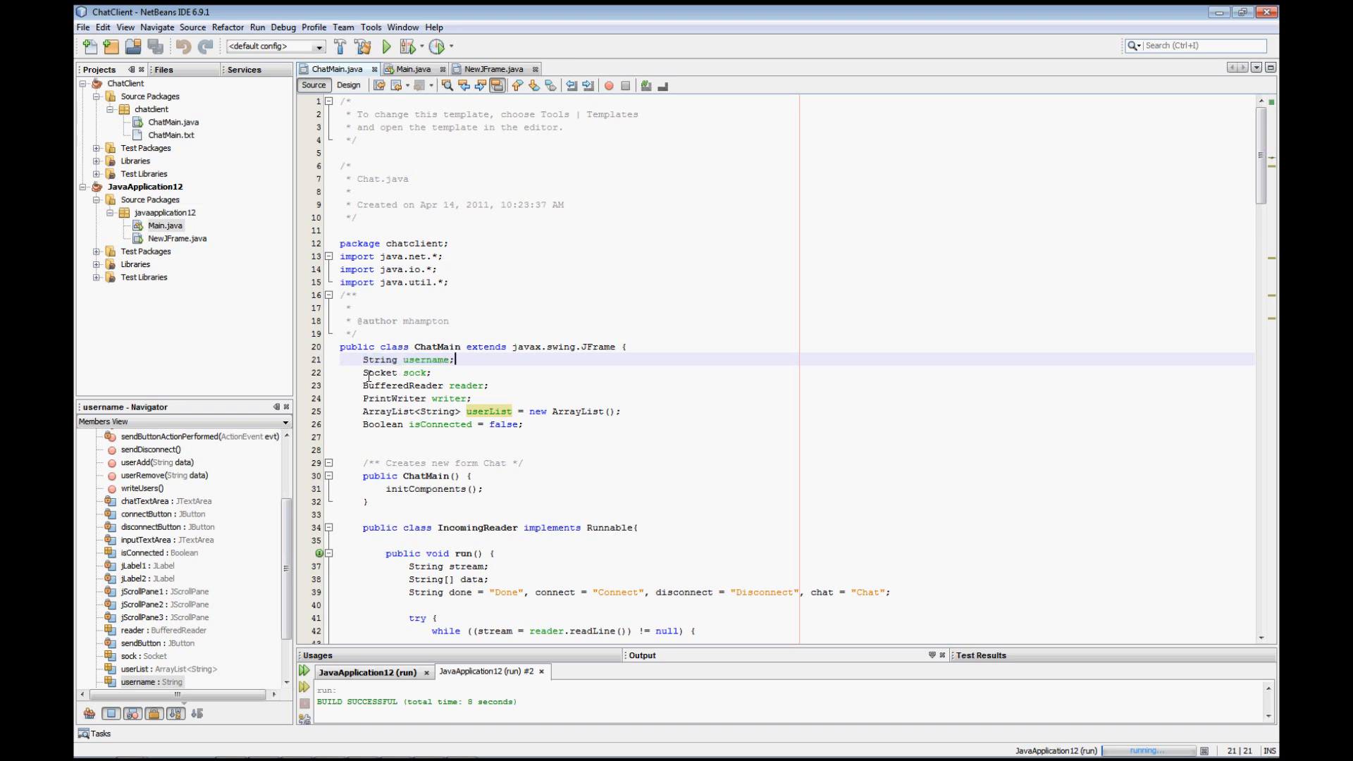
{"action": "left_click", "coordinate": [414, 372]}
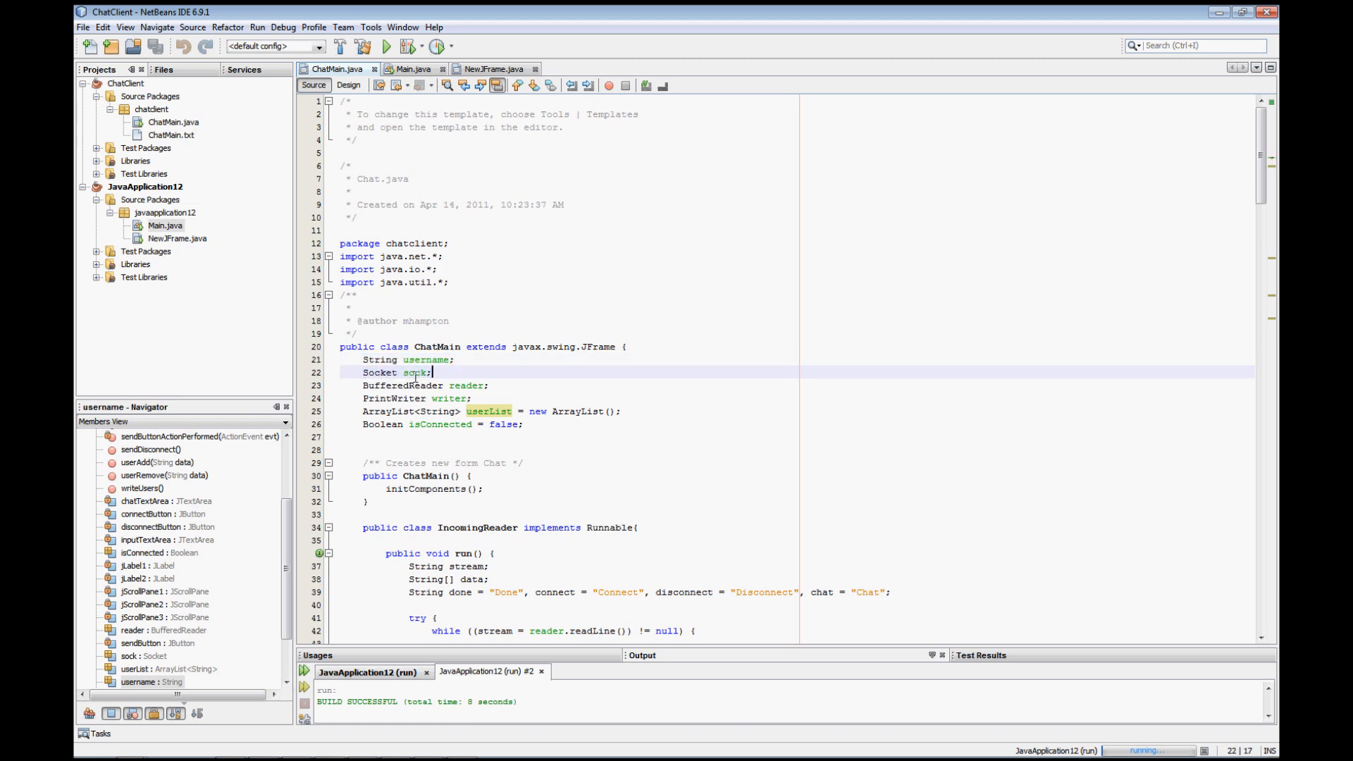
{"action": "double_click", "coordinate": [412, 372]}
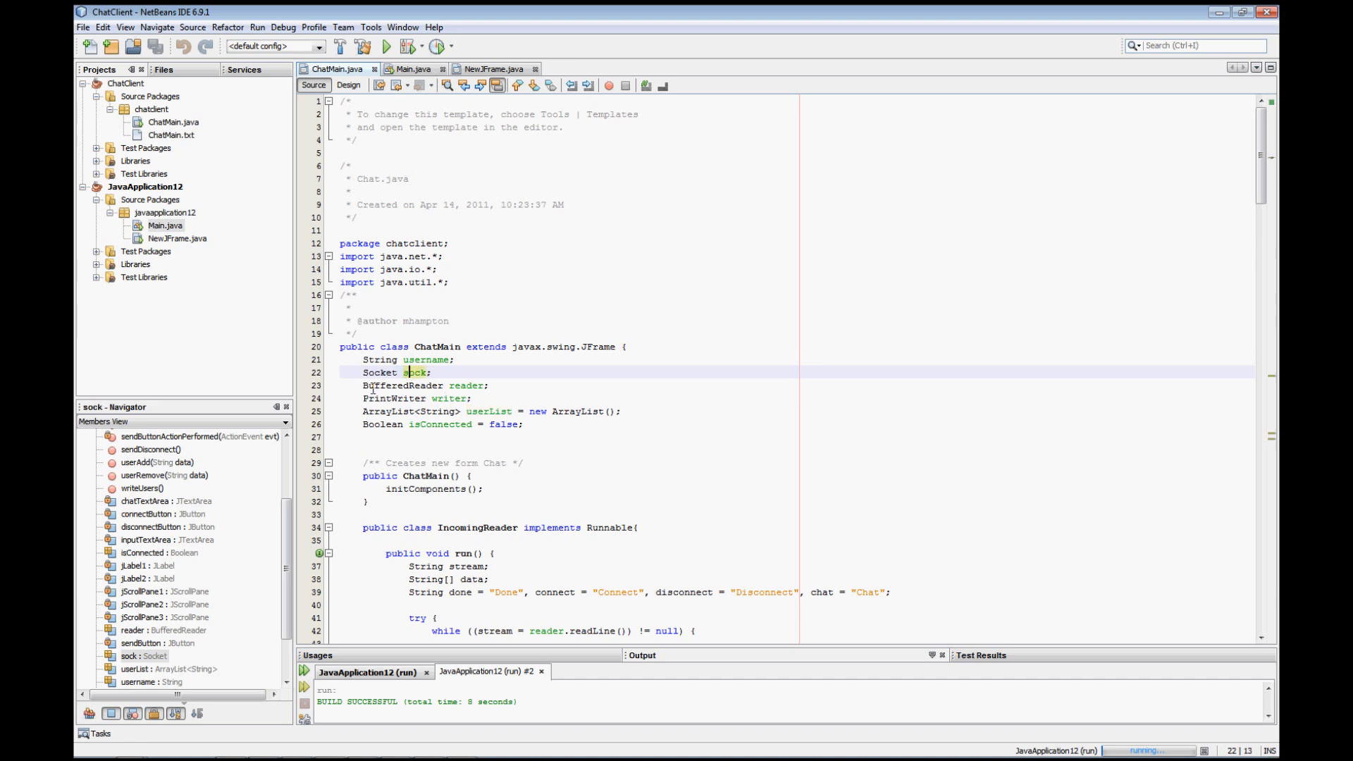
{"action": "left_click", "coordinate": [513, 385]}
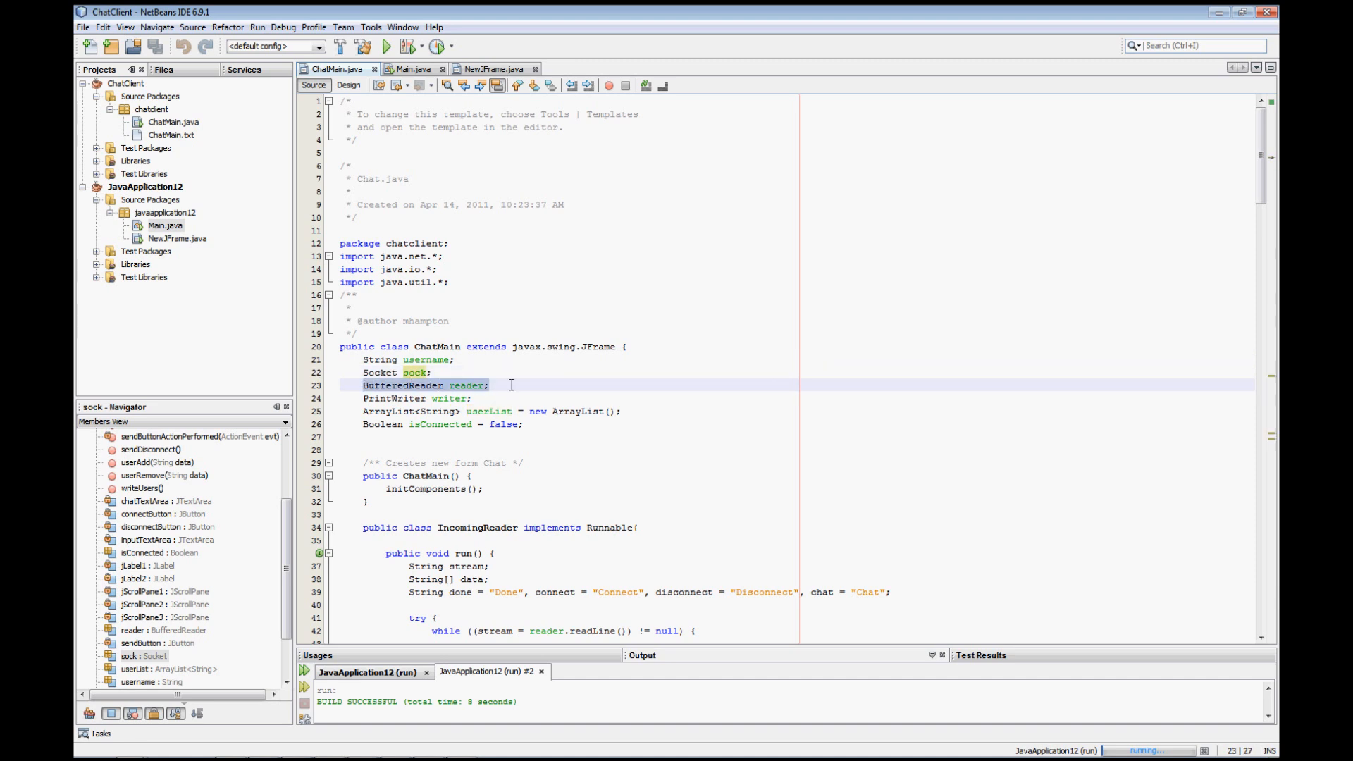
{"action": "left_click", "coordinate": [489, 385]}
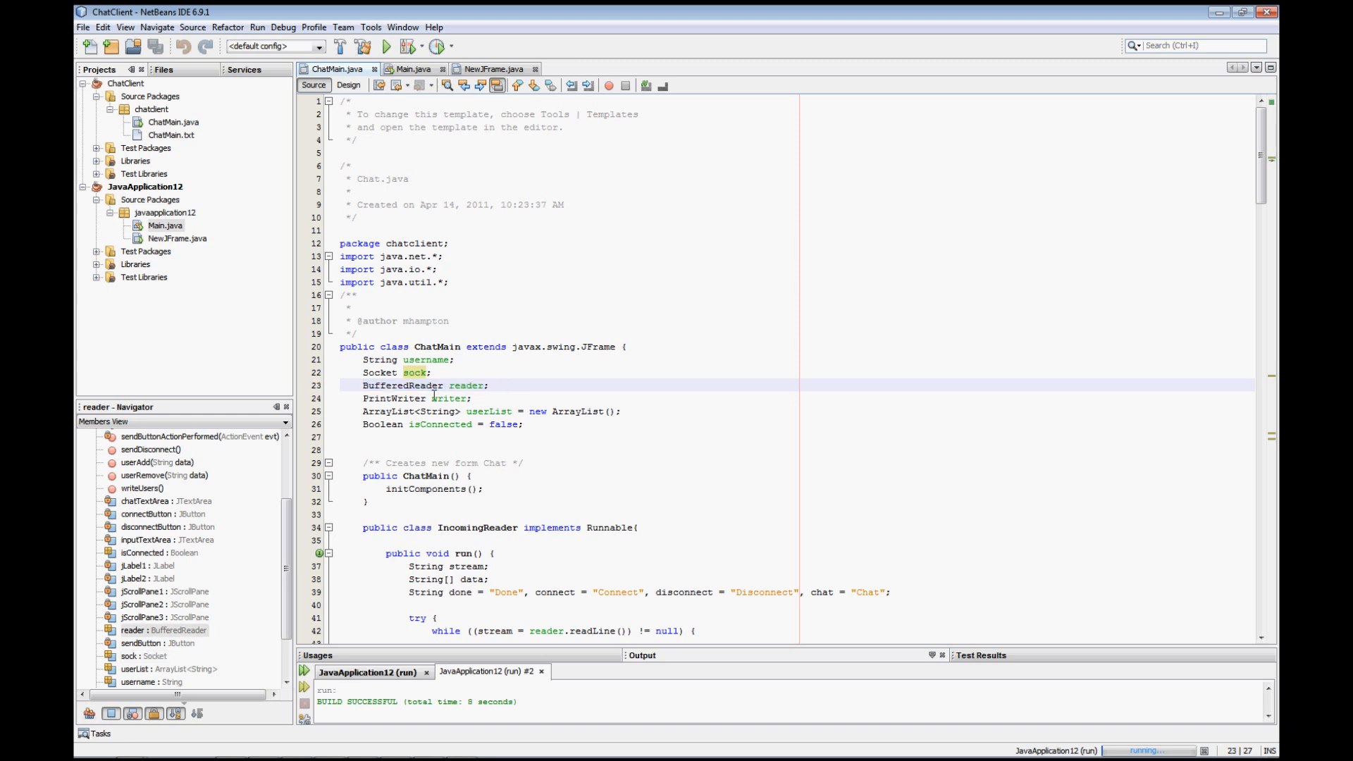
{"action": "left_click", "coordinate": [473, 398]}
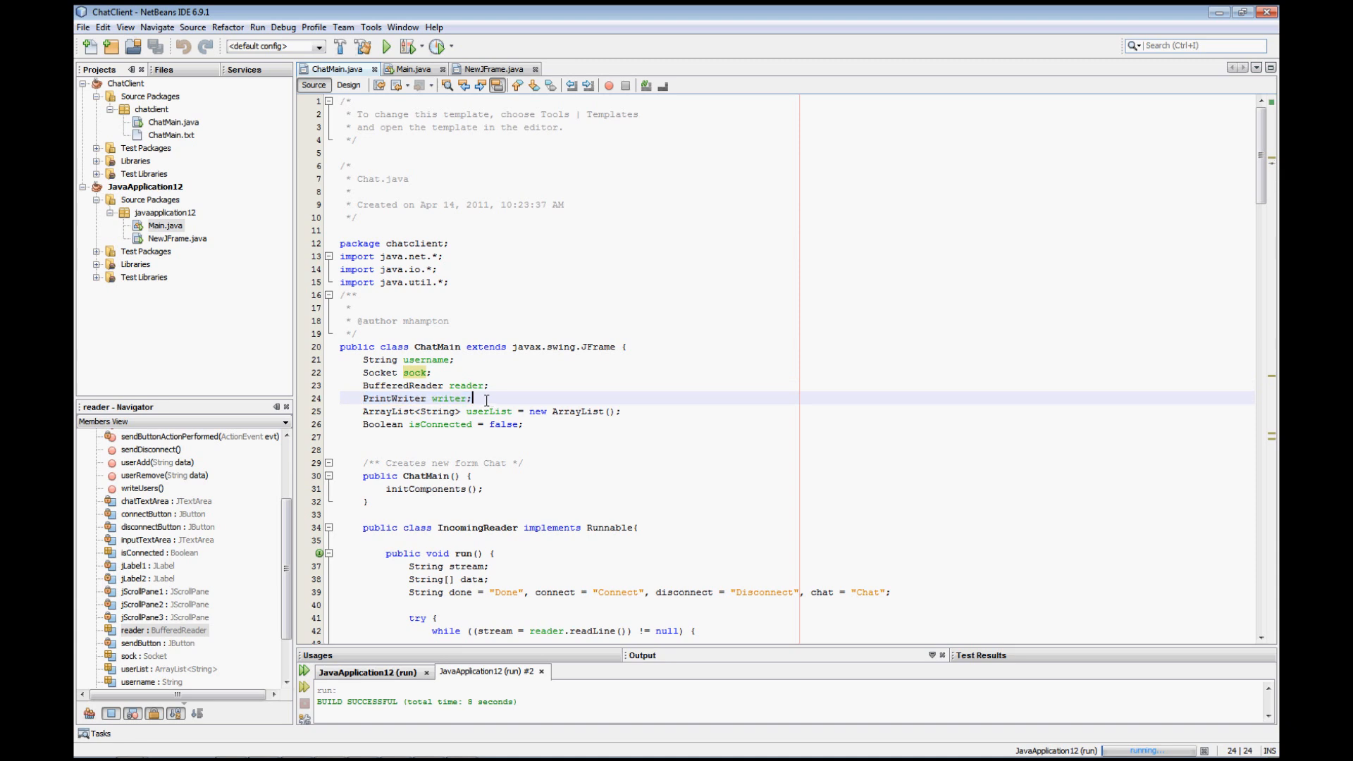
{"action": "left_click", "coordinate": [617, 395]}
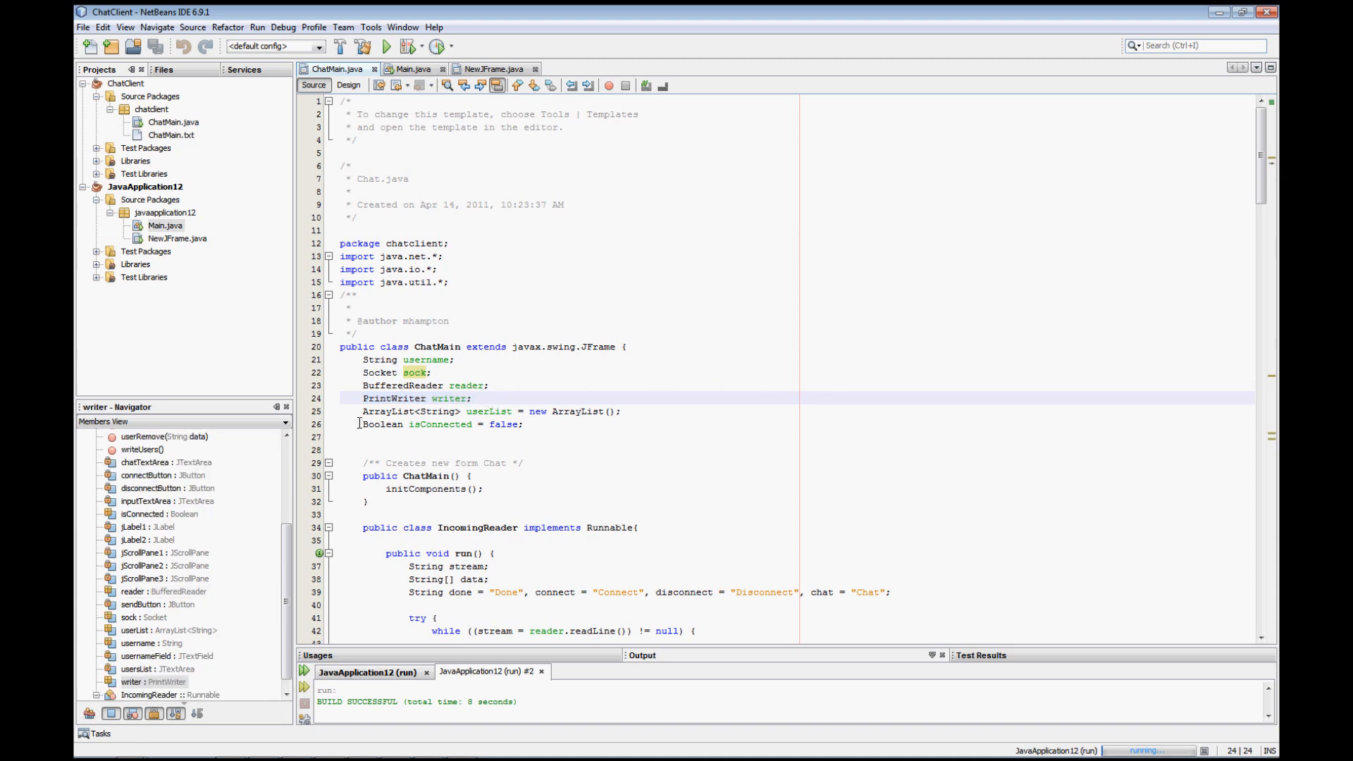
{"action": "left_click", "coordinate": [568, 411]}
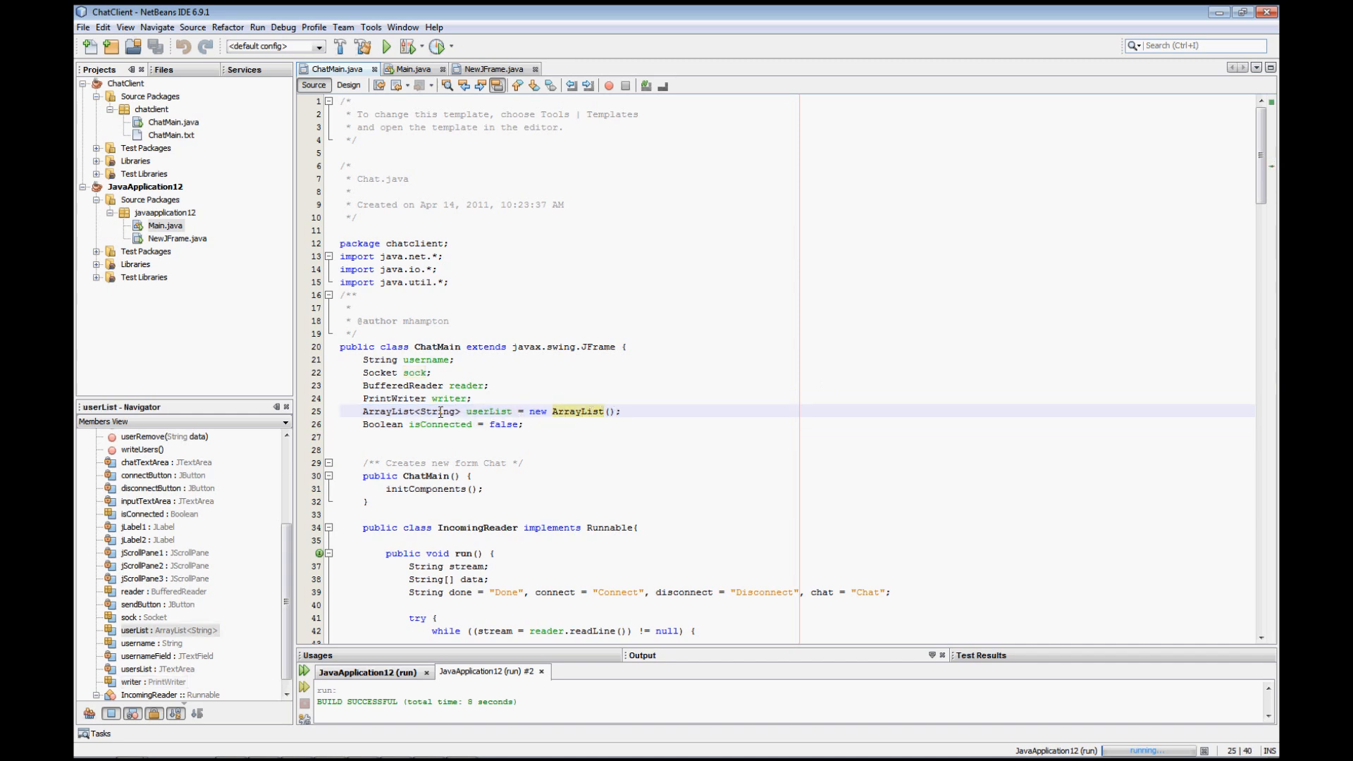
{"action": "left_click", "coordinate": [423, 410]}
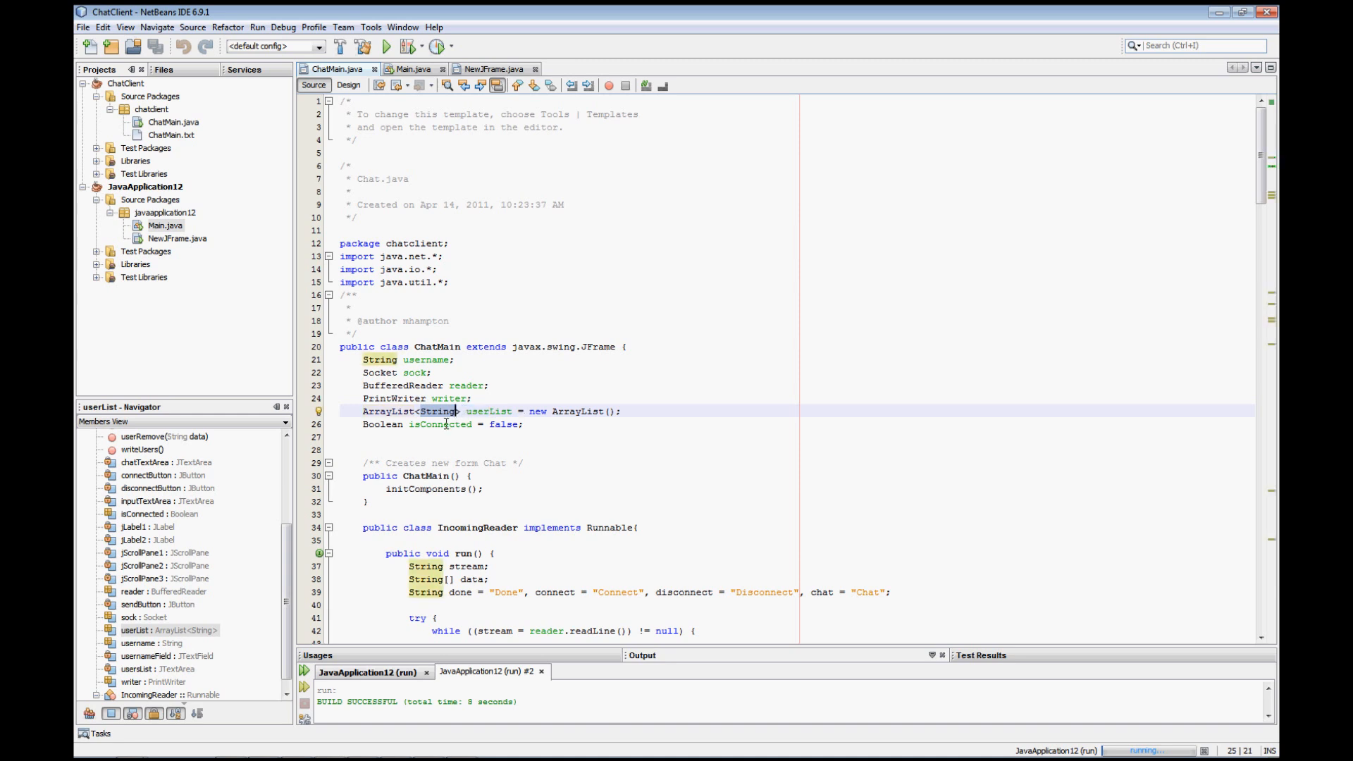
{"action": "left_click", "coordinate": [510, 424]}
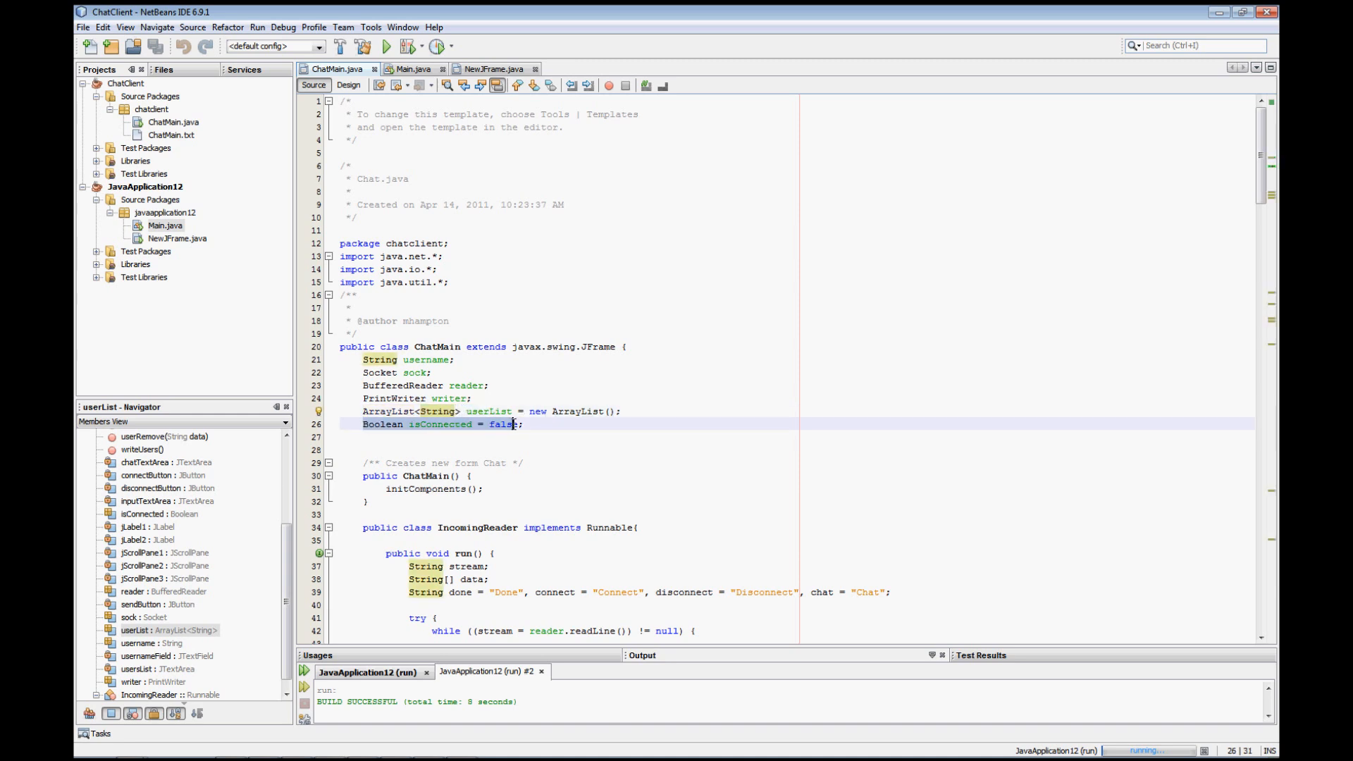
{"action": "left_click", "coordinate": [478, 424]}
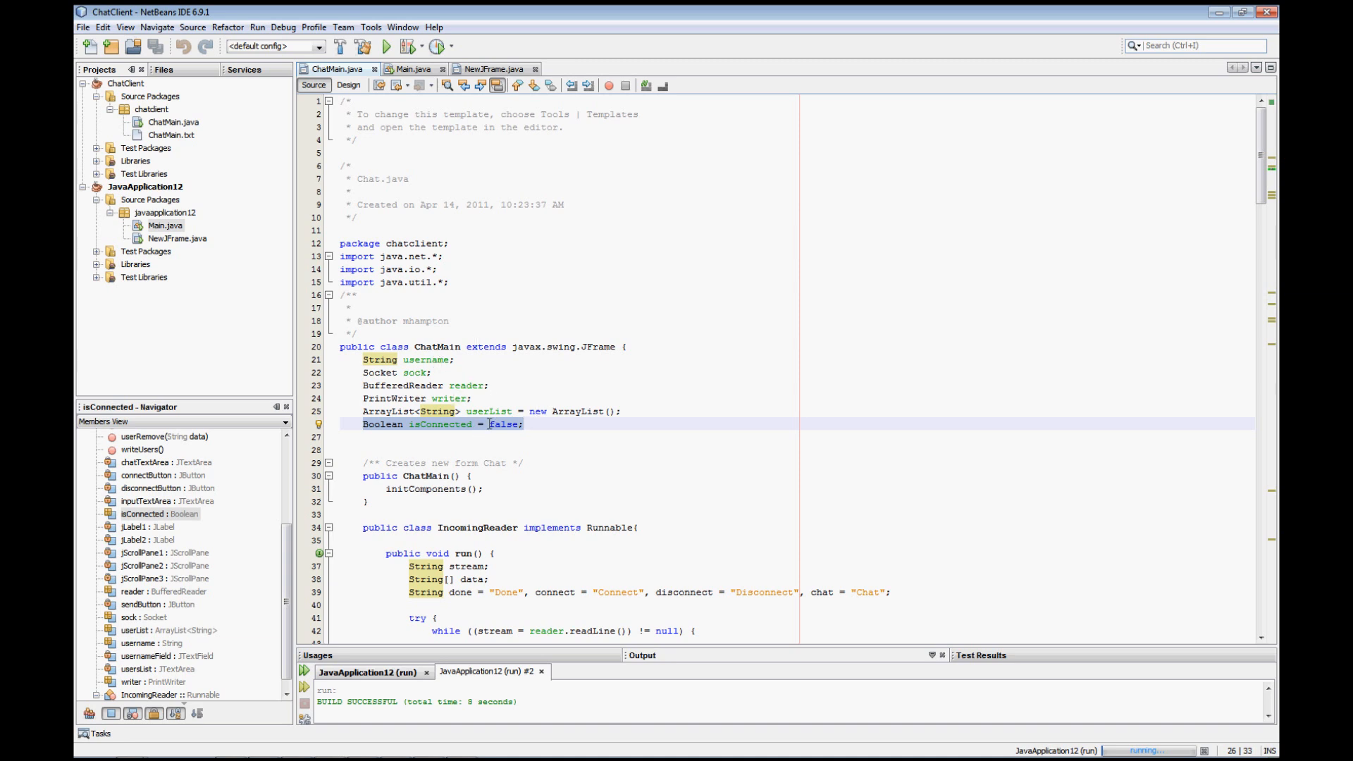
{"action": "left_click", "coordinate": [488, 424]}
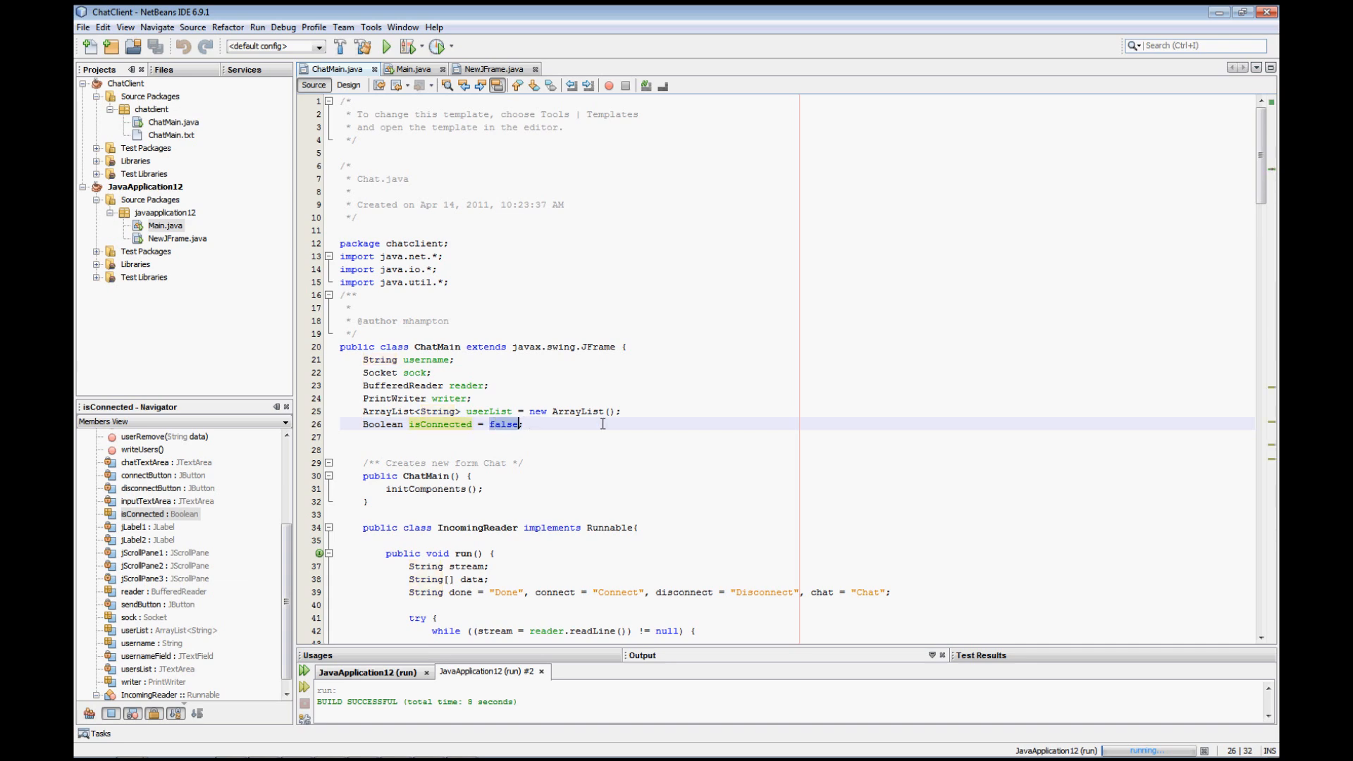
{"action": "scroll", "scroll_direction": "down", "scroll_amount": 3}
{"action": "type", "text": ";"}
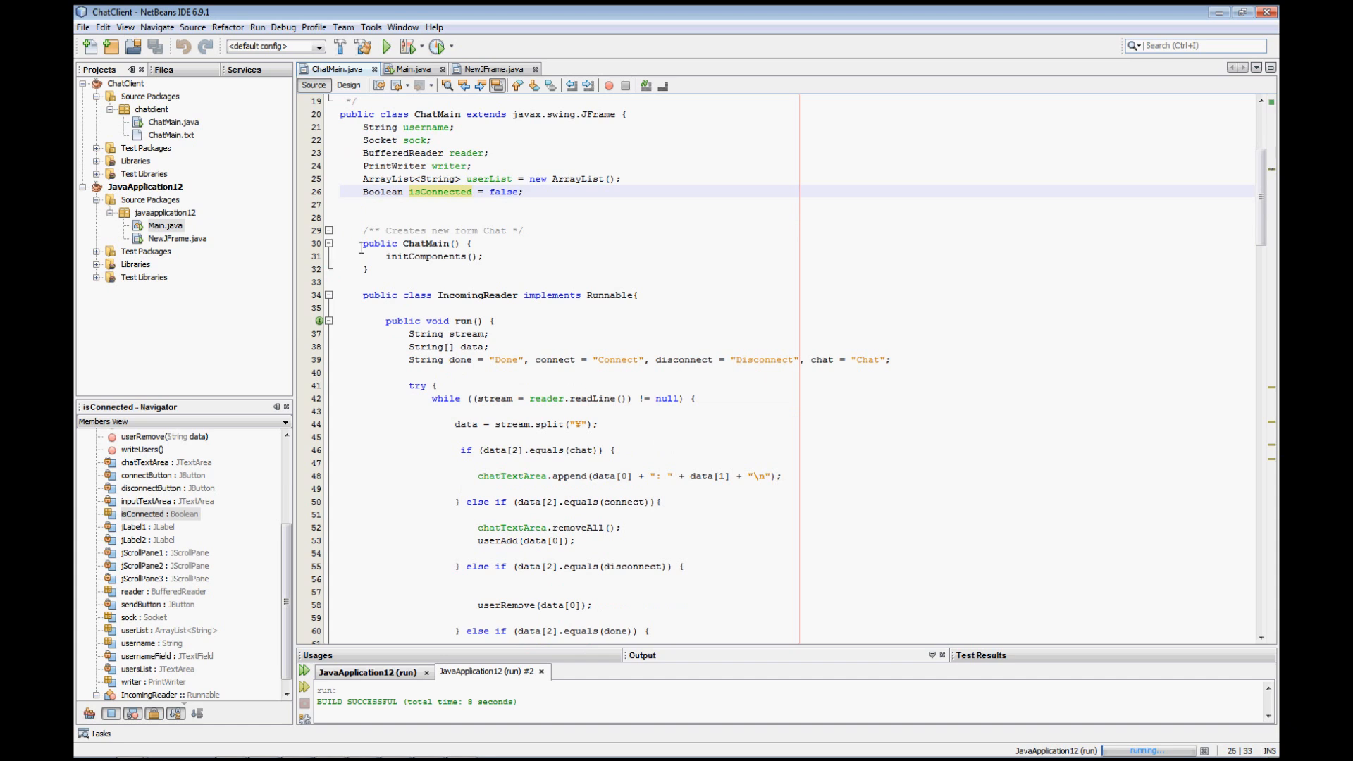
Step: Review the ChatMain constructor, initComponents call and IncomingReader run method in the source
{"action": "left_click", "coordinate": [425, 256]}
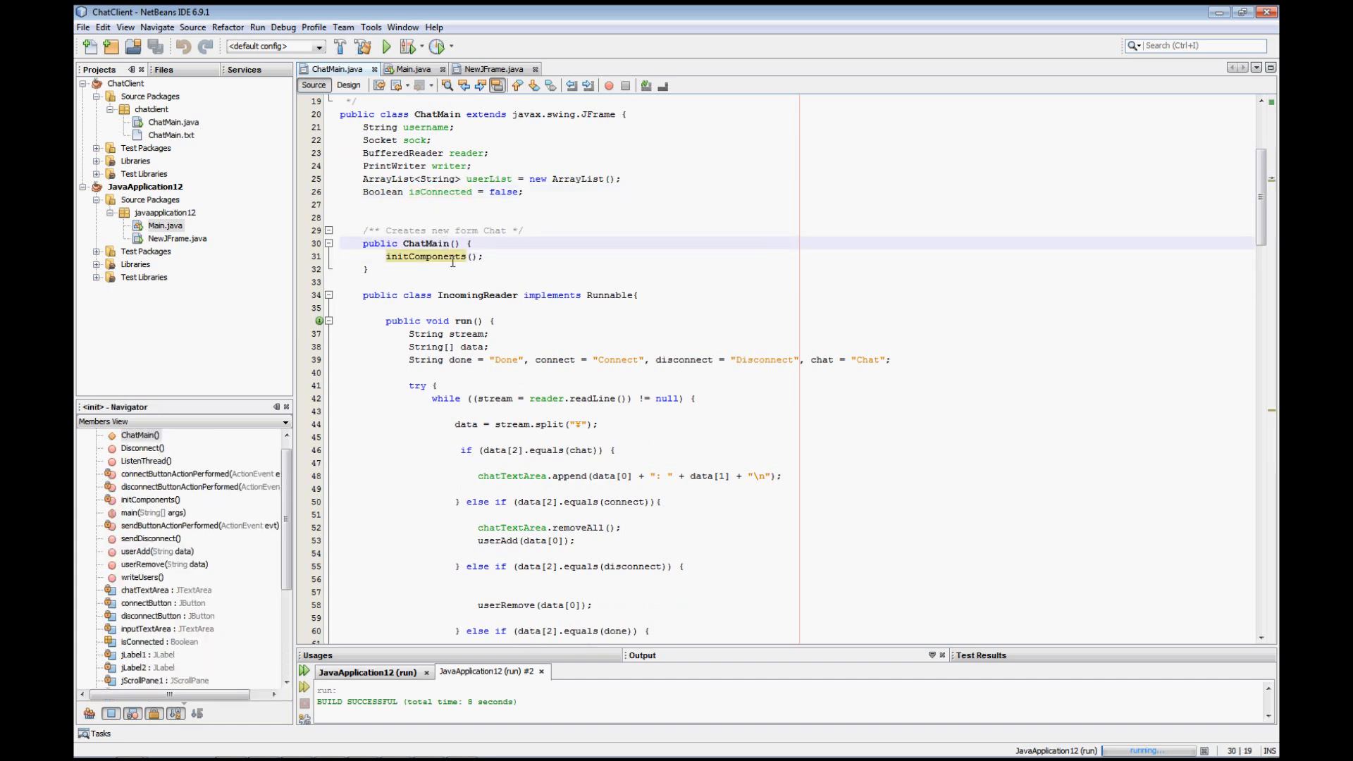
{"action": "left_click", "coordinate": [429, 243]}
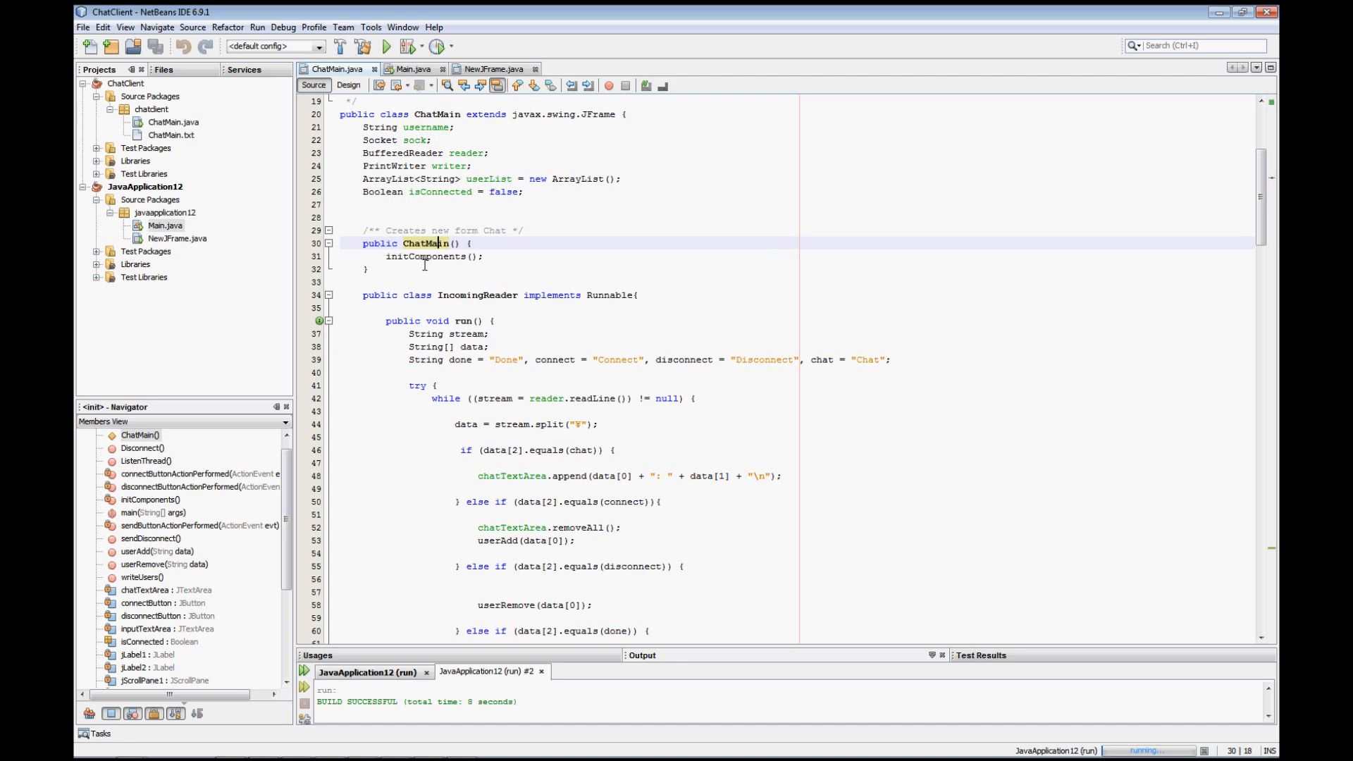
{"action": "mouse_move", "coordinate": [536, 276]}
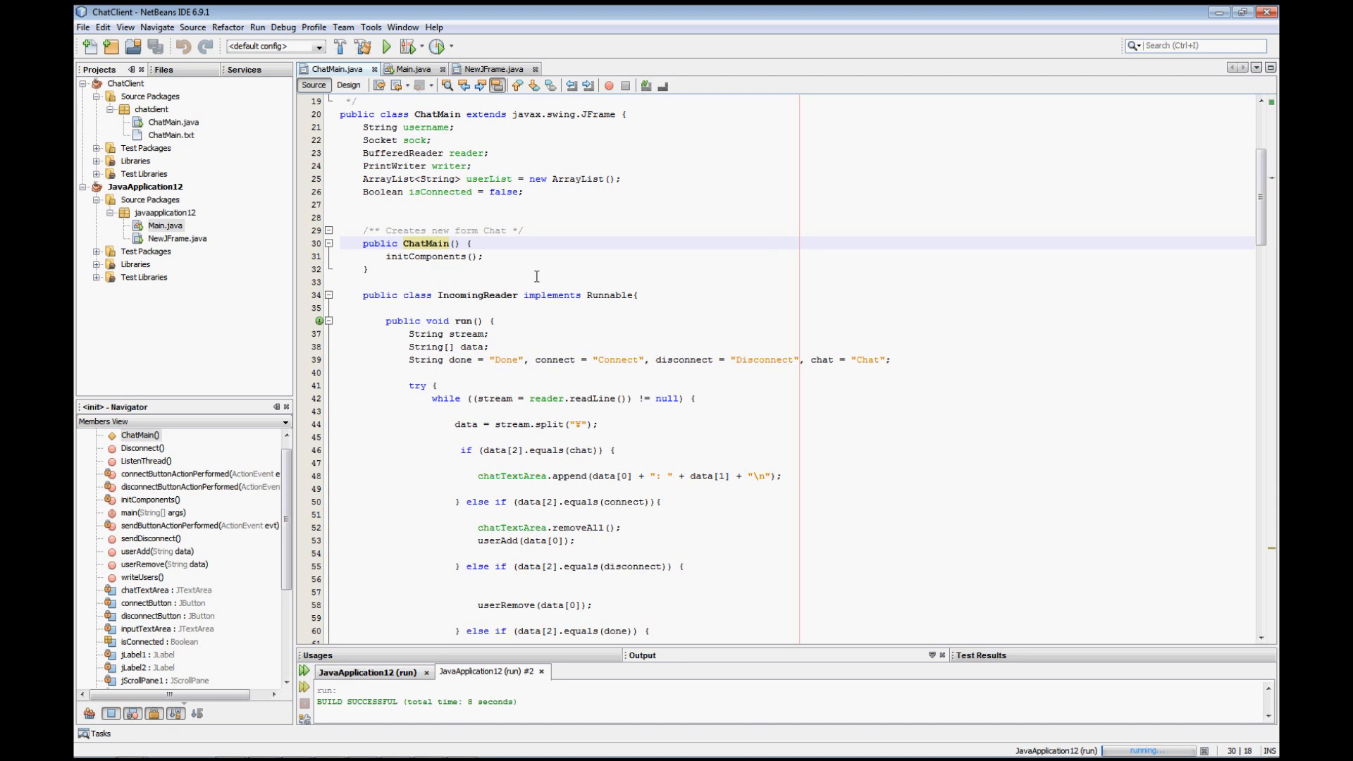
{"action": "mouse_move", "coordinate": [460, 259]}
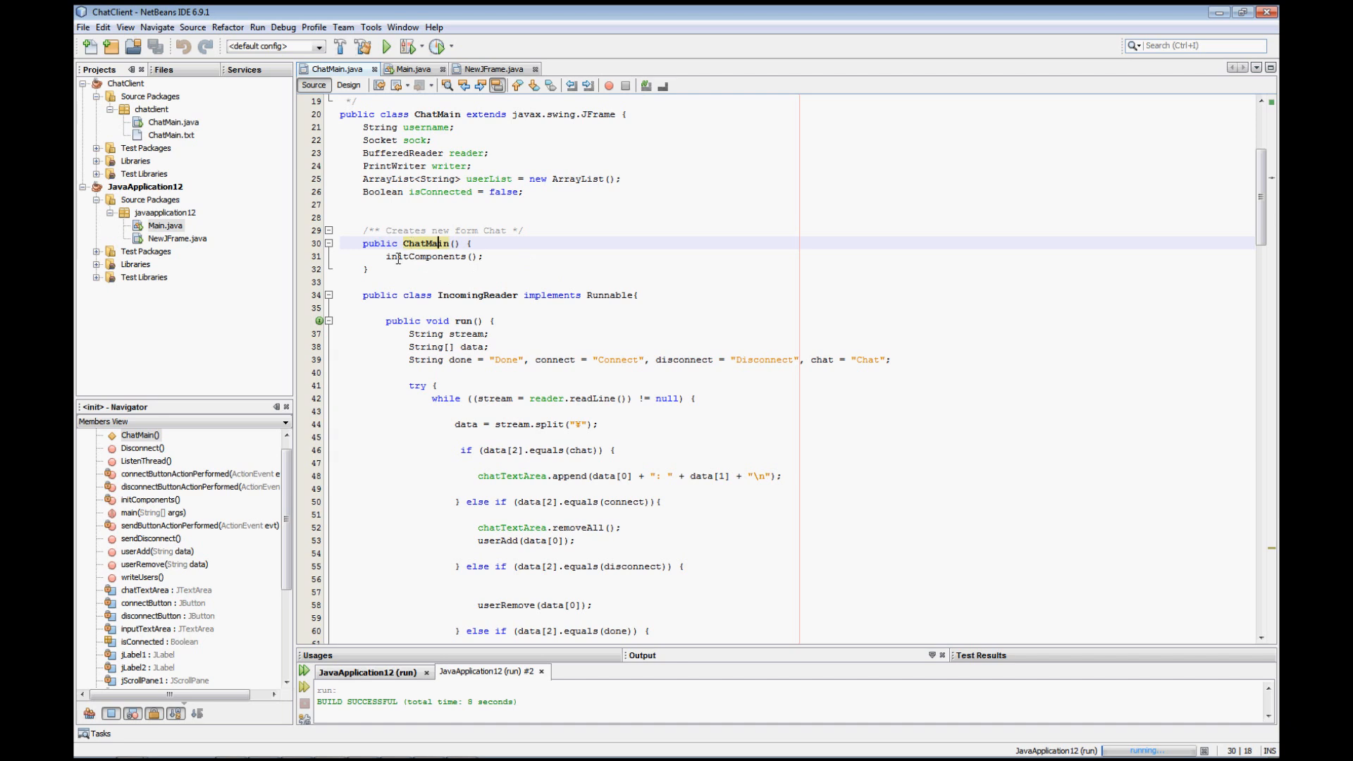
{"action": "mouse_move", "coordinate": [339, 325]}
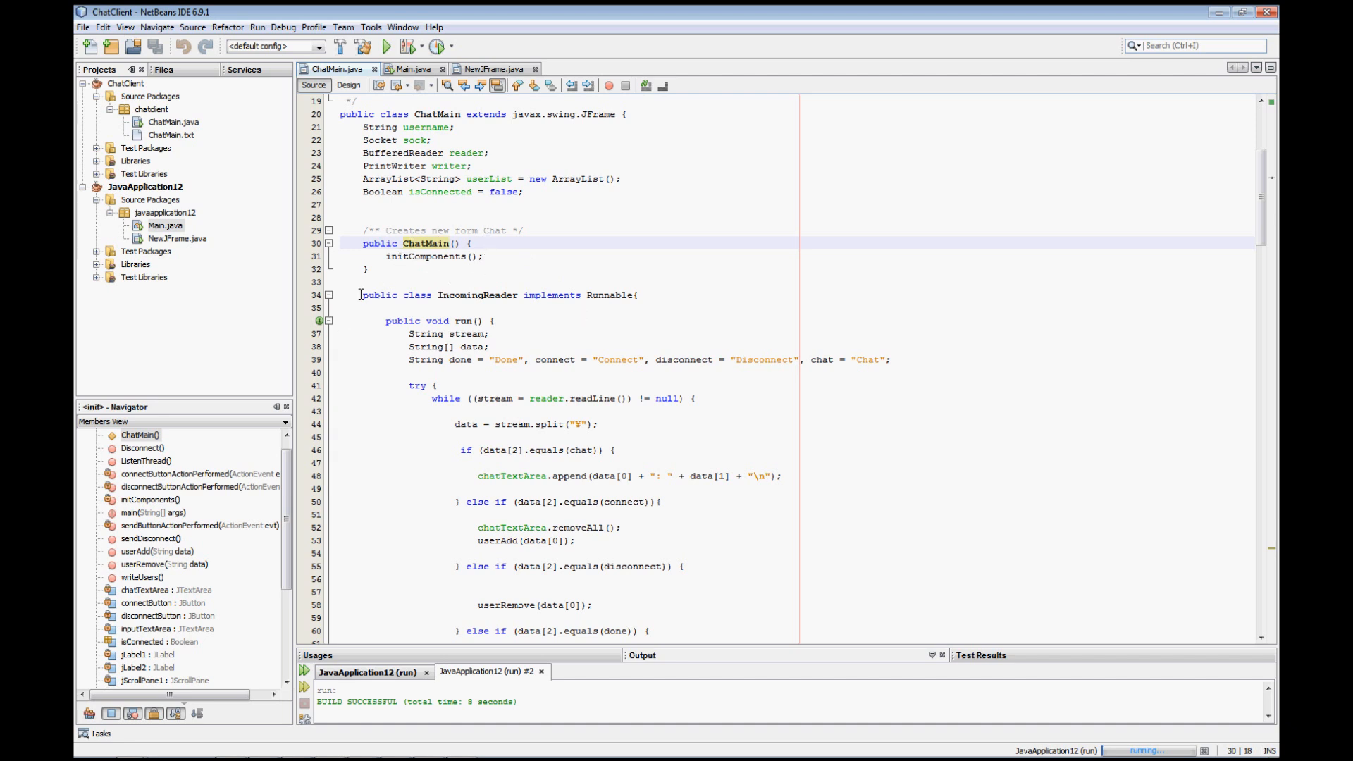
{"action": "left_click", "coordinate": [558, 294]}
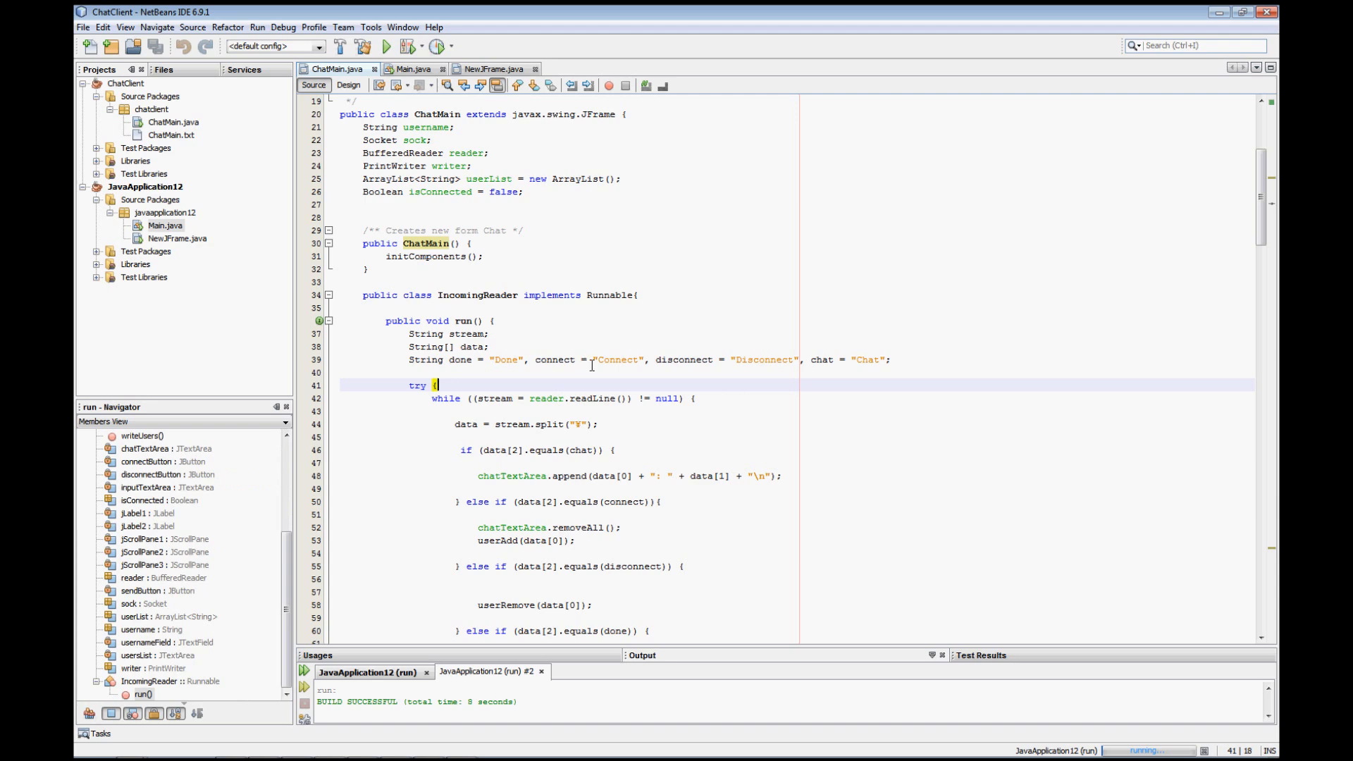
{"action": "scroll", "scroll_direction": "down", "scroll_amount": 3}
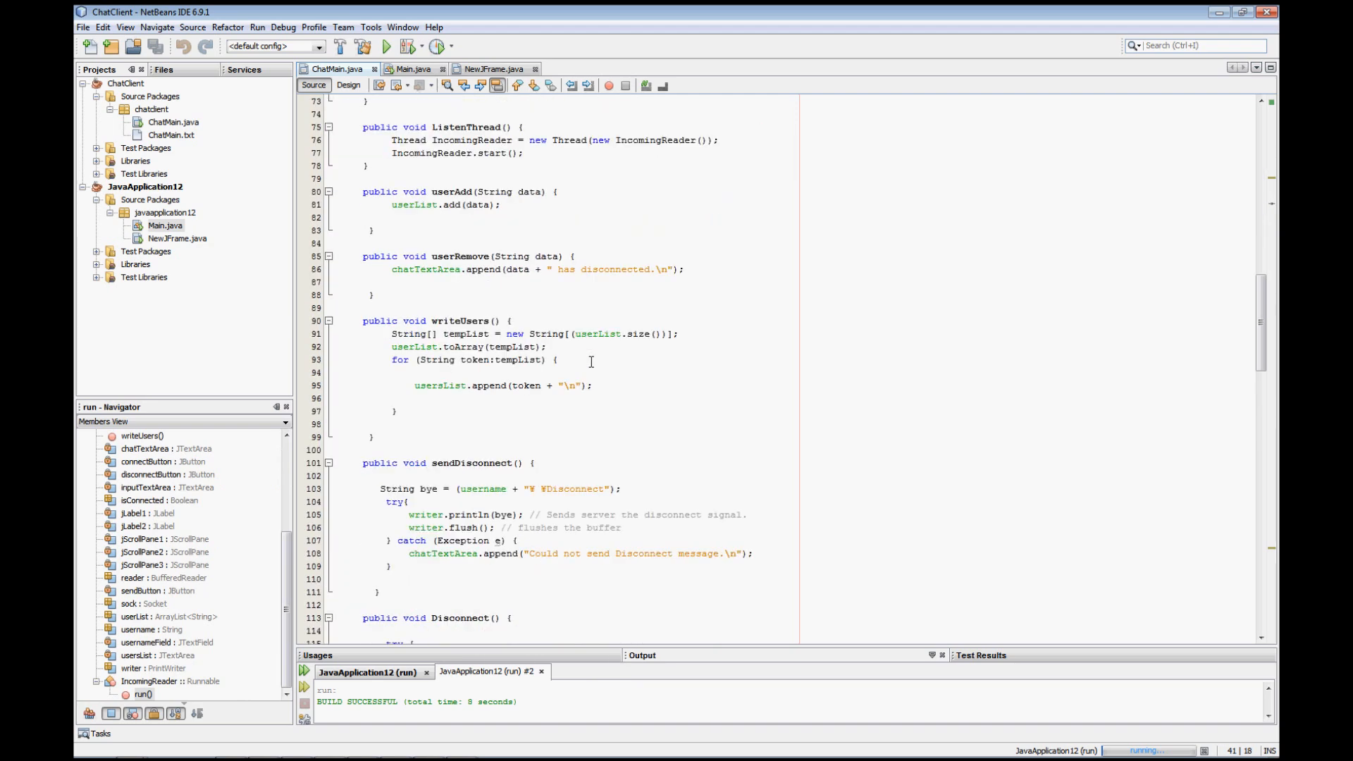
{"action": "scroll", "scroll_direction": "down", "scroll_amount": 3}
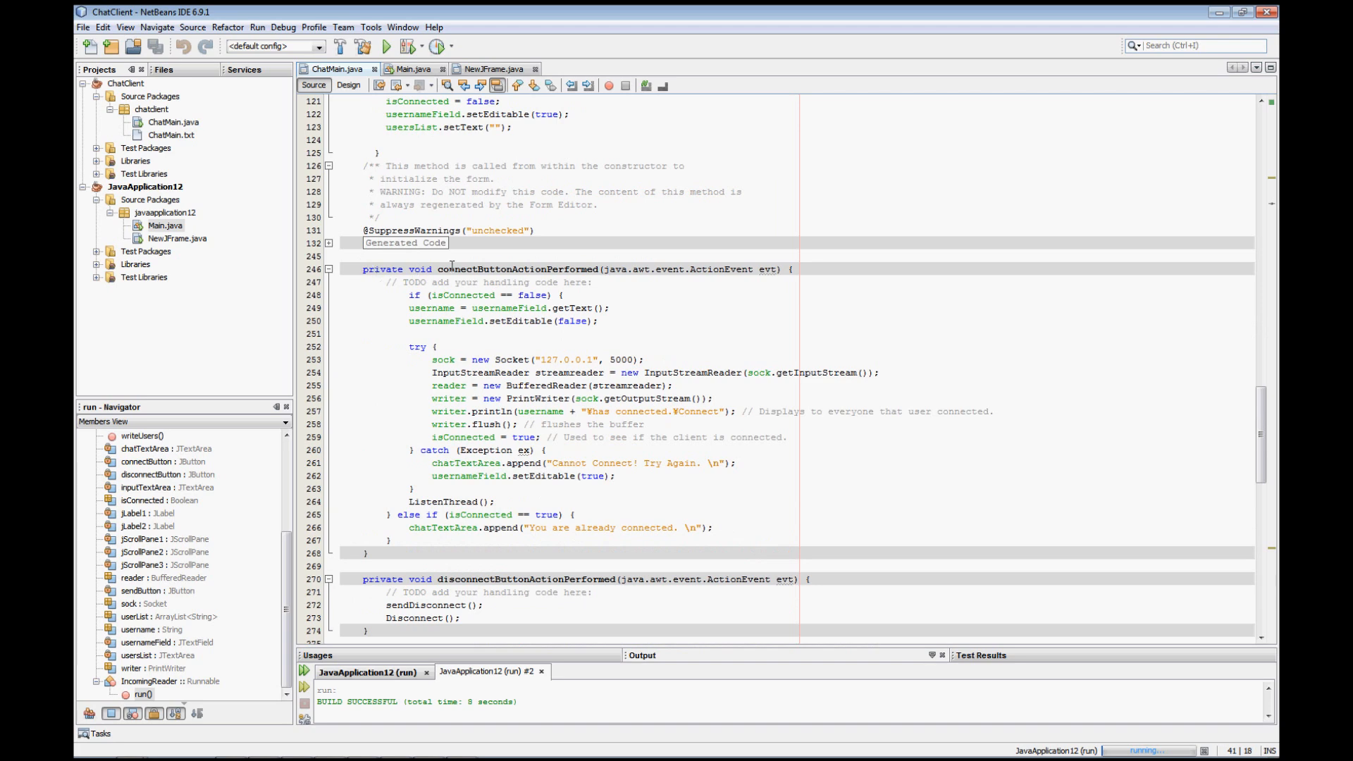
Step: Return to the Design view showing the chat form layout
{"action": "left_click", "coordinate": [348, 86]}
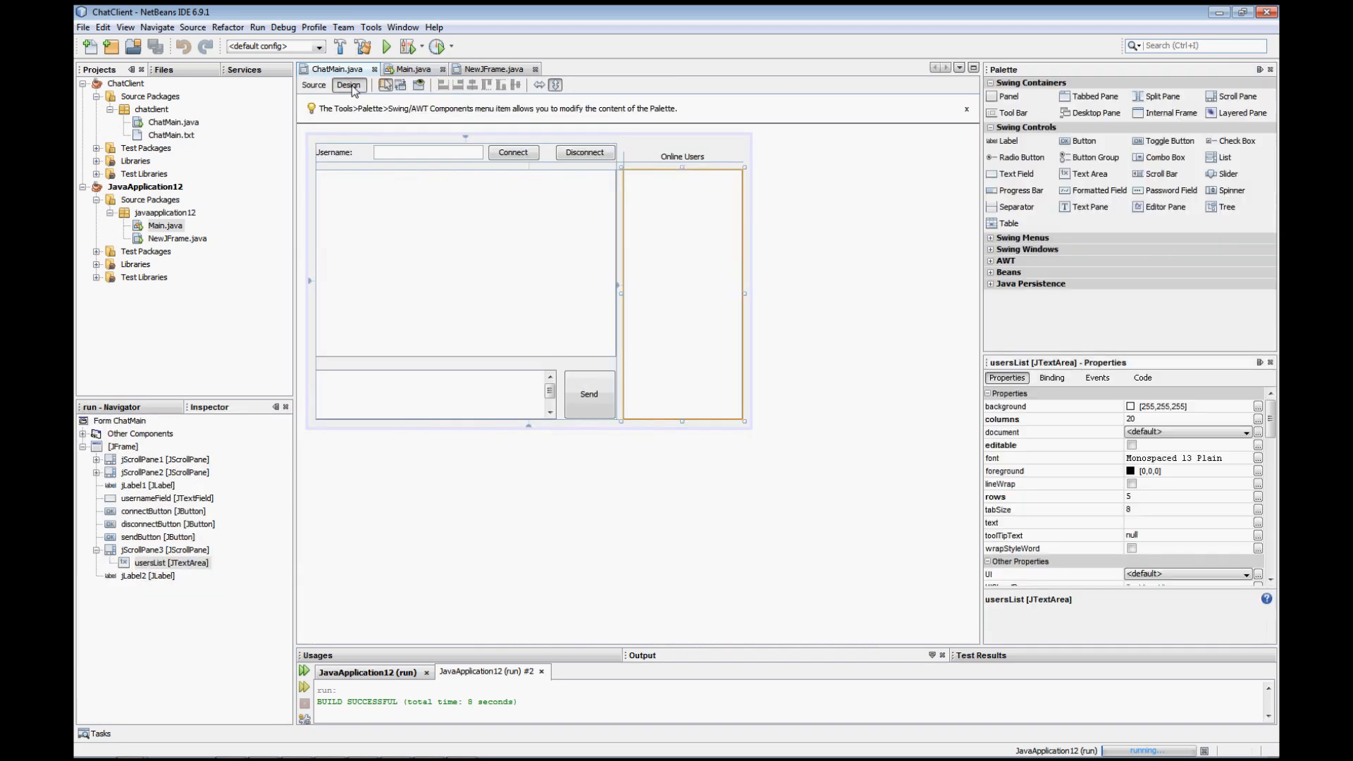
{"action": "mouse_move", "coordinate": [517, 159]}
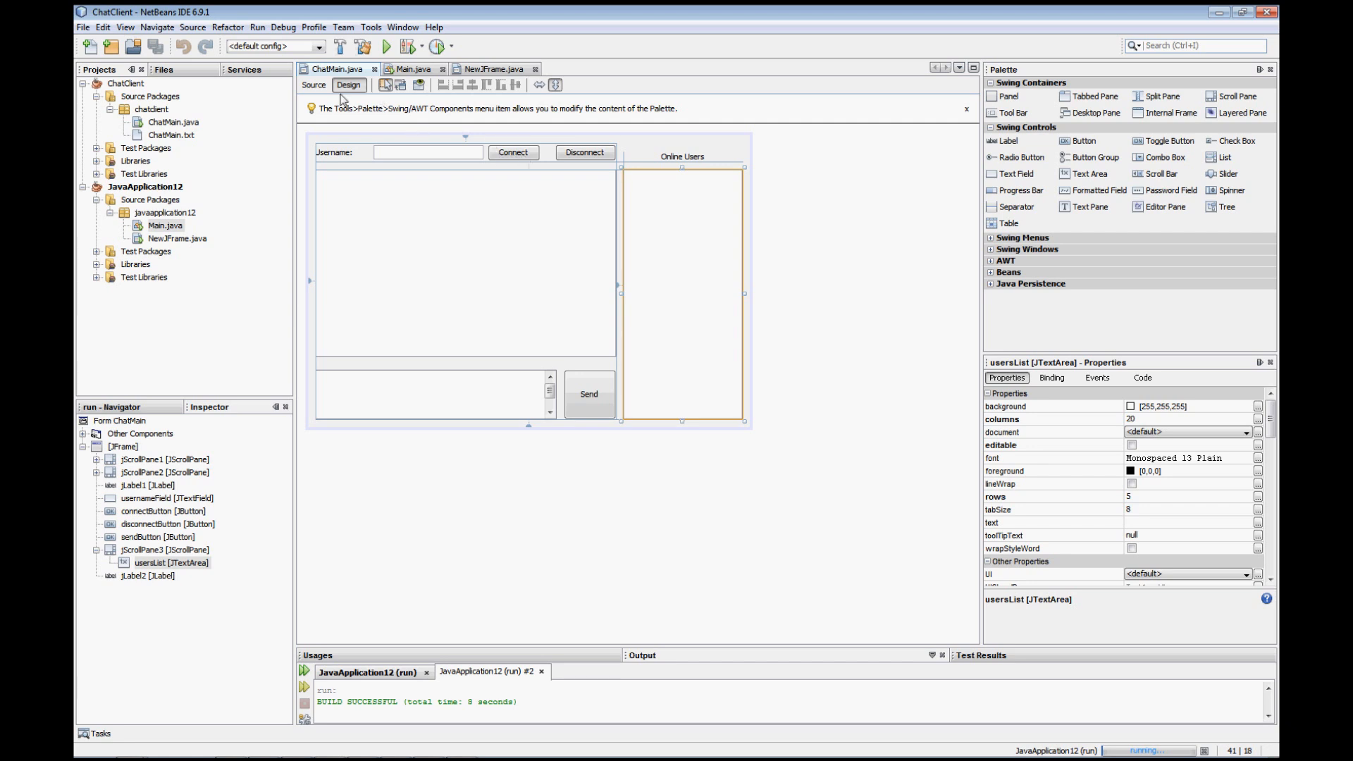
{"action": "mouse_move", "coordinate": [516, 158]}
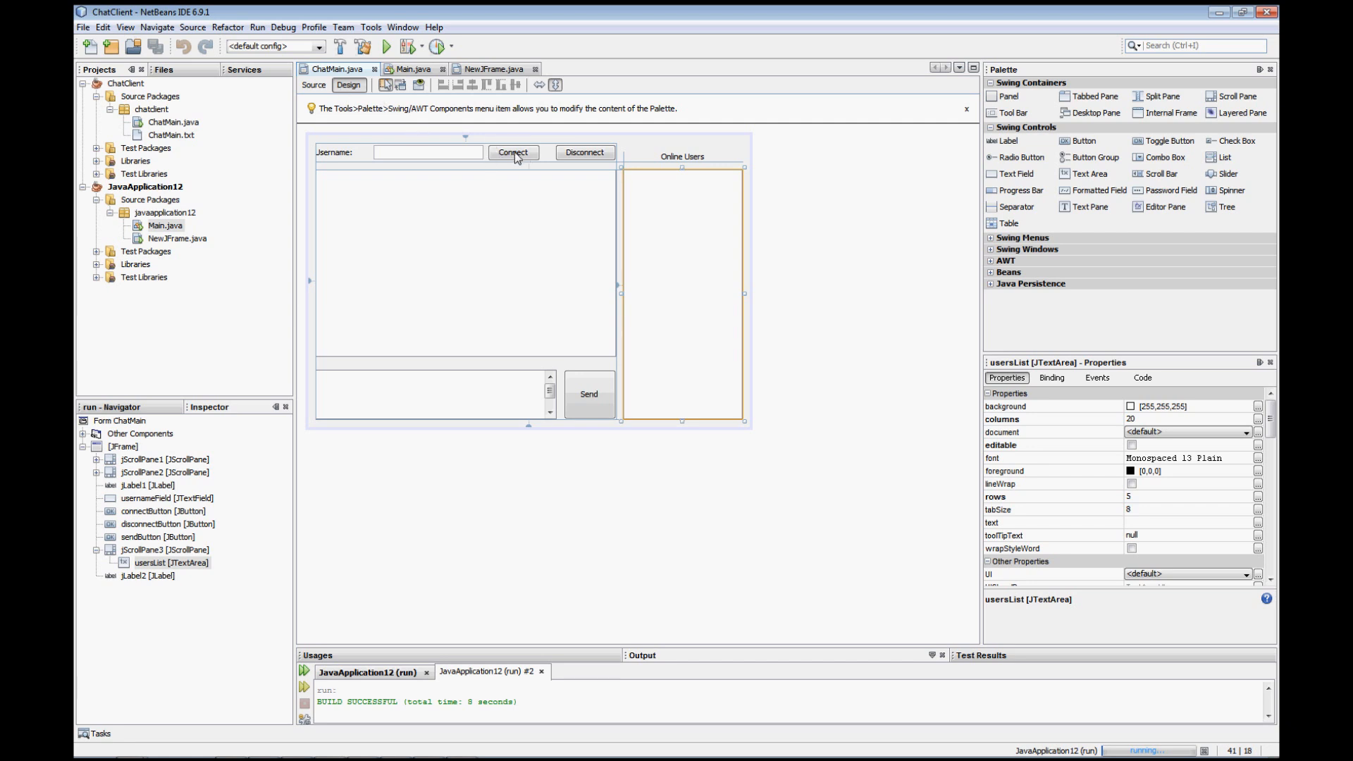
Step: Jump from the Connect button to connectButtonActionPerformed, which opens a socket to 127.0.0.1:5000
{"action": "left_click", "coordinate": [513, 152]}
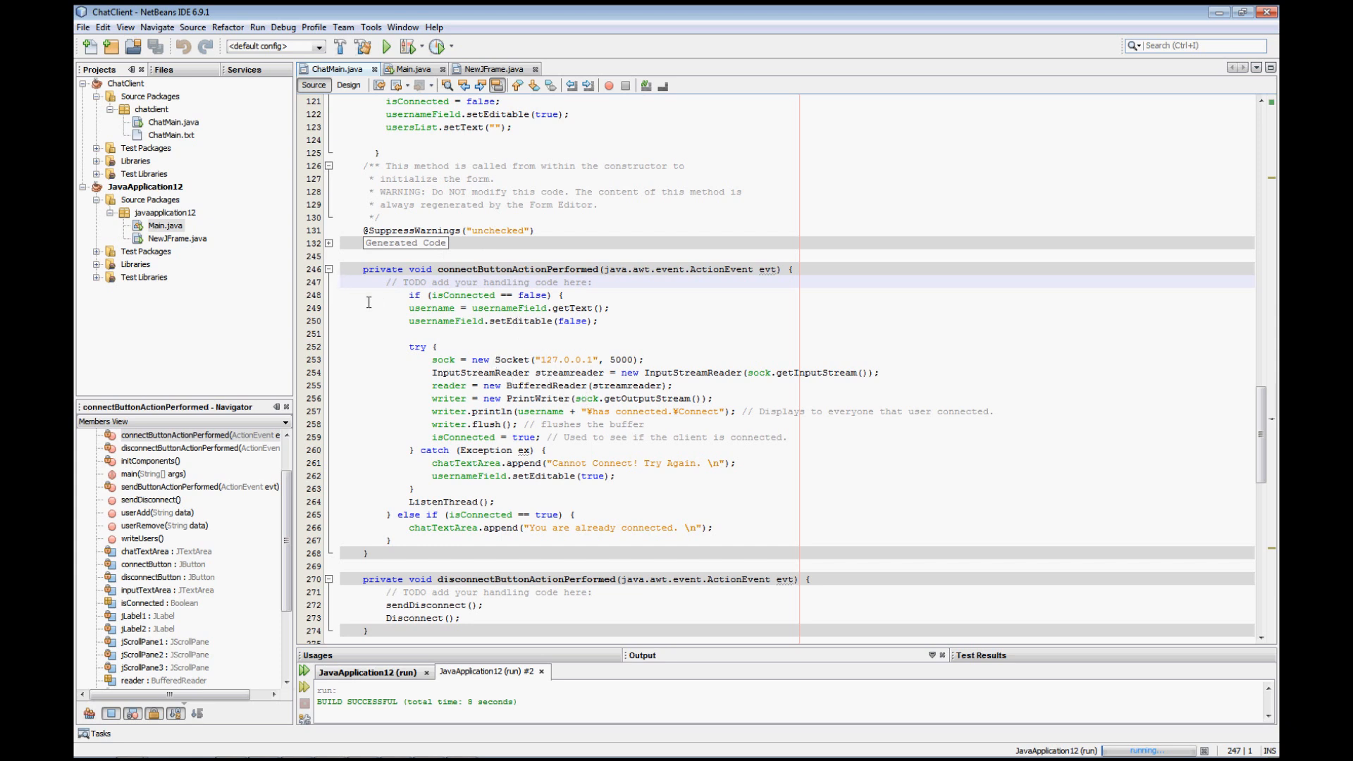
{"action": "double_click", "coordinate": [517, 268]}
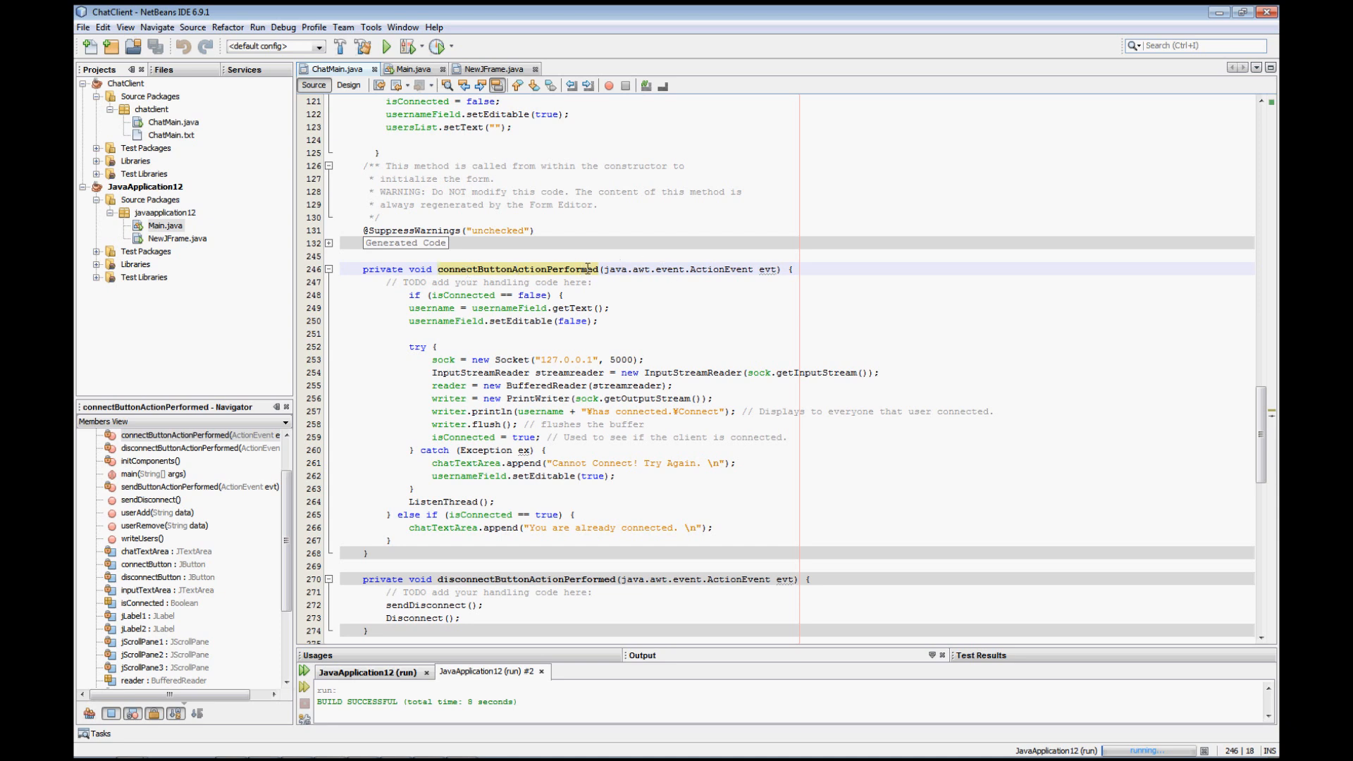
{"action": "mouse_move", "coordinate": [396, 293]}
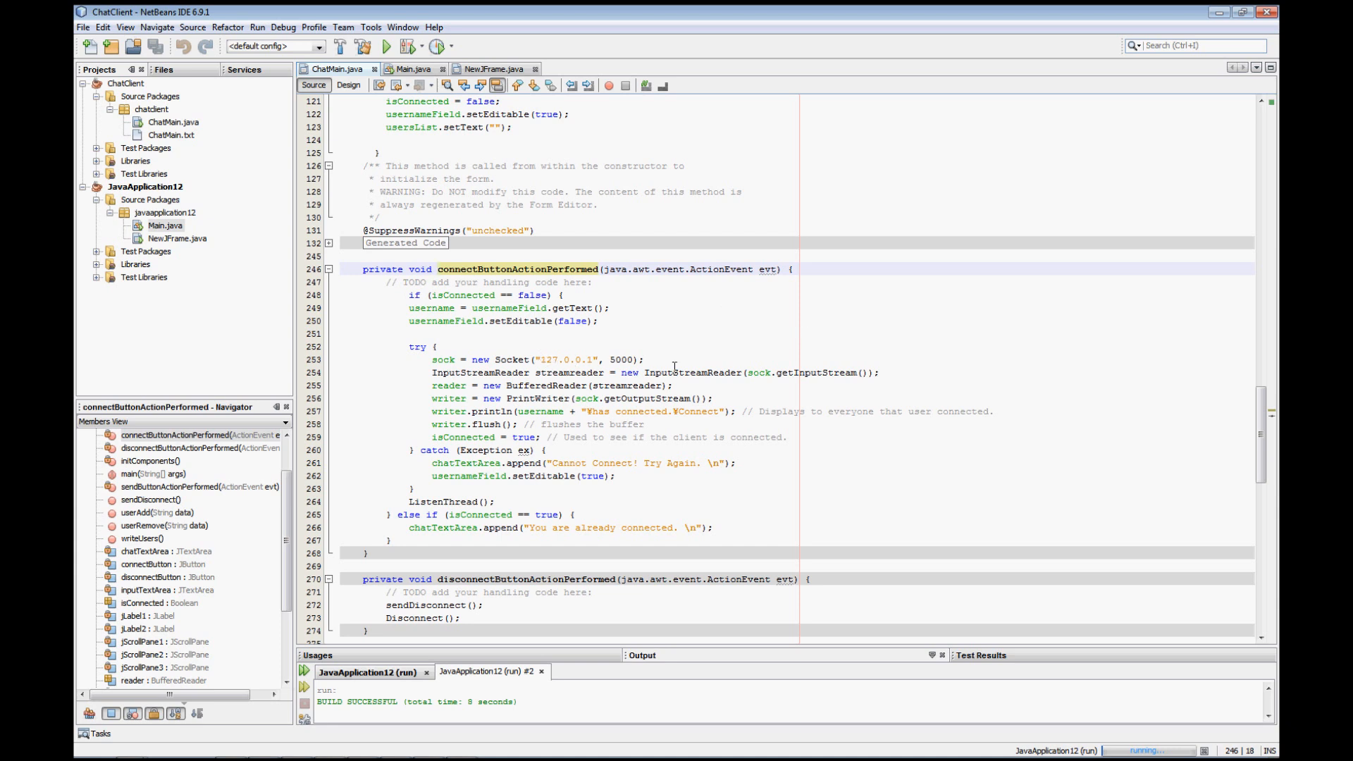
{"action": "mouse_move", "coordinate": [588, 339]}
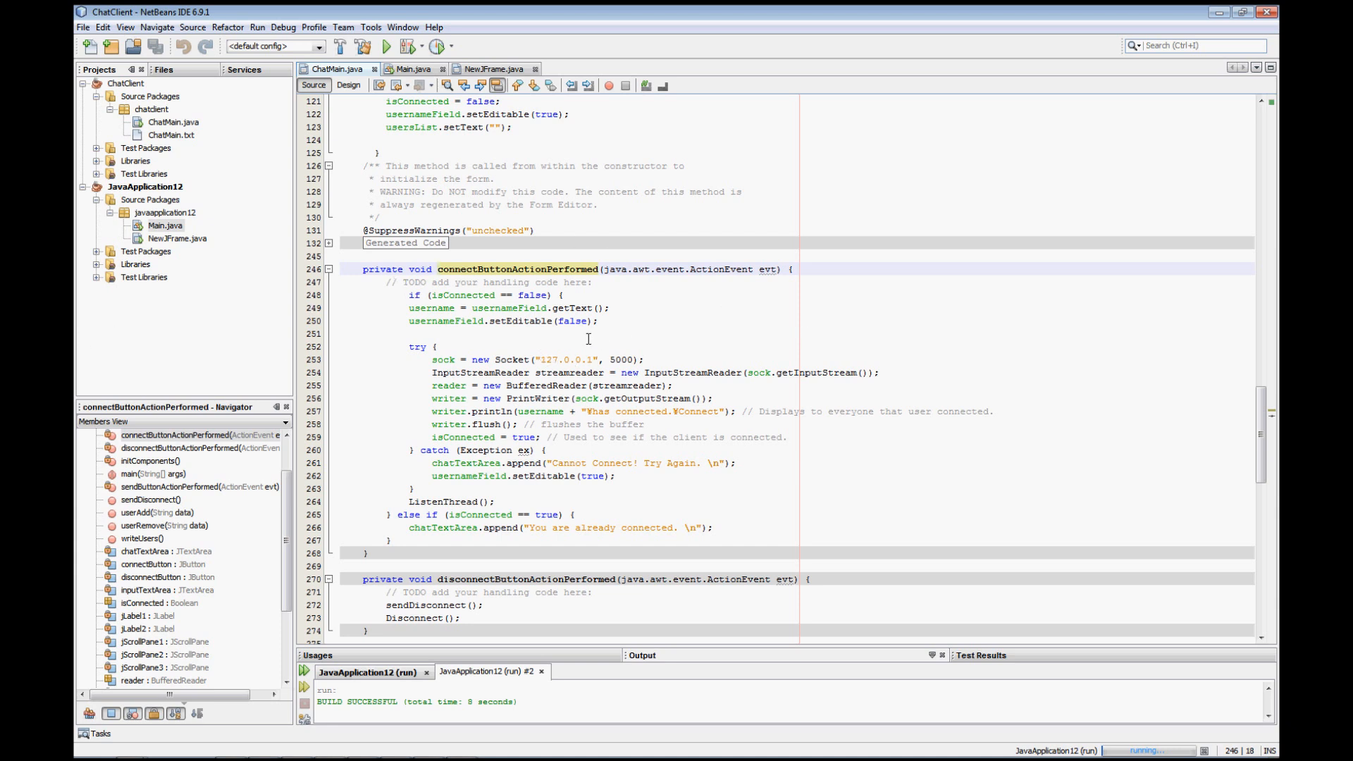
{"action": "left_click", "coordinate": [414, 294]}
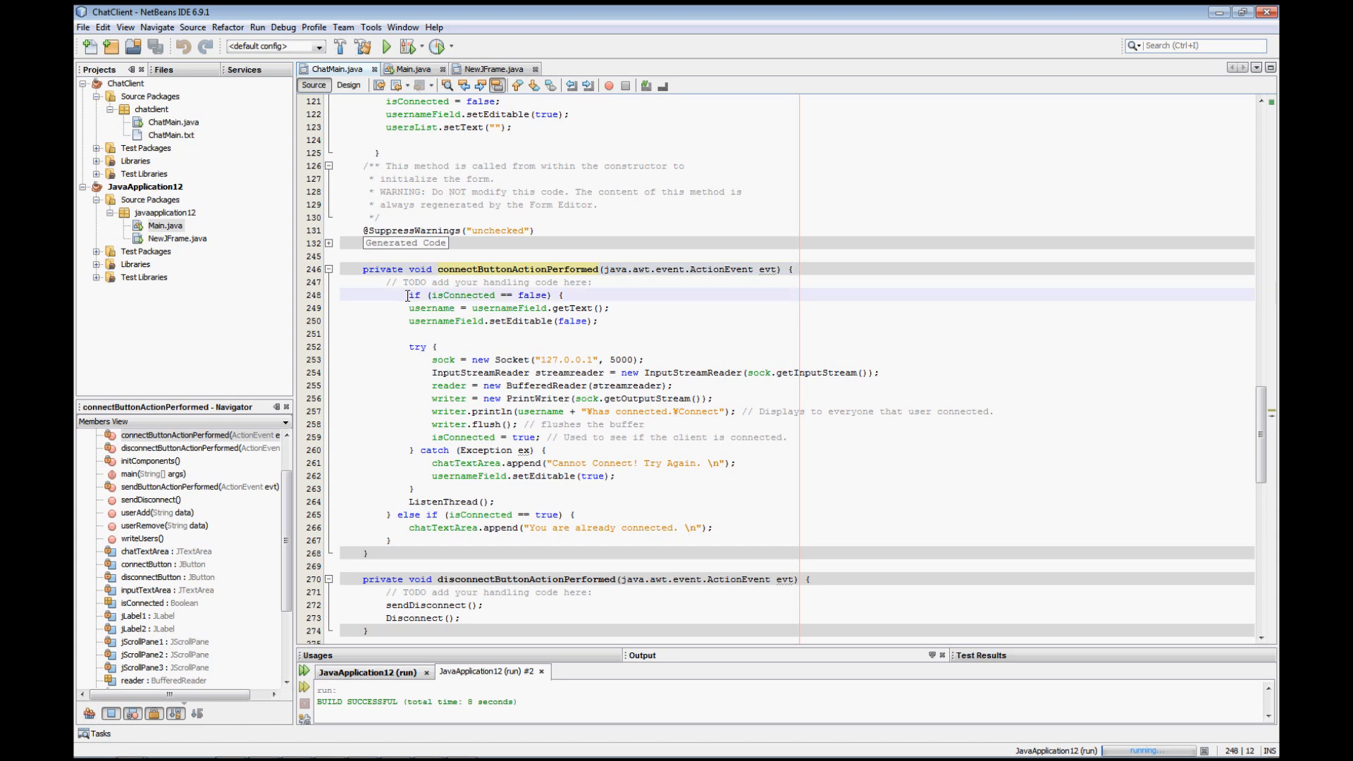
{"action": "left_click_drag", "start_coordinate": [414, 295], "coordinate": [524, 320]}
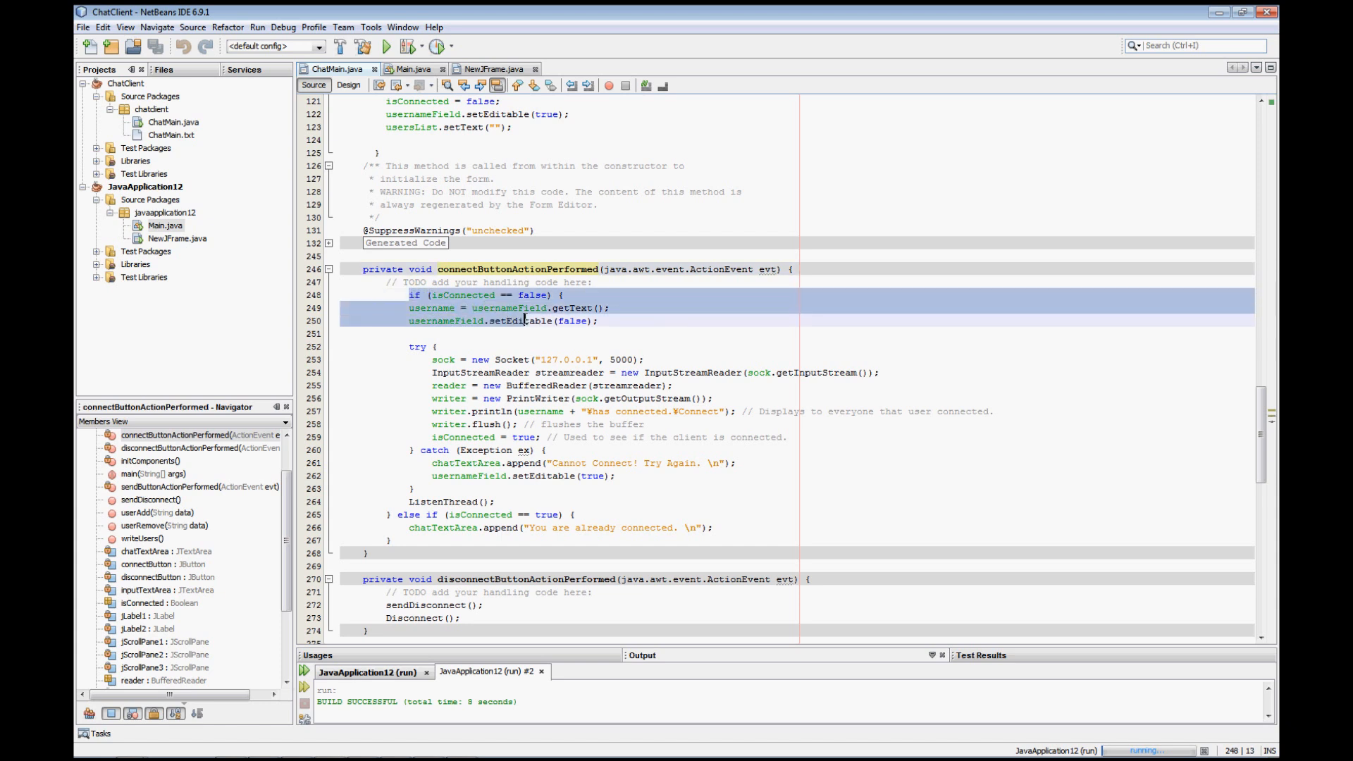
{"action": "left_click", "coordinate": [452, 294]}
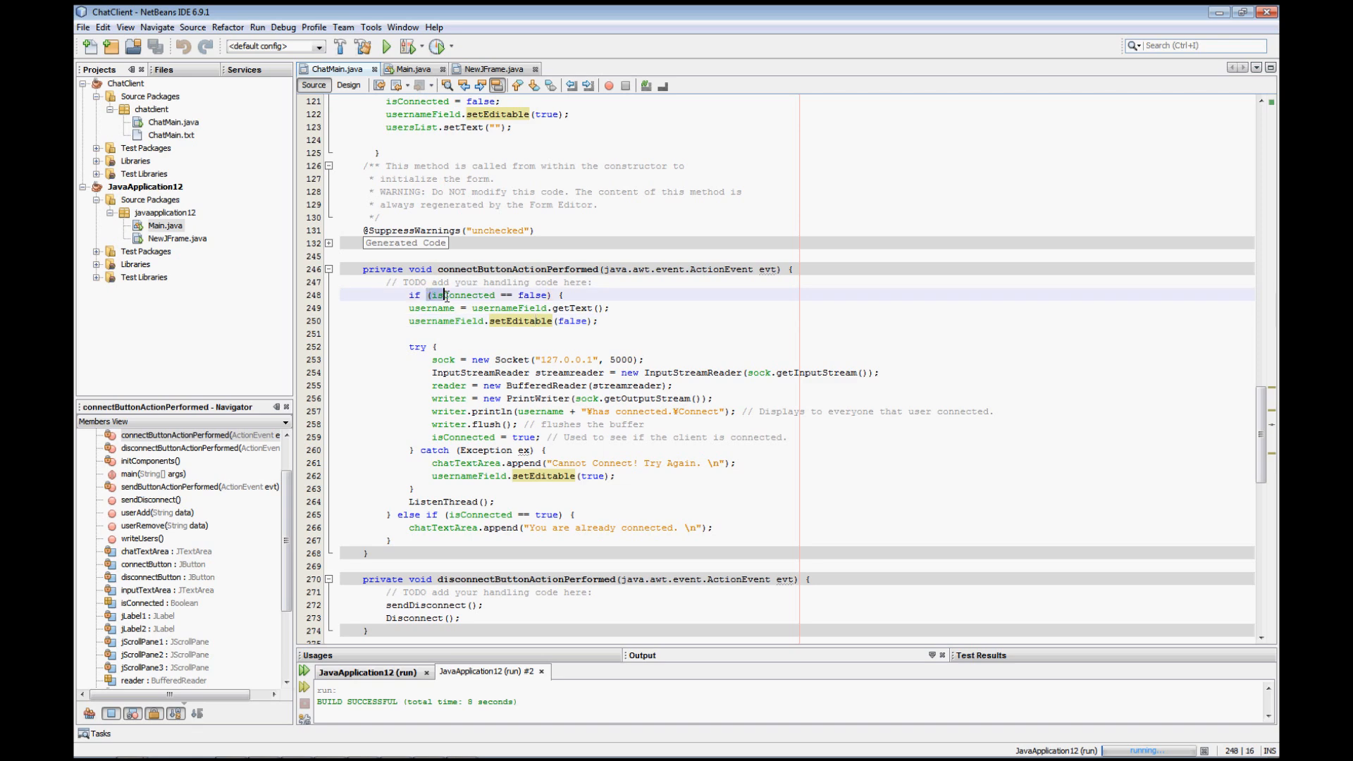
{"action": "scroll", "scroll_direction": "up", "scroll_amount": 3}
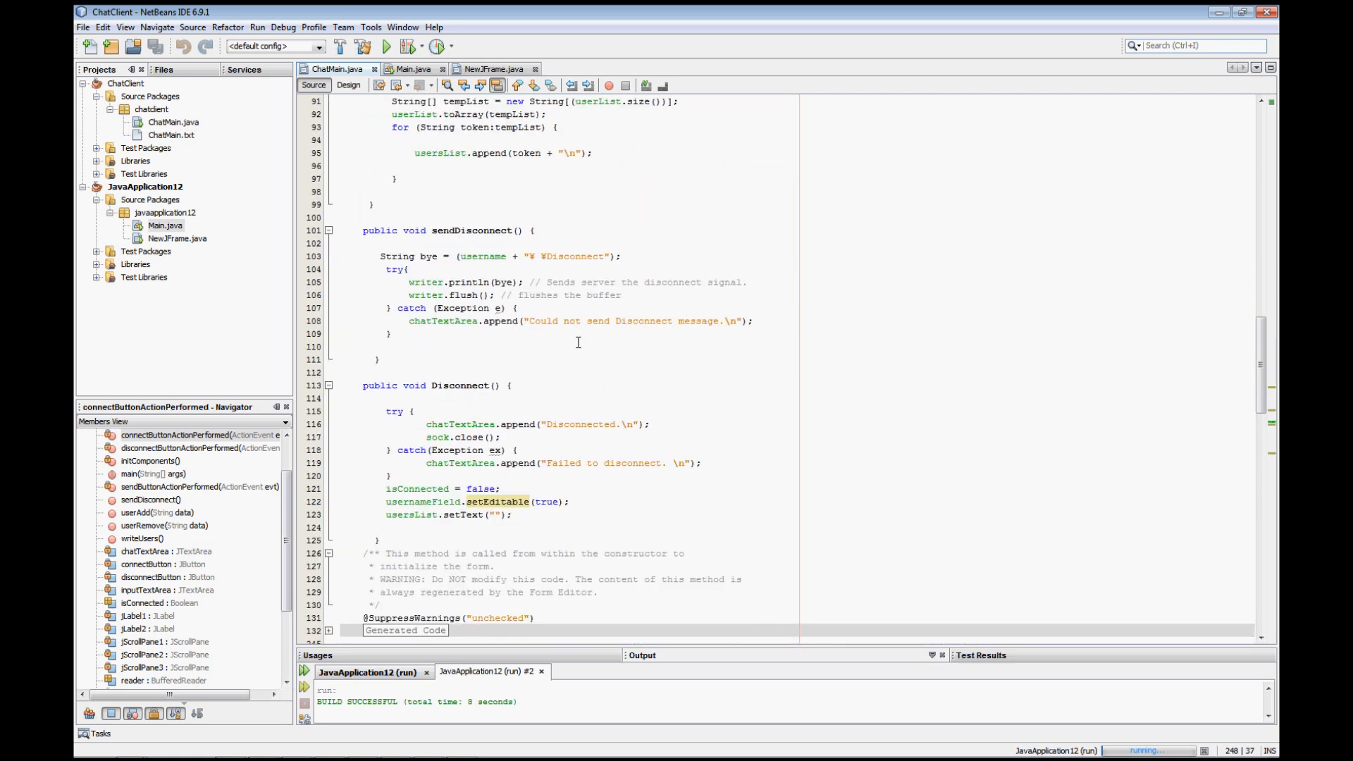
{"action": "scroll", "scroll_direction": "up", "scroll_amount": 3}
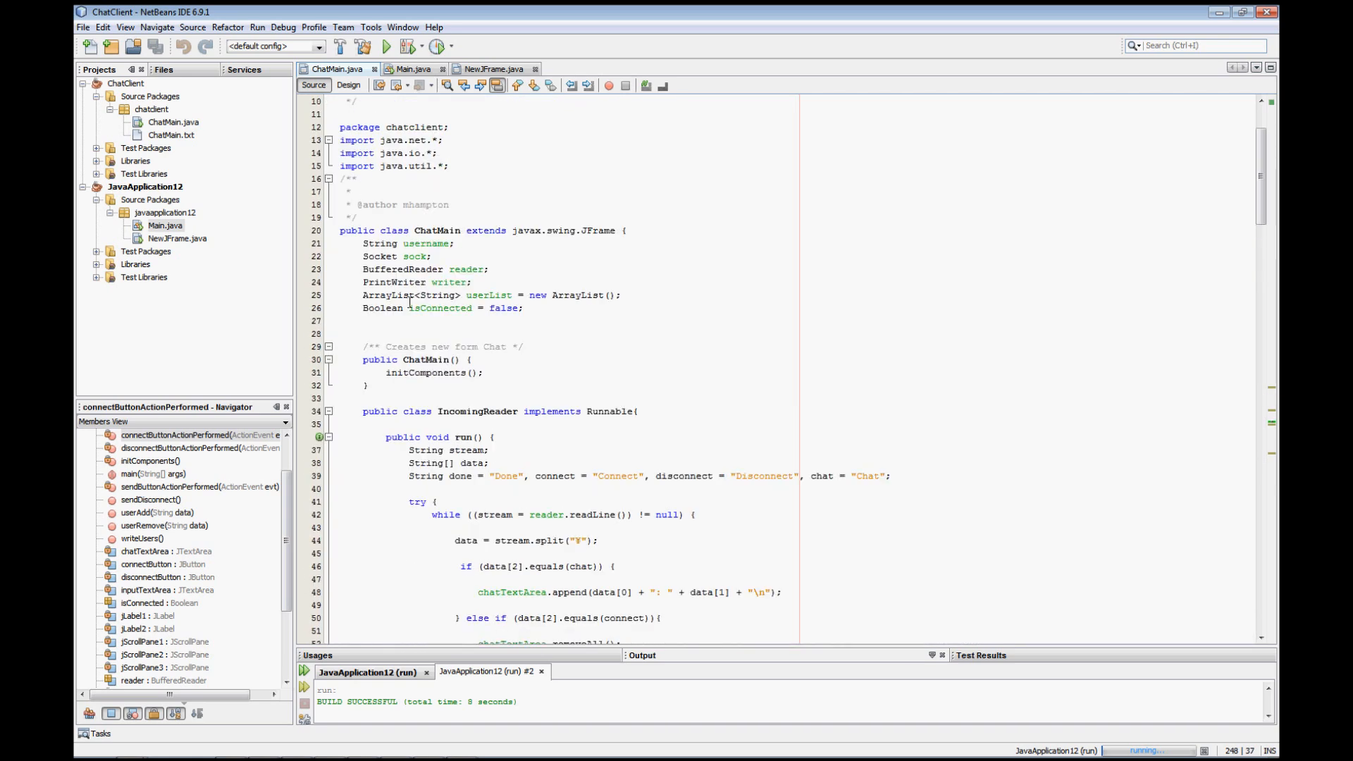
{"action": "scroll", "scroll_direction": "down", "scroll_amount": 3}
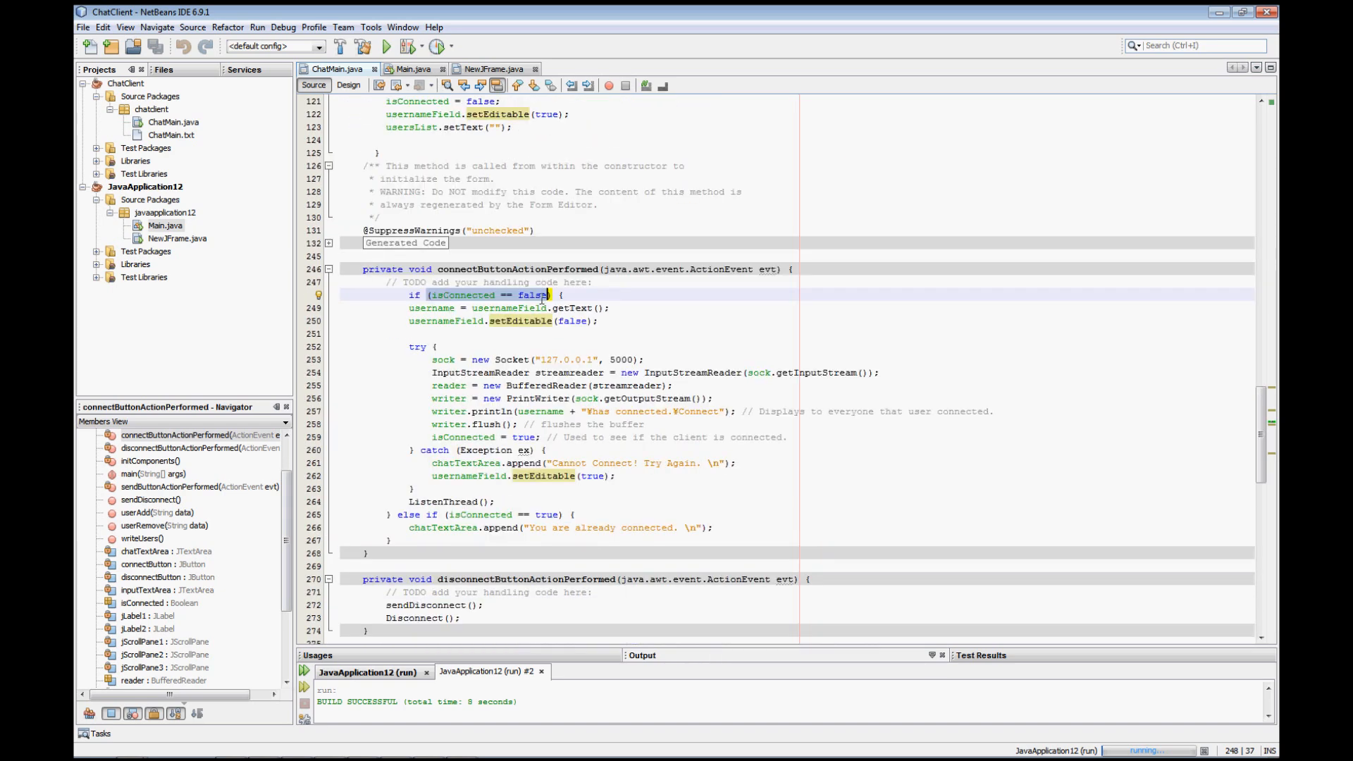
{"action": "left_click", "coordinate": [407, 308]}
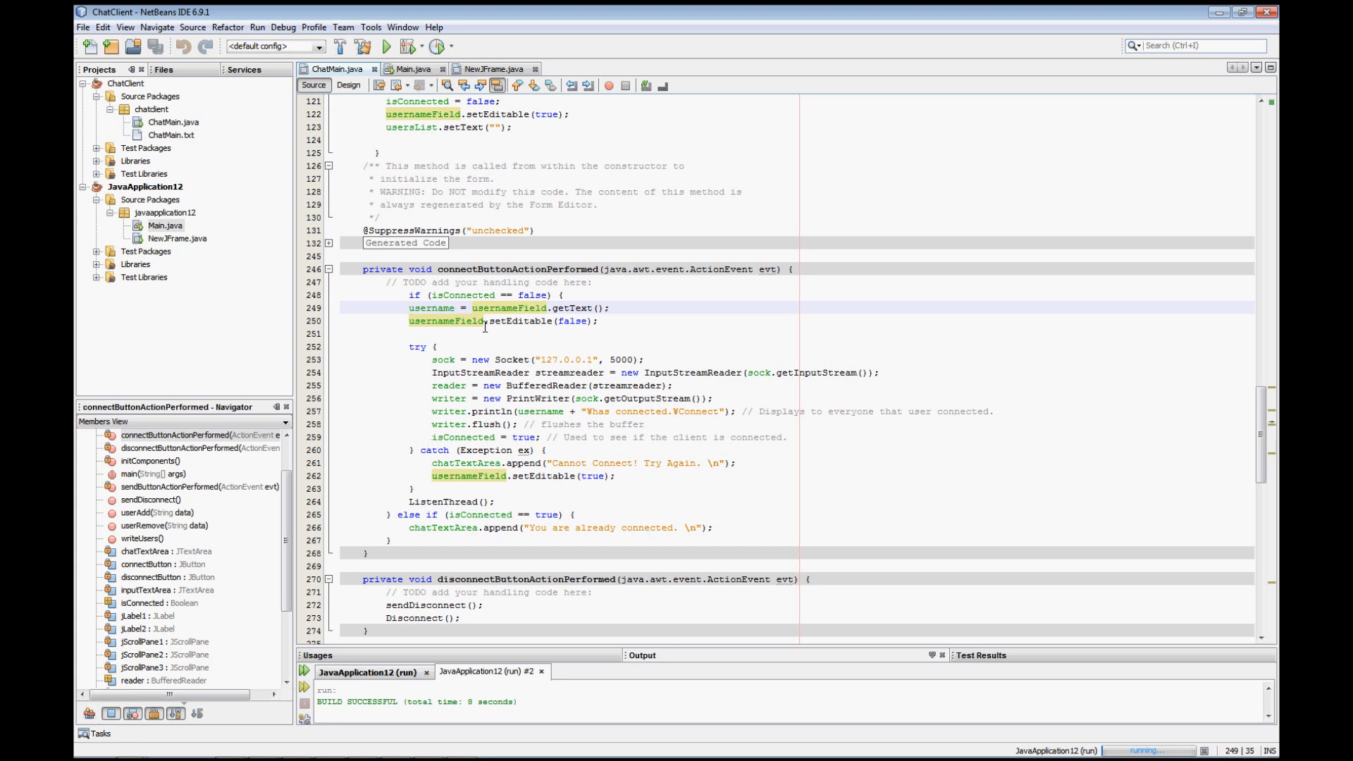
{"action": "mouse_move", "coordinate": [467, 440]}
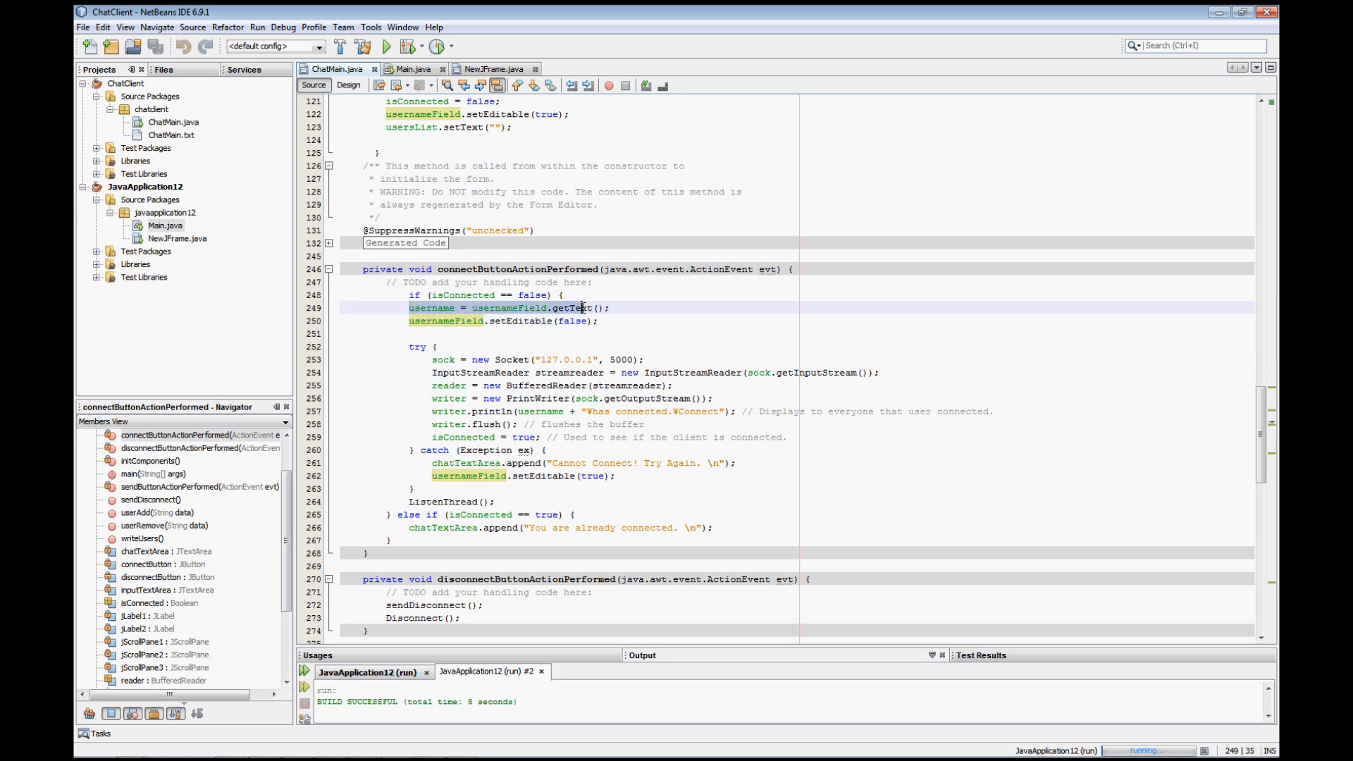
{"action": "left_click", "coordinate": [610, 307]}
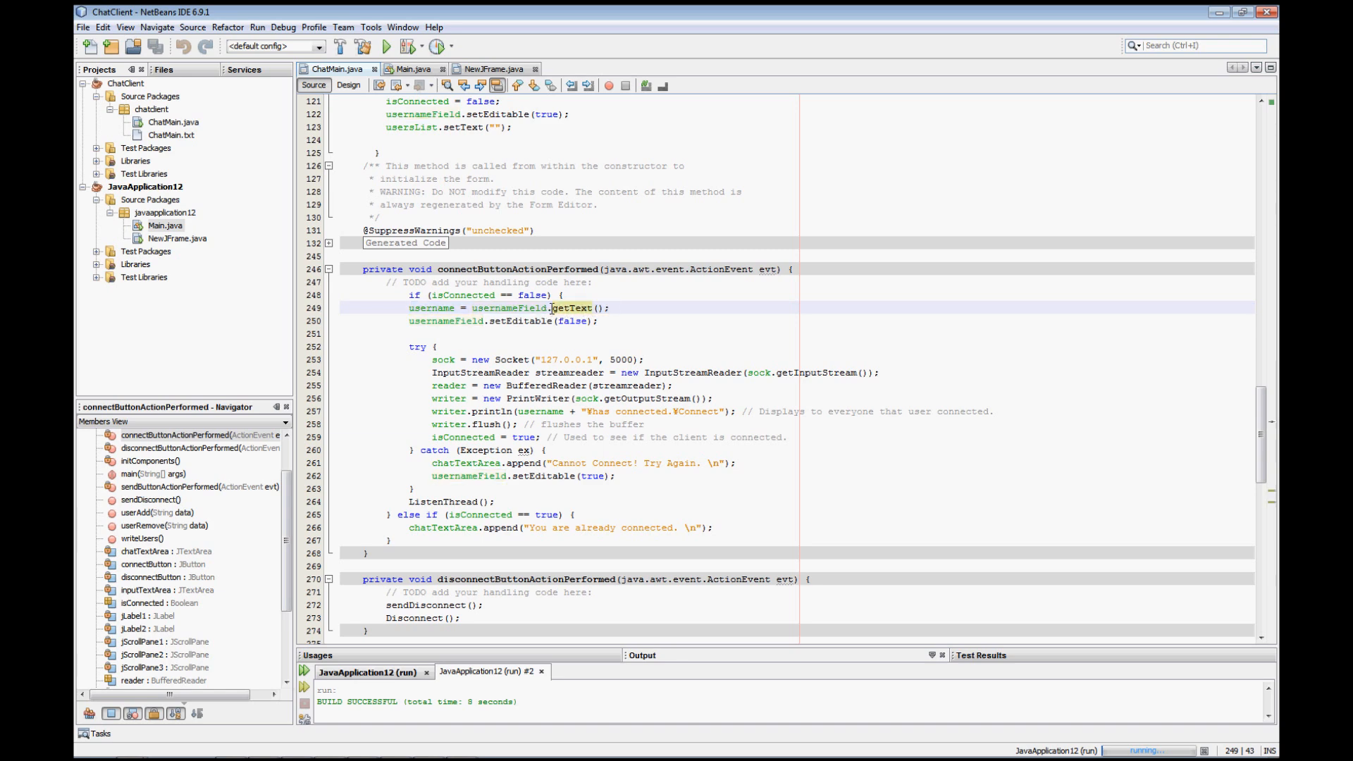
{"action": "left_click", "coordinate": [348, 85]}
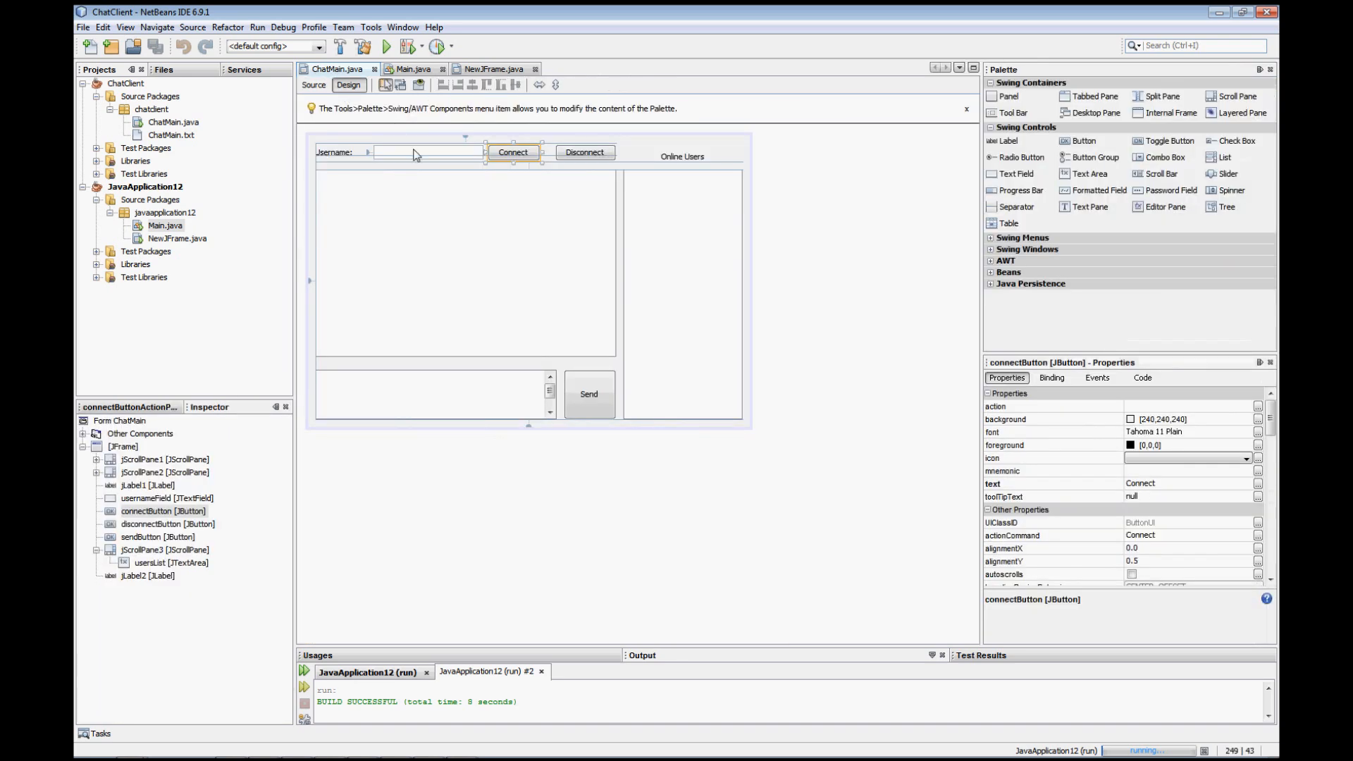
{"action": "left_click", "coordinate": [313, 84]}
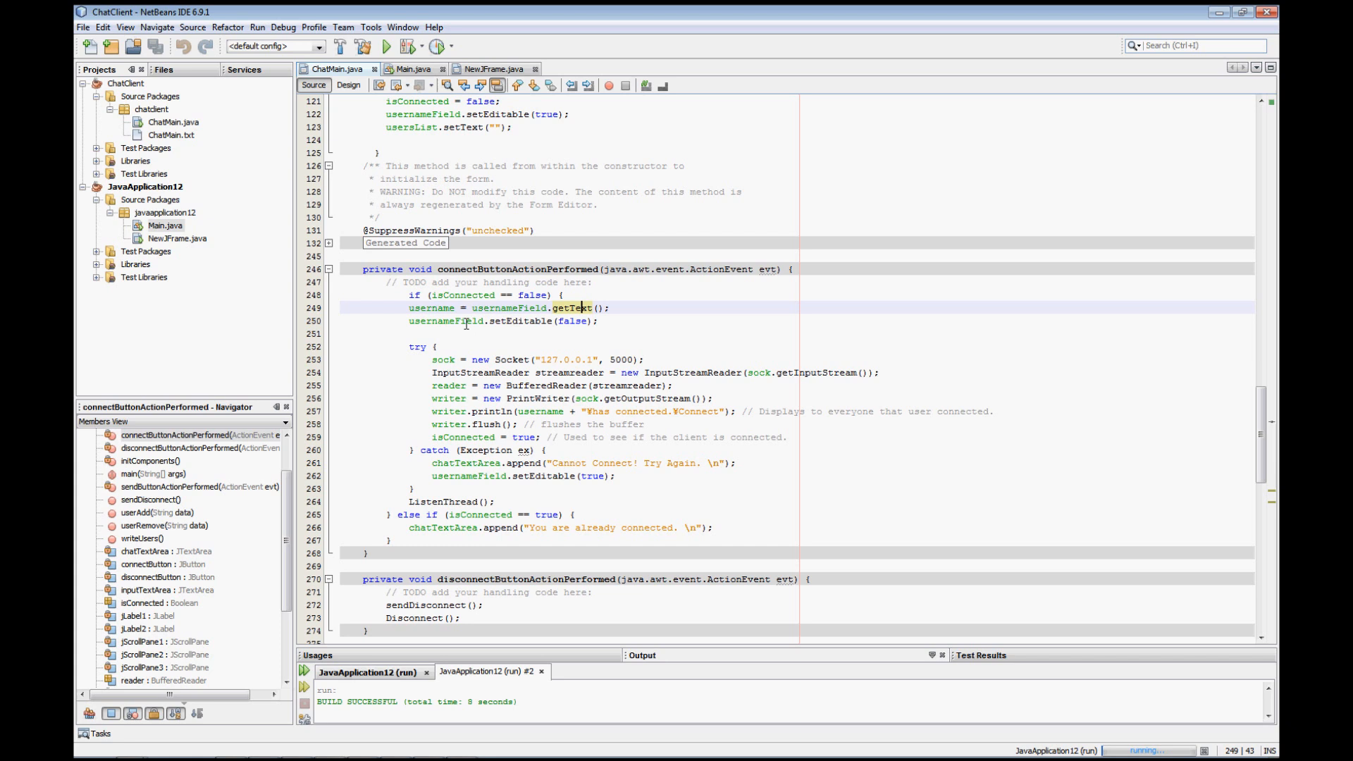
{"action": "left_click", "coordinate": [452, 321]}
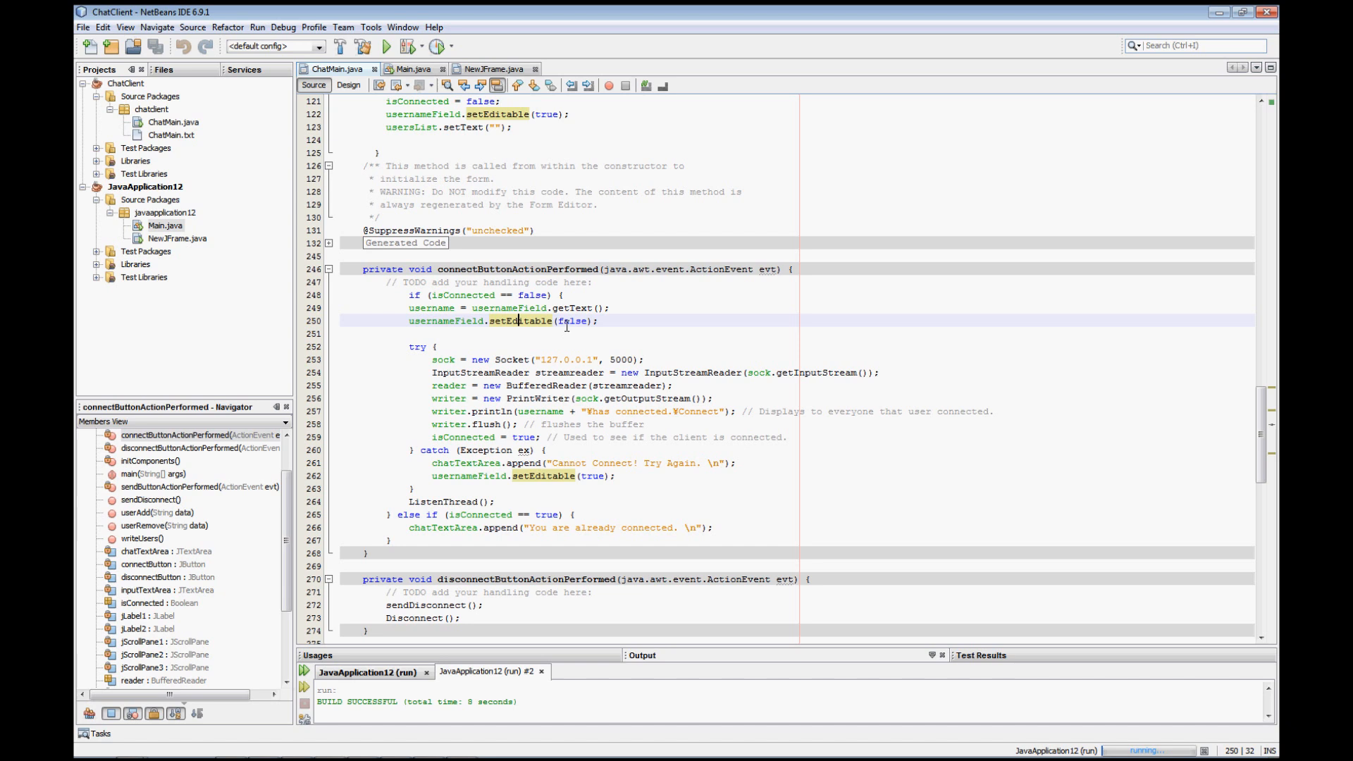
{"action": "mouse_move", "coordinate": [562, 302]}
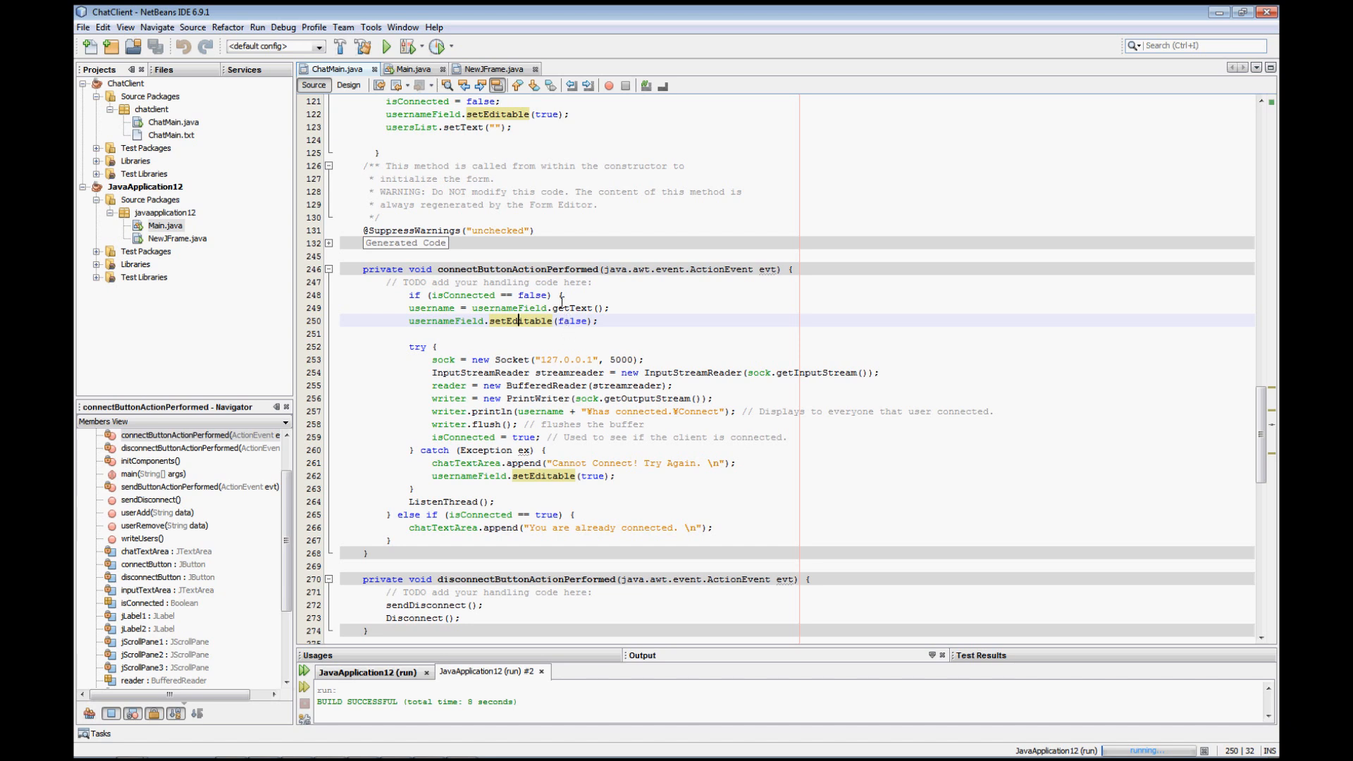
{"action": "mouse_move", "coordinate": [559, 294]}
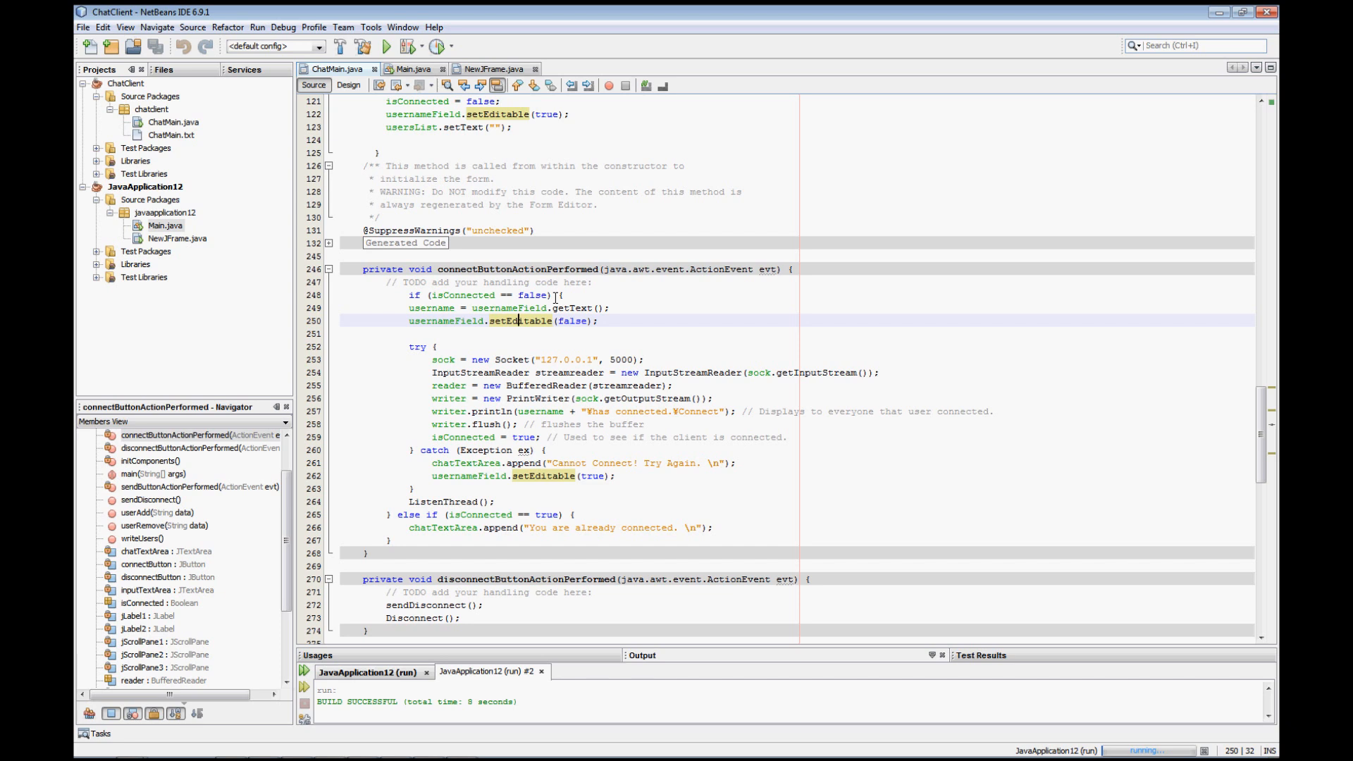
{"action": "mouse_move", "coordinate": [525, 305]}
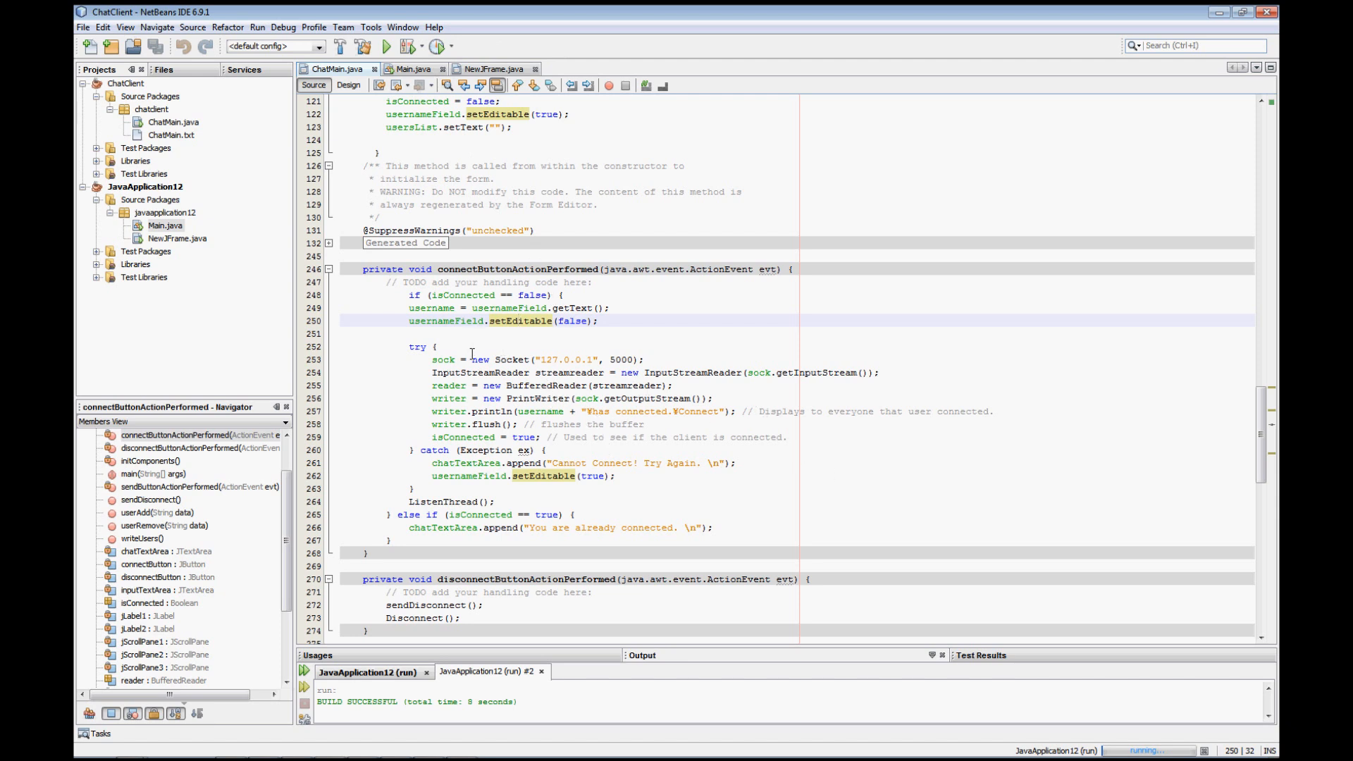
{"action": "left_click", "coordinate": [438, 347]}
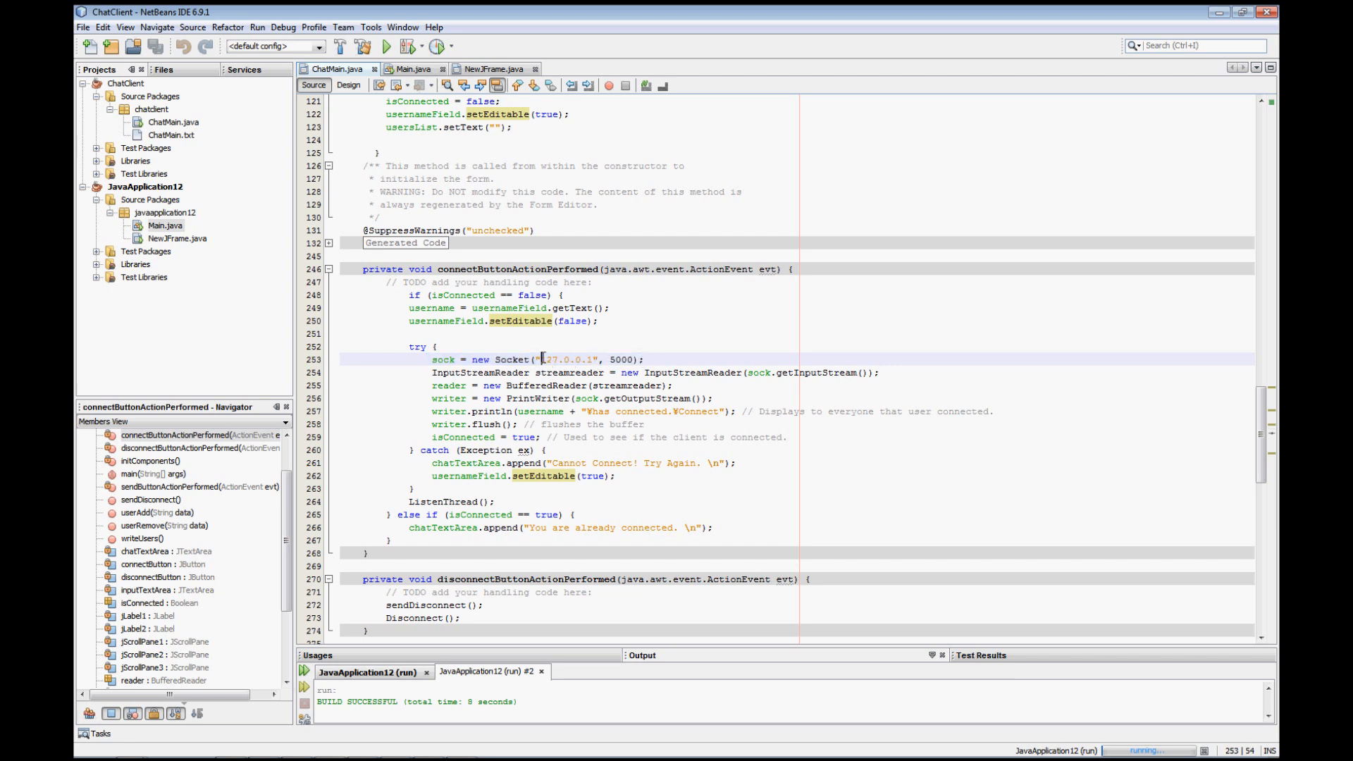
{"action": "double_click", "coordinate": [568, 359]}
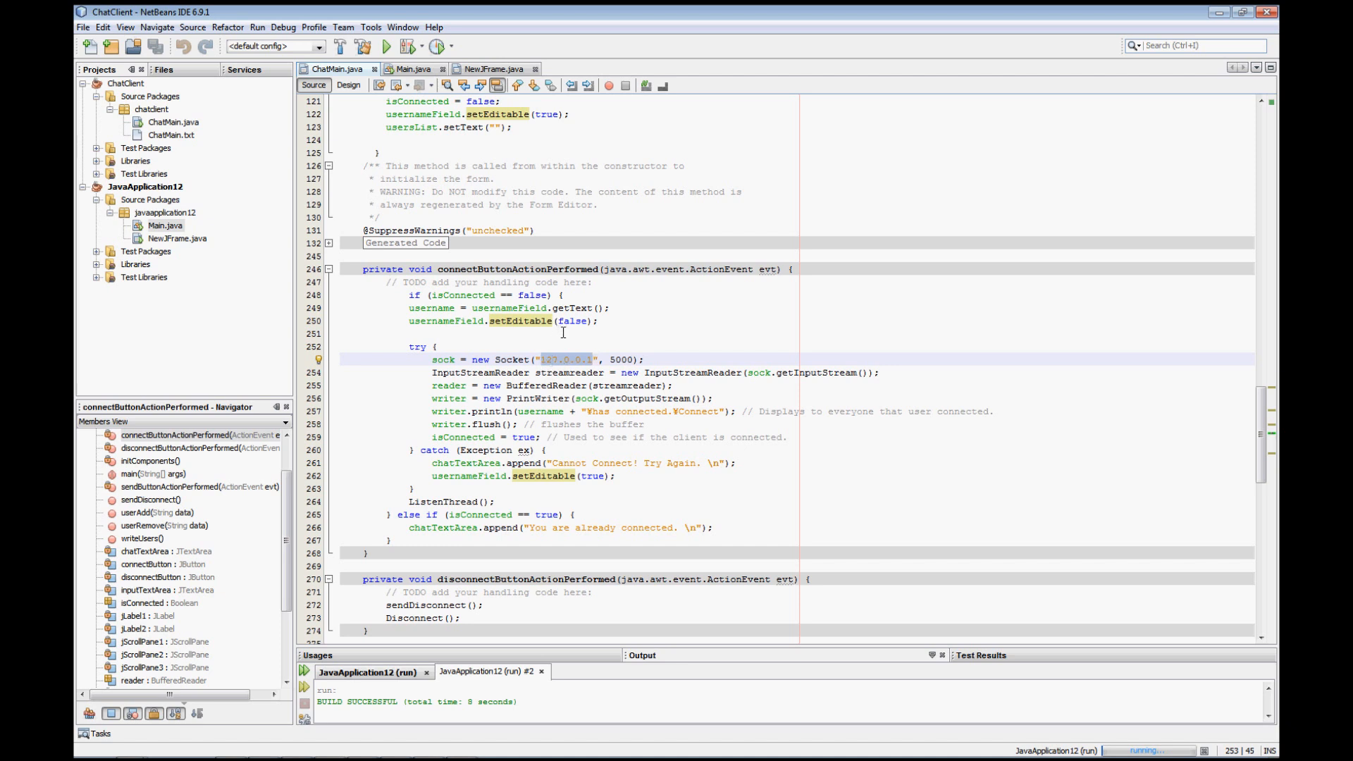
{"action": "mouse_move", "coordinate": [540, 379]}
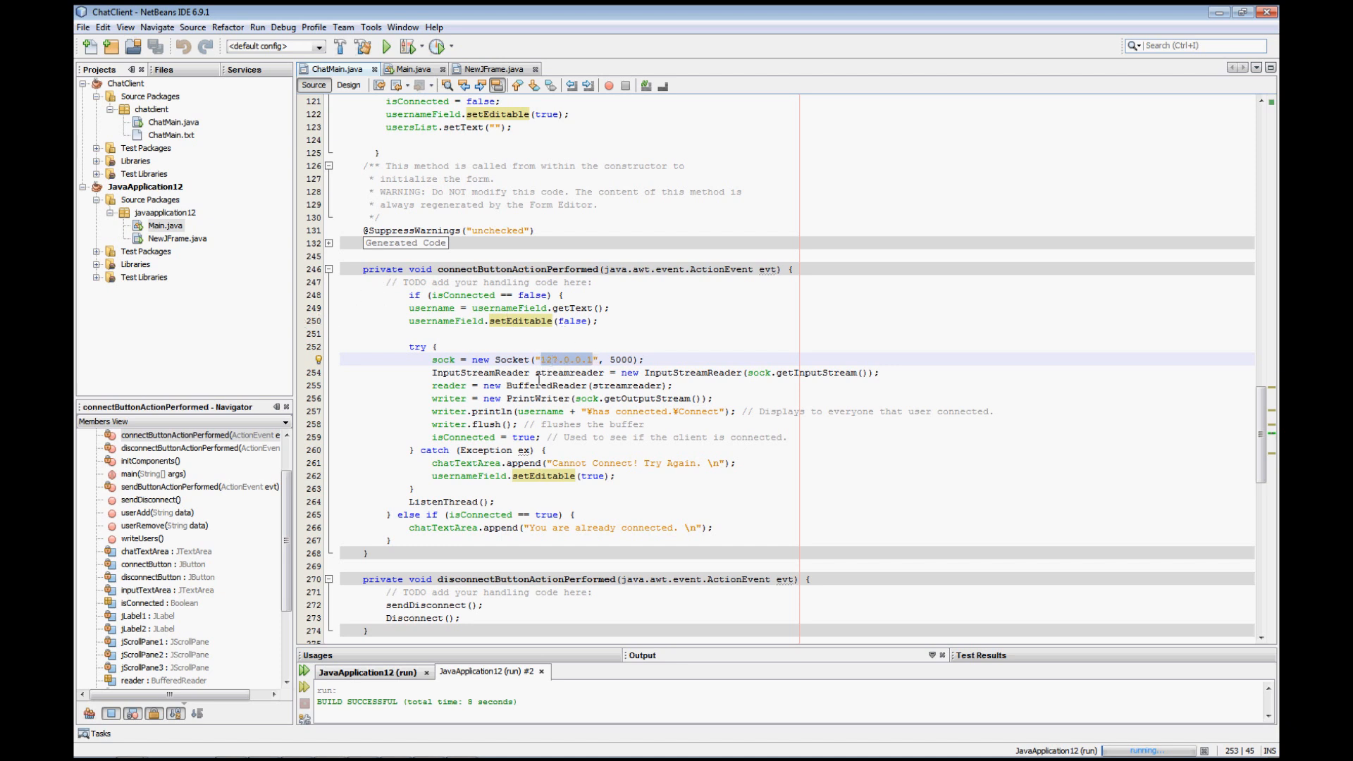
{"action": "left_click", "coordinate": [537, 372]}
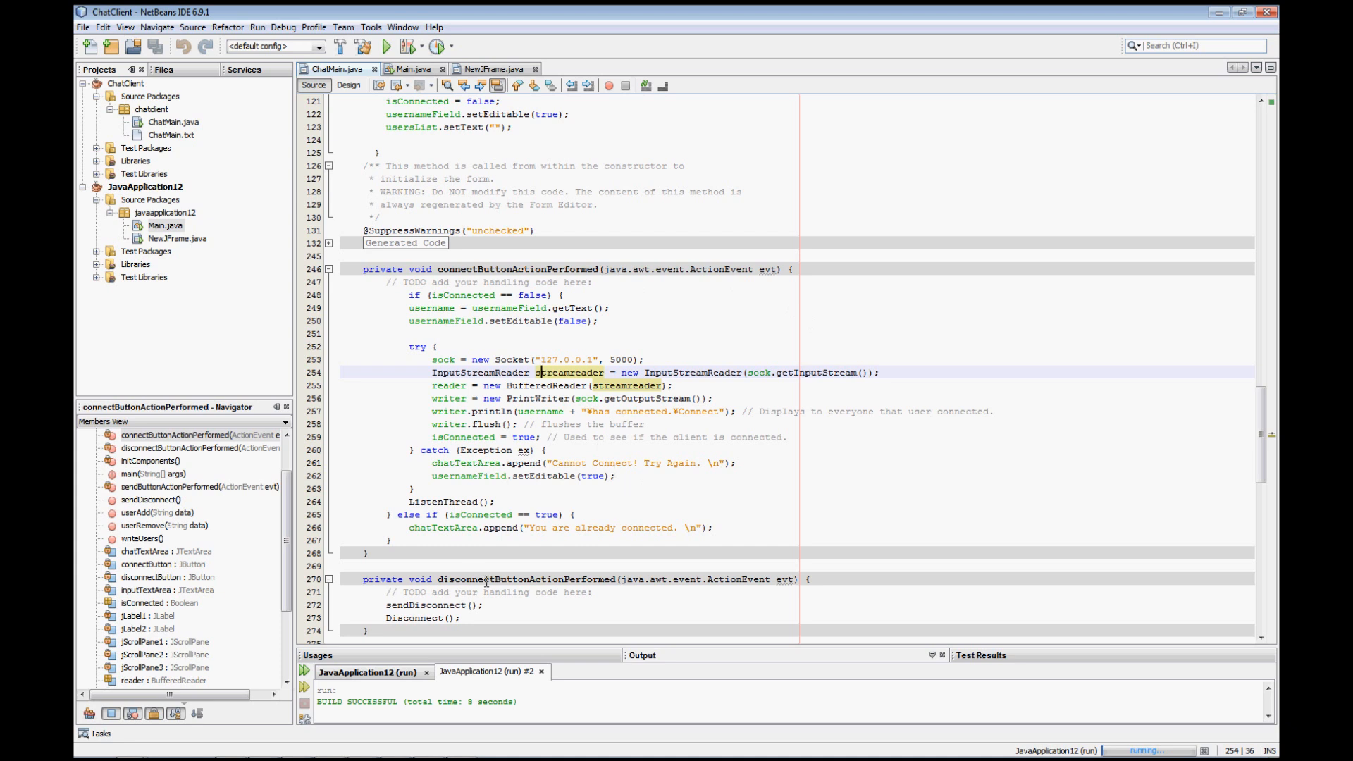
{"action": "mouse_move", "coordinate": [648, 489]}
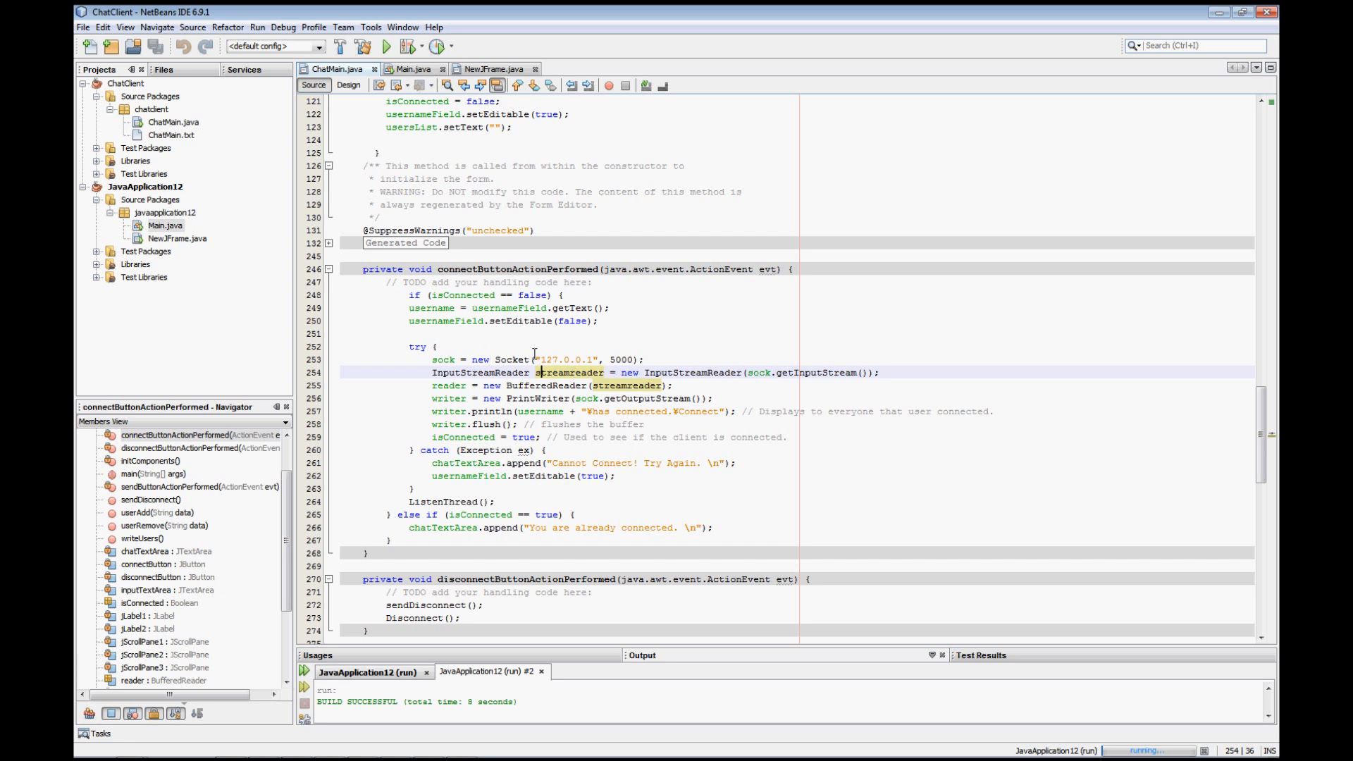
{"action": "left_click", "coordinate": [564, 359]}
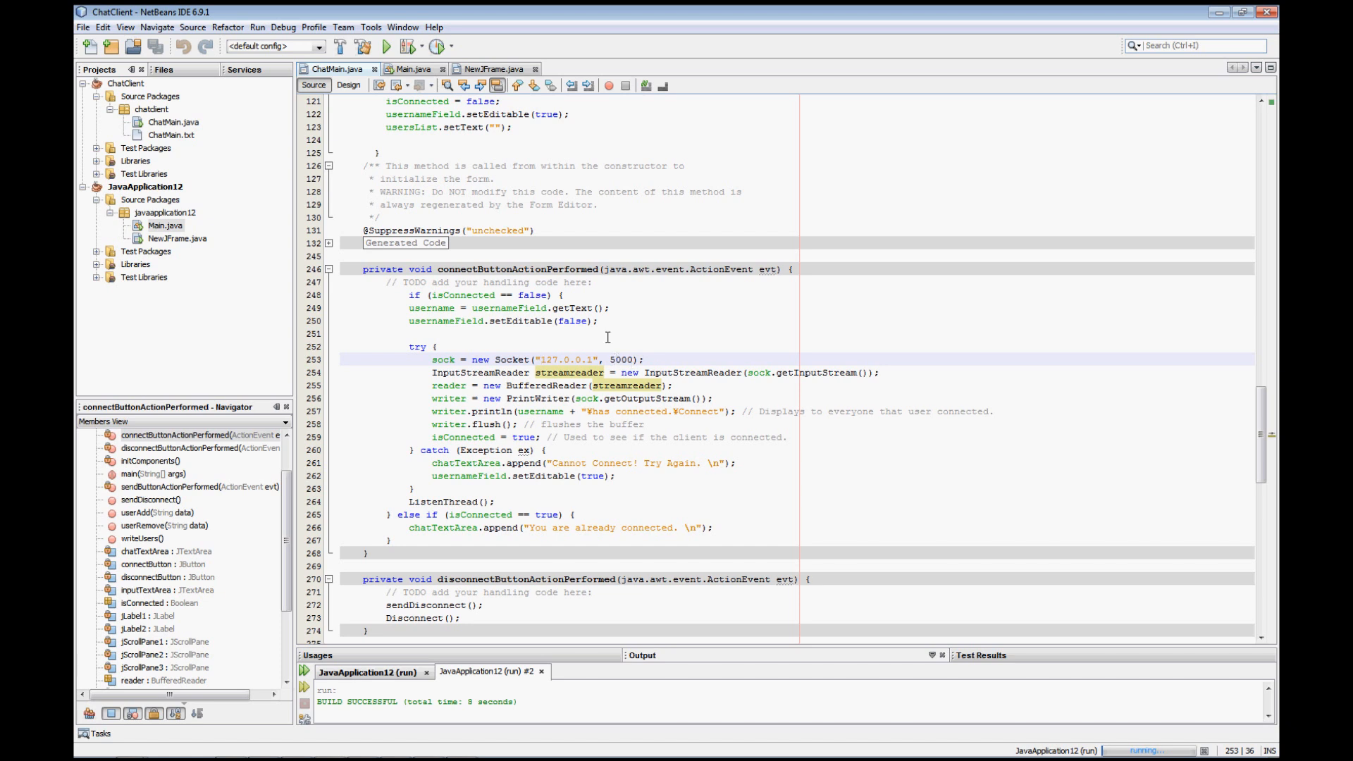
{"action": "mouse_move", "coordinate": [593, 359]}
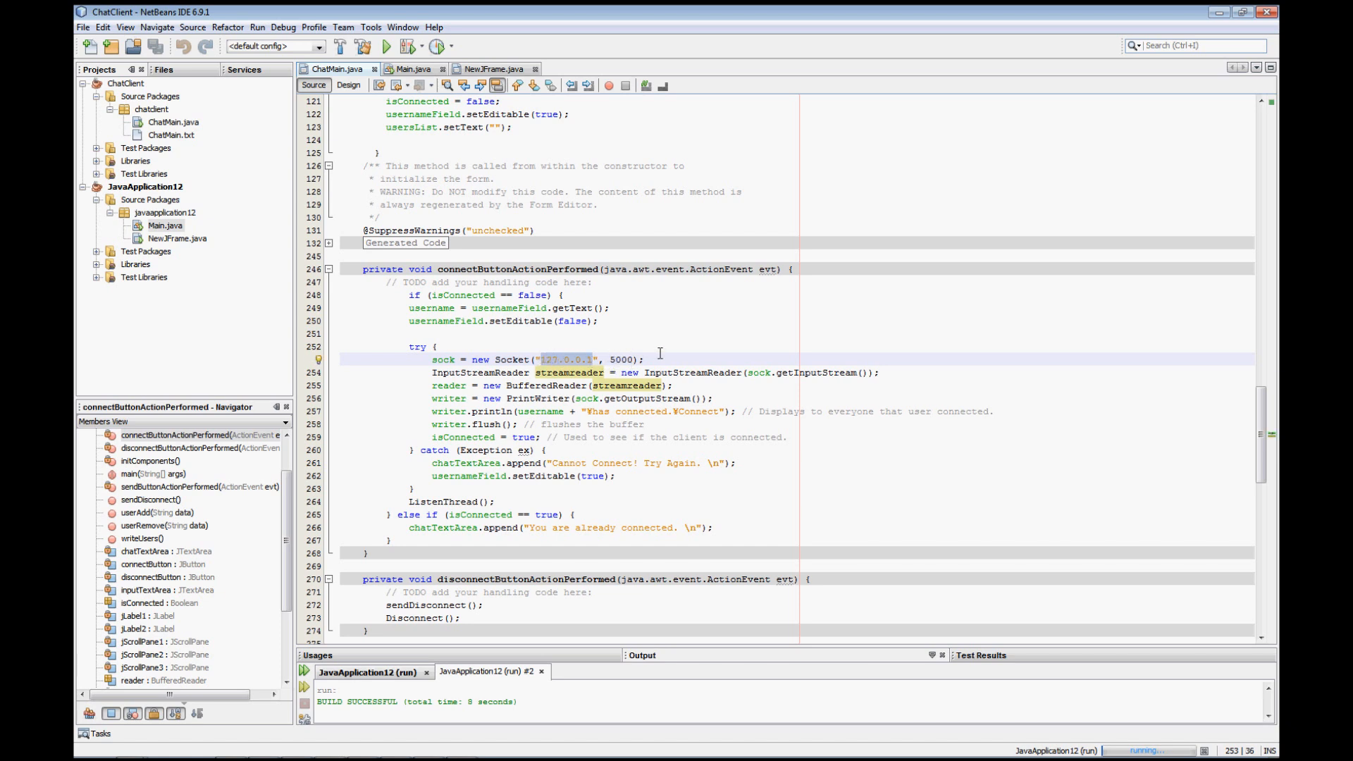
{"action": "mouse_move", "coordinate": [702, 179]}
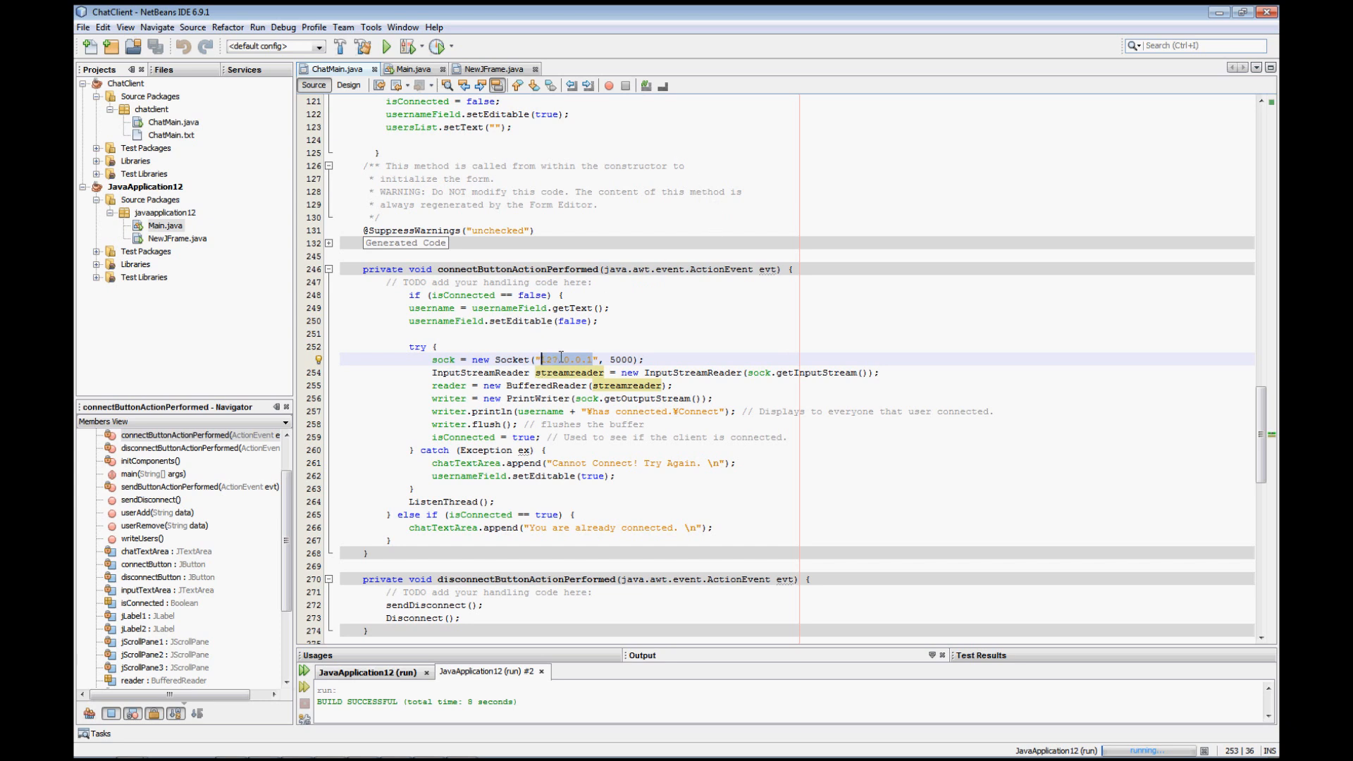
{"action": "left_click", "coordinate": [609, 359]}
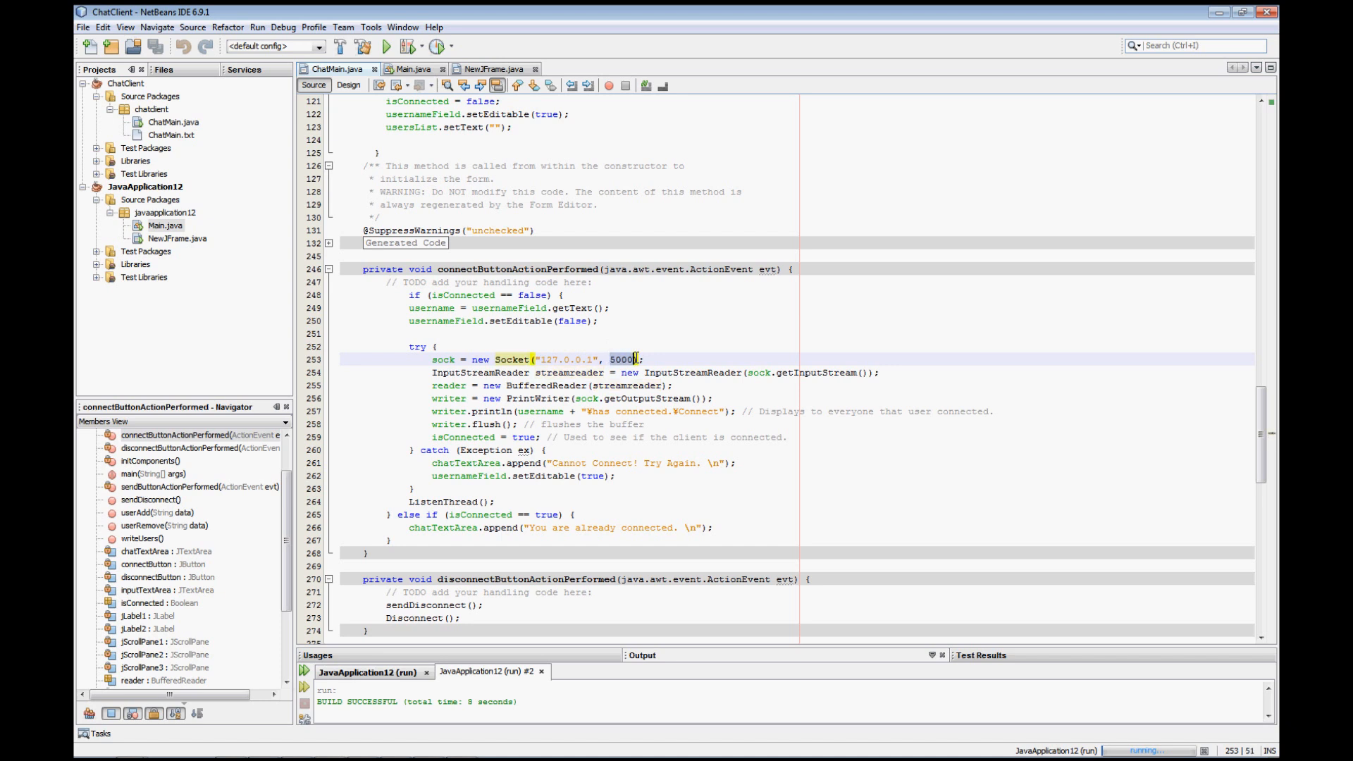
{"action": "left_click", "coordinate": [644, 360]}
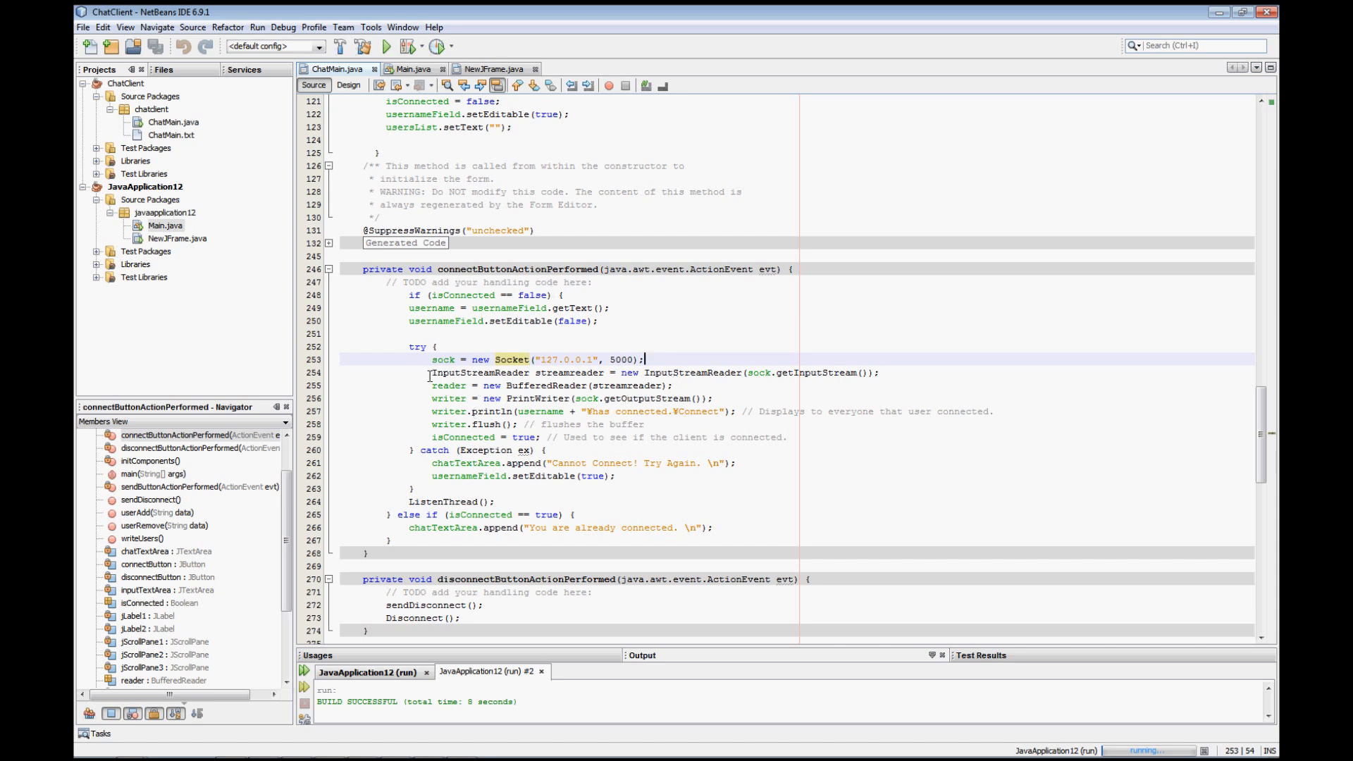
{"action": "left_click", "coordinate": [759, 372]}
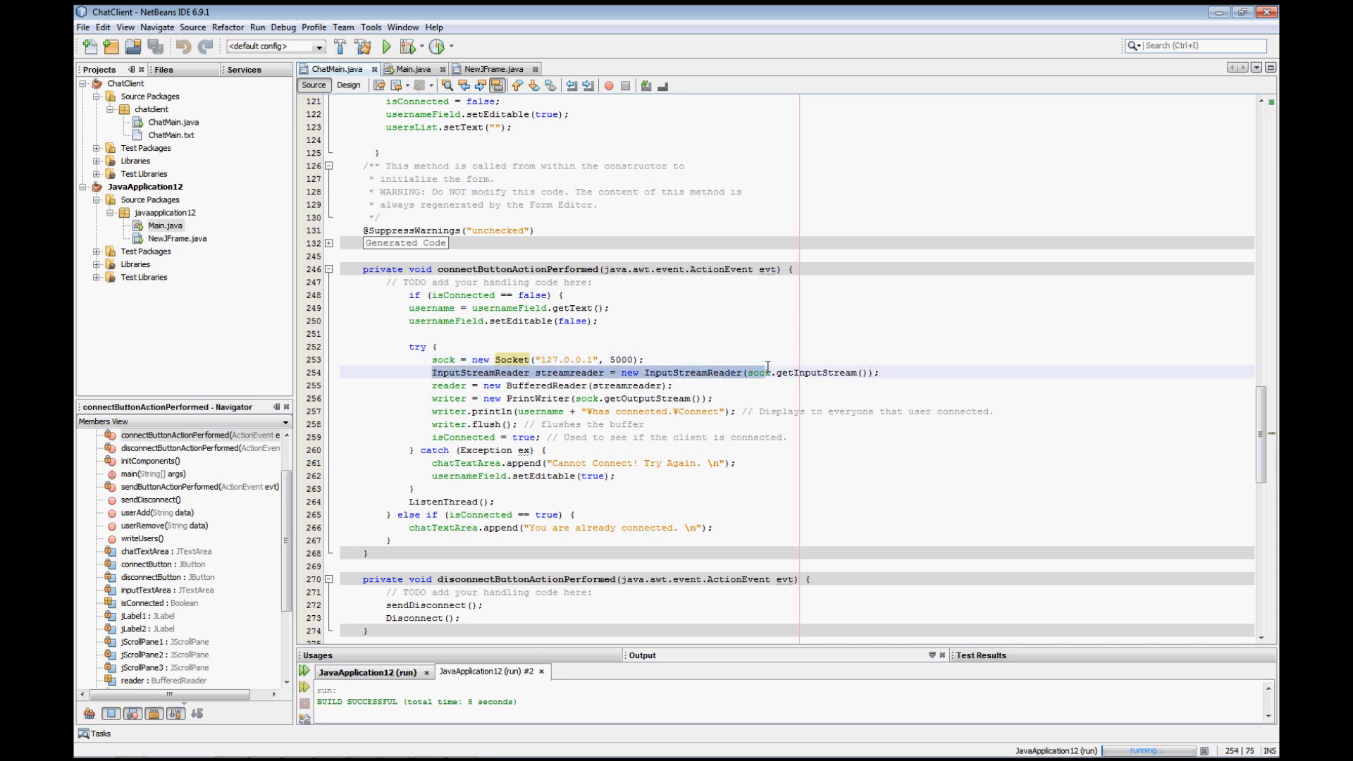